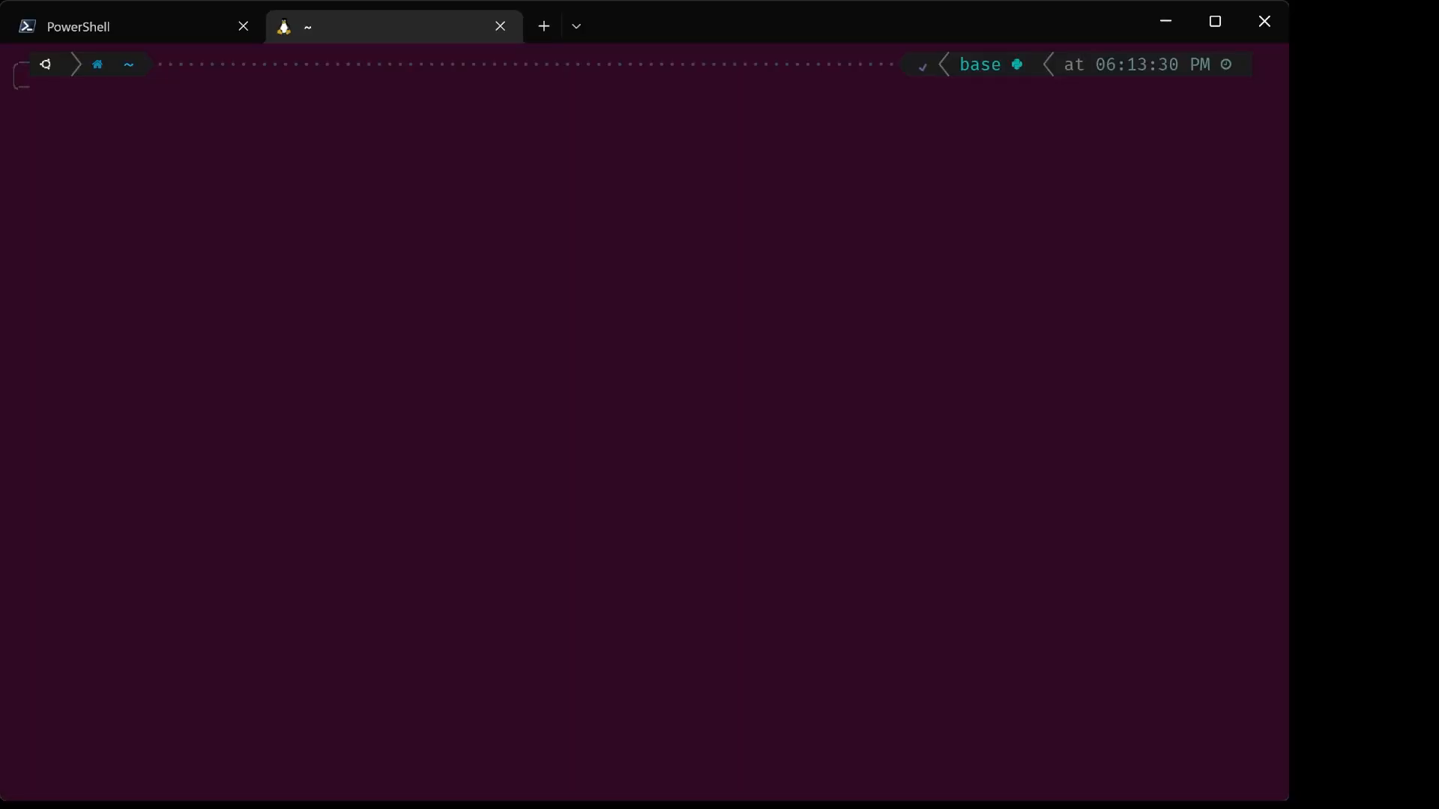
type("ssh pi@ender3.local")
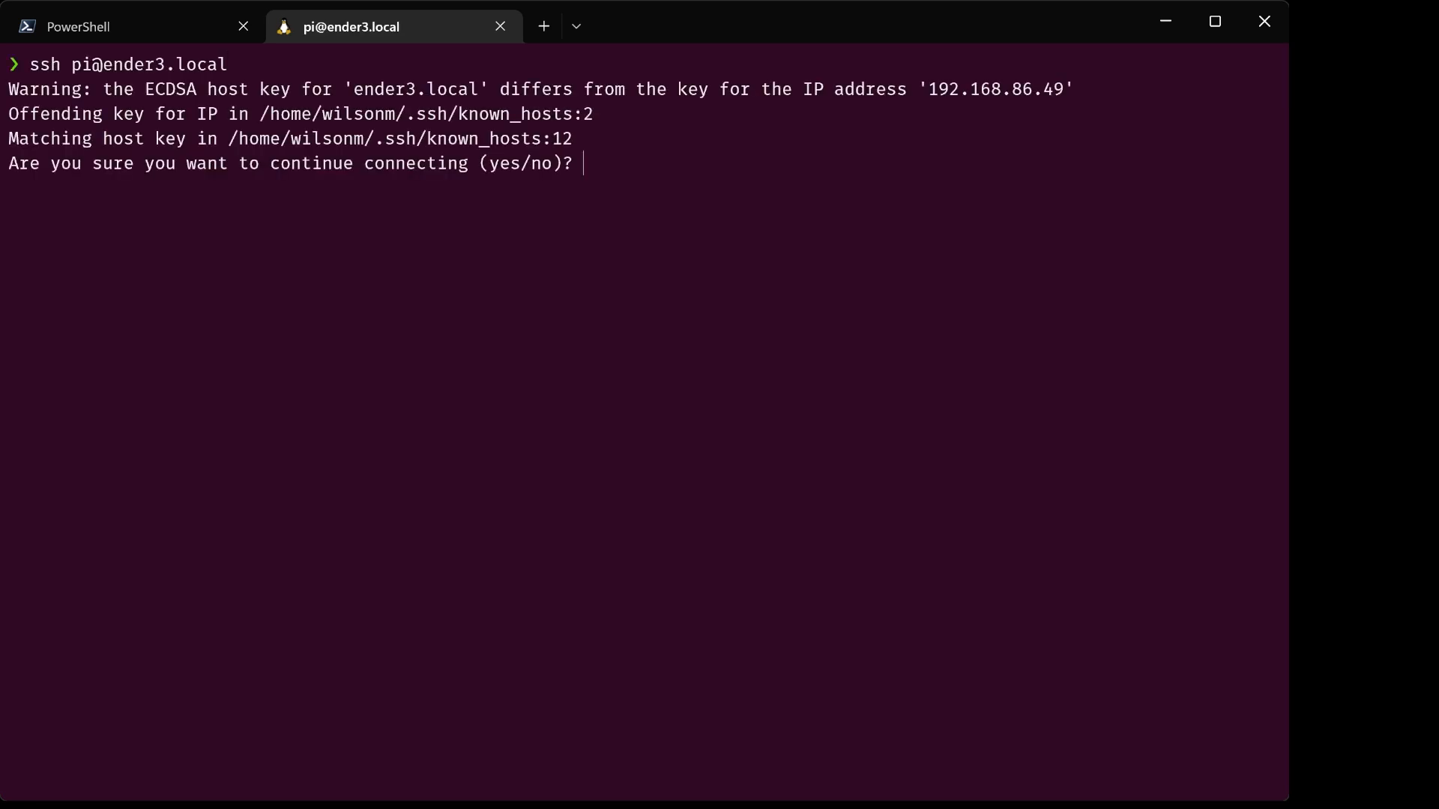
type("yes")
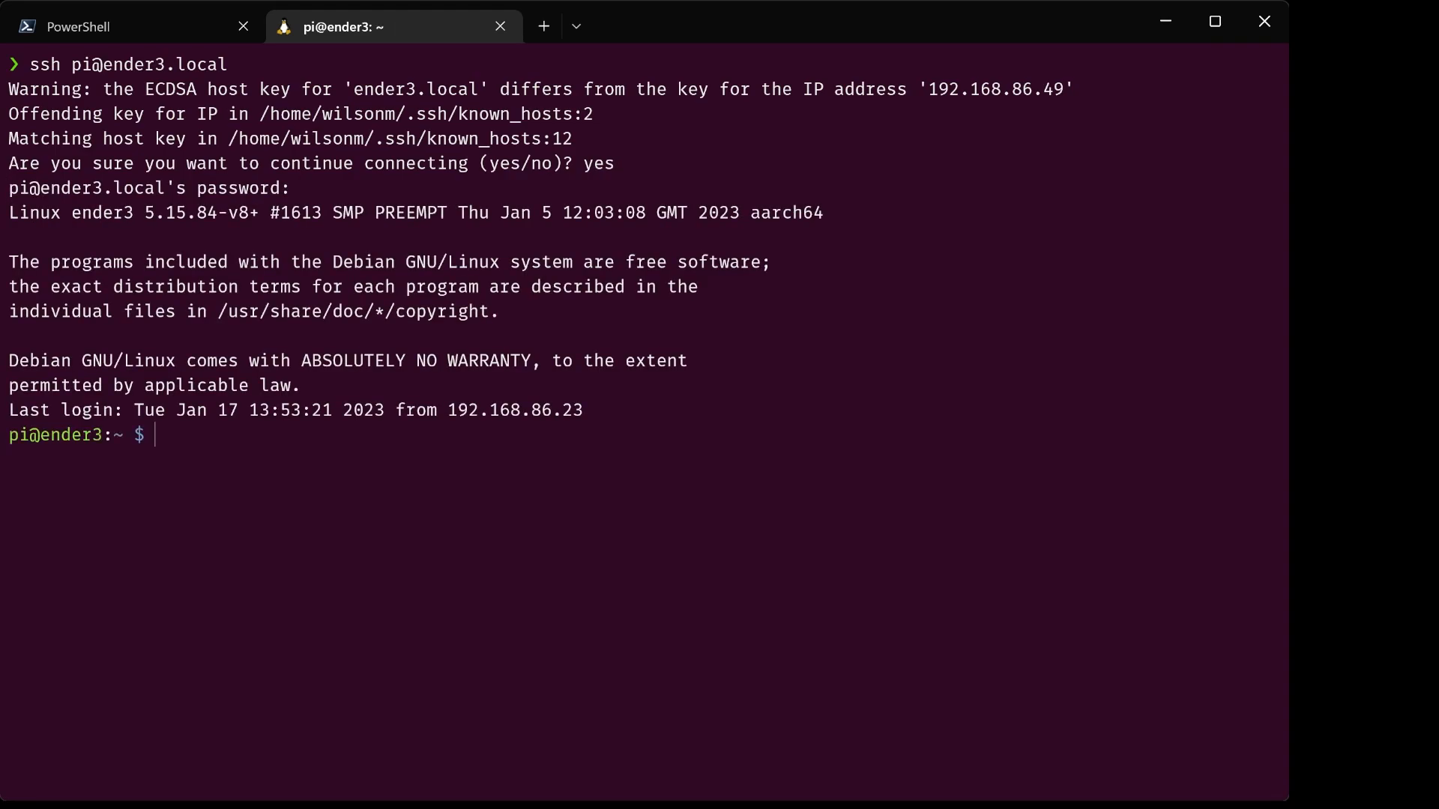
type("sudo raspi-config")
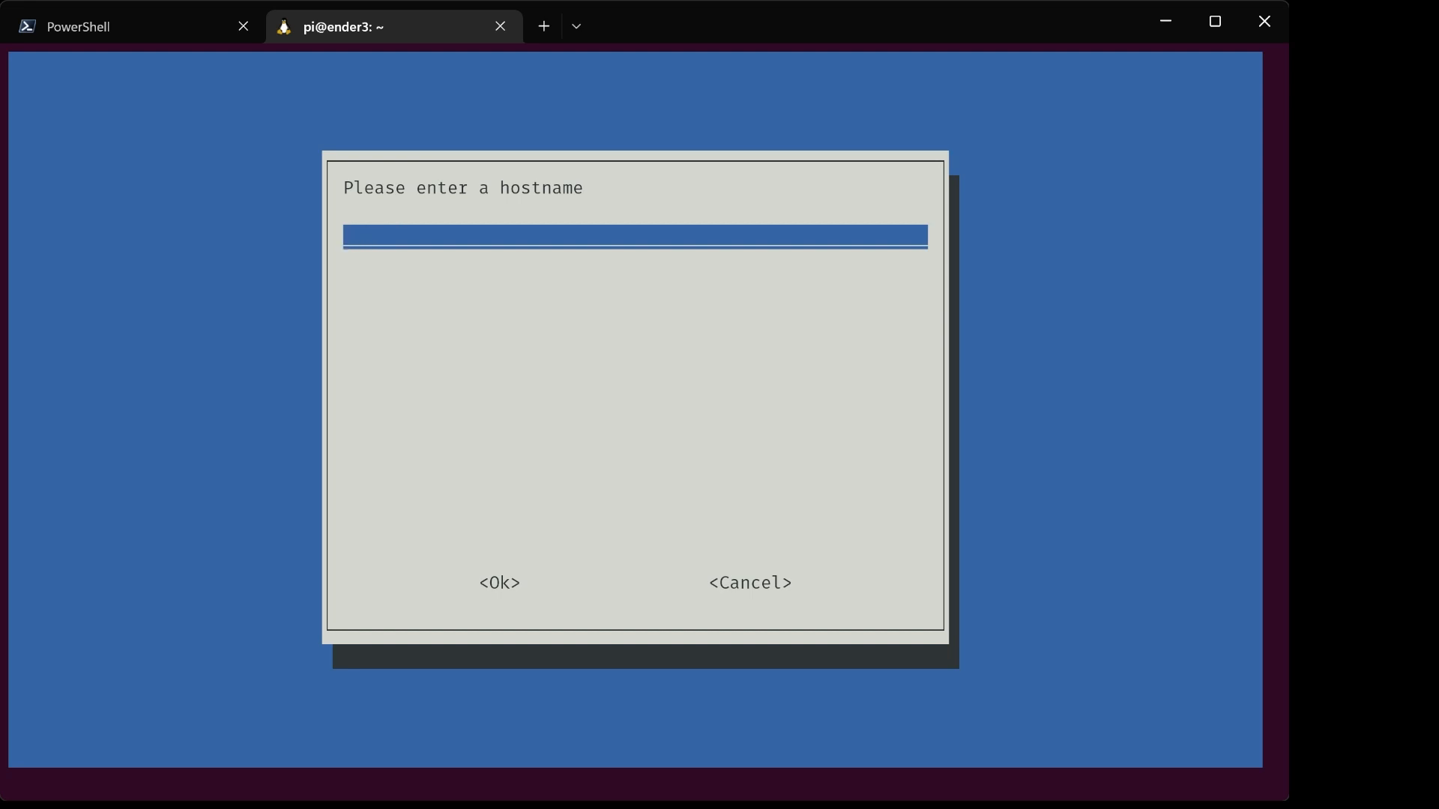
type("swx1")
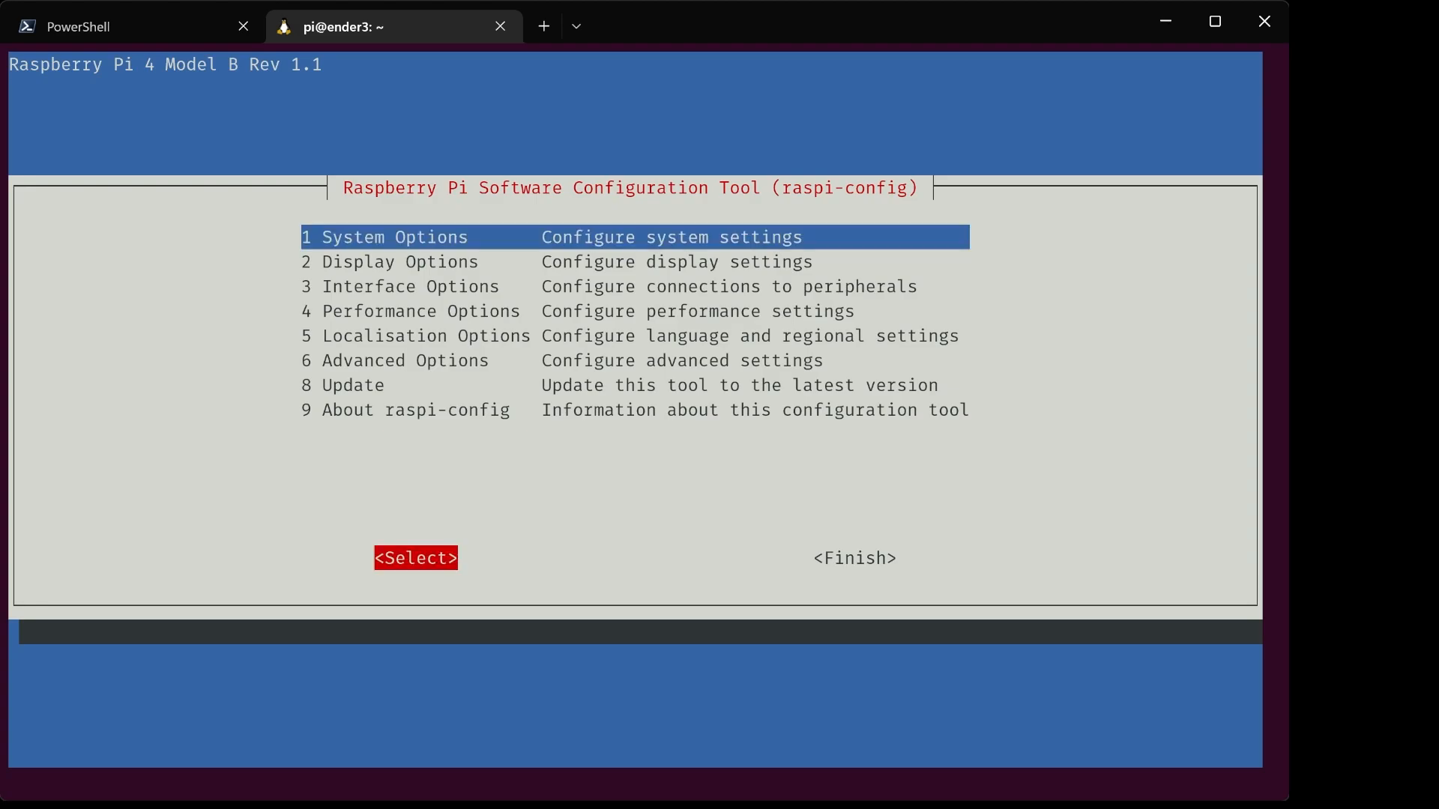
key("Tab")
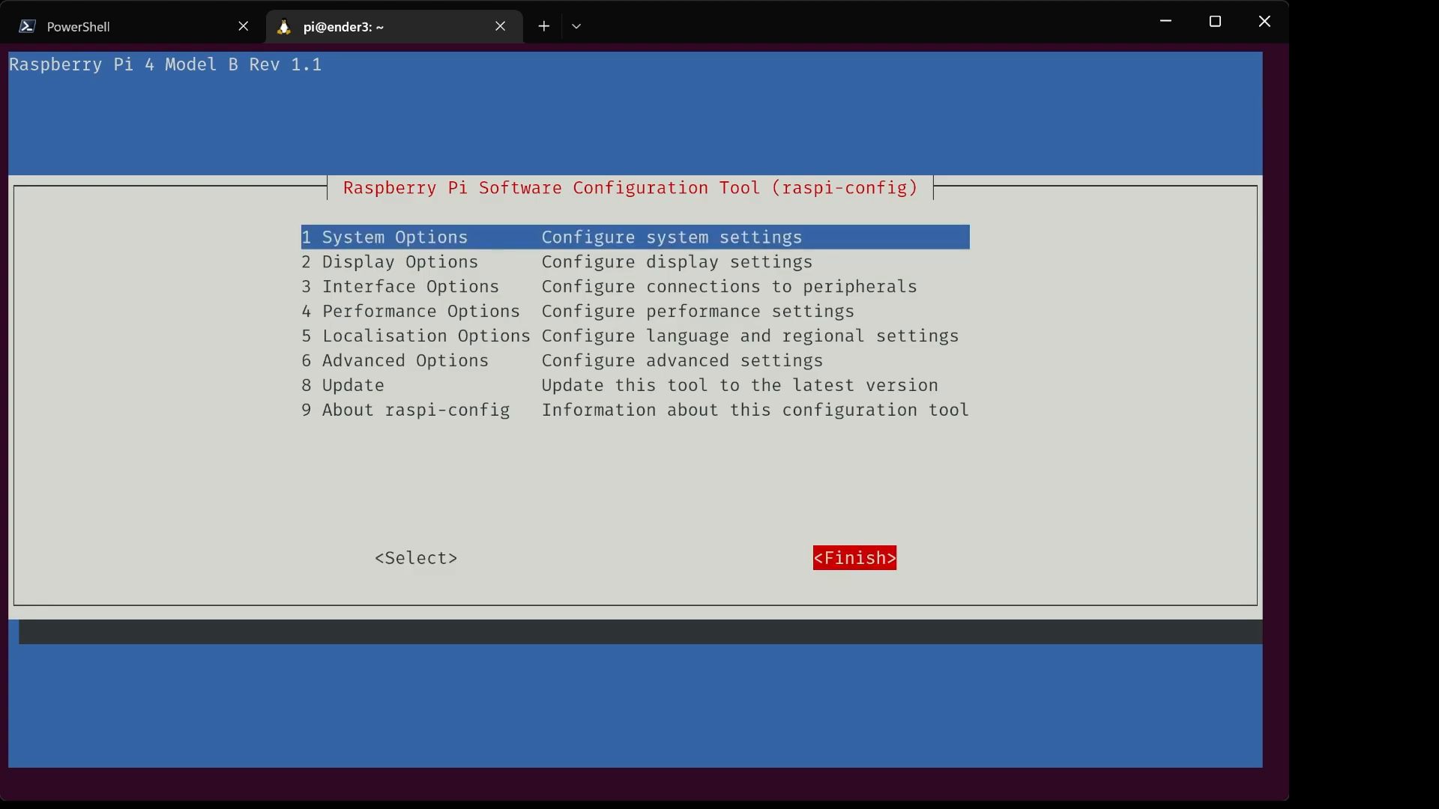
left_click(851, 558)
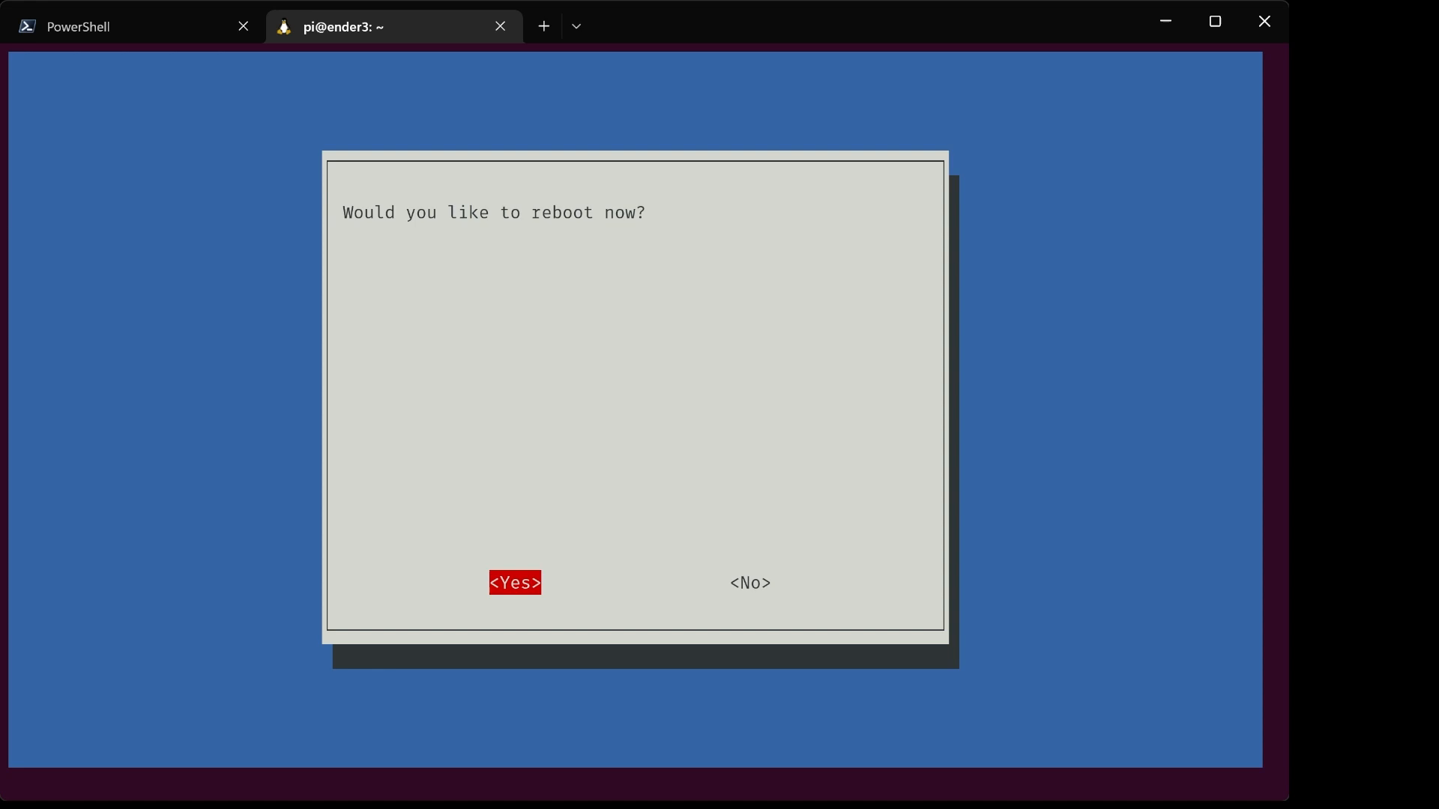
left_click(514, 583)
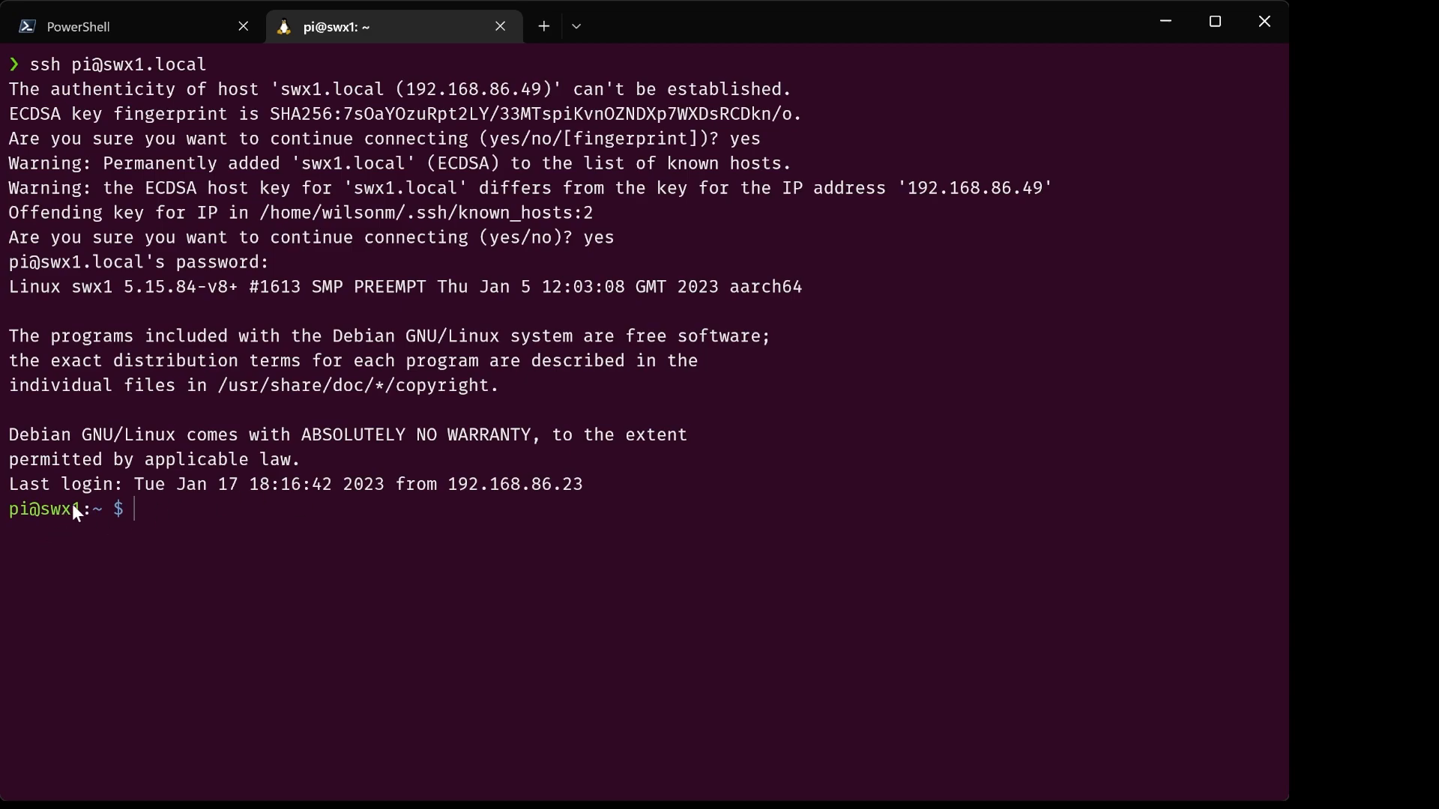
mouse_move(78, 521)
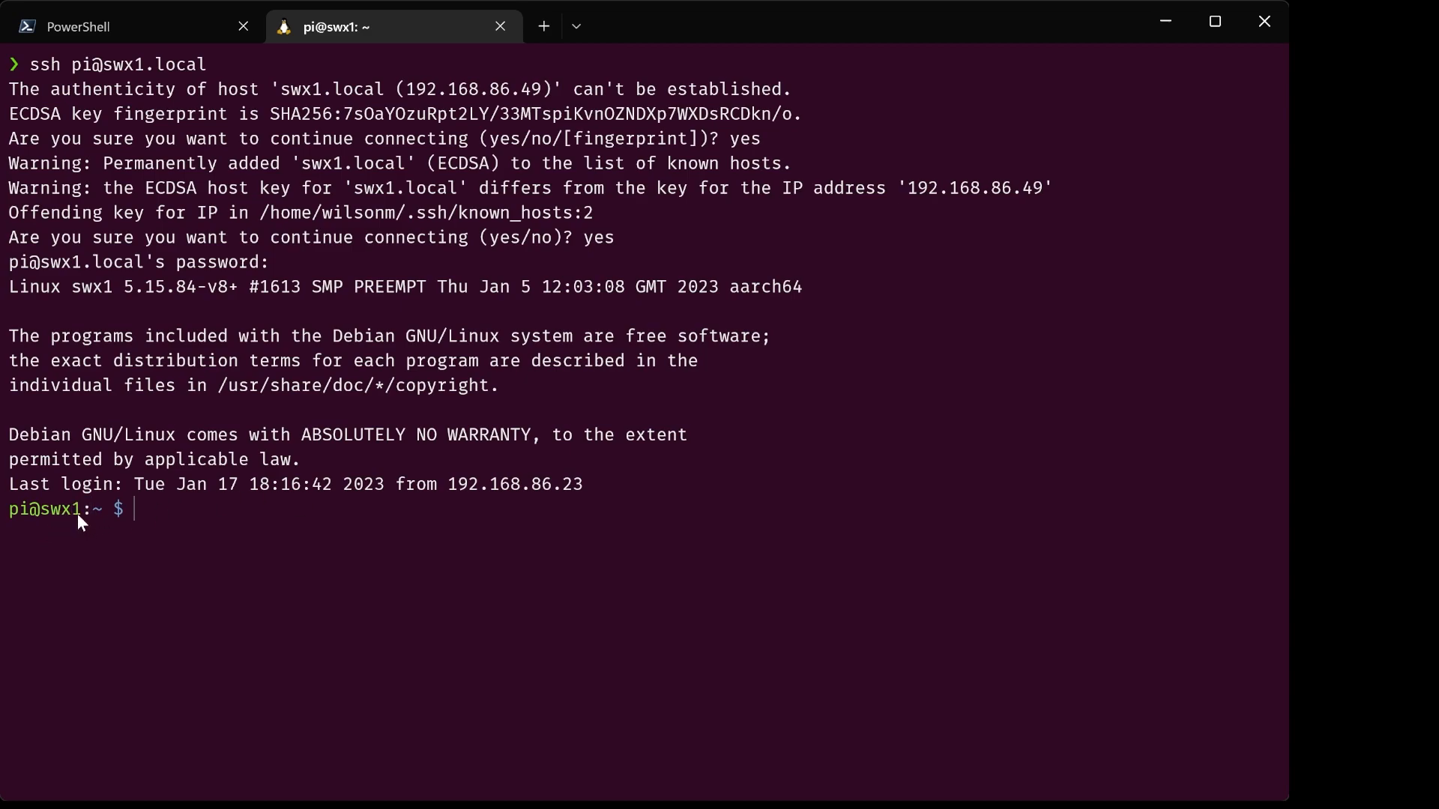
mouse_move(840, 677)
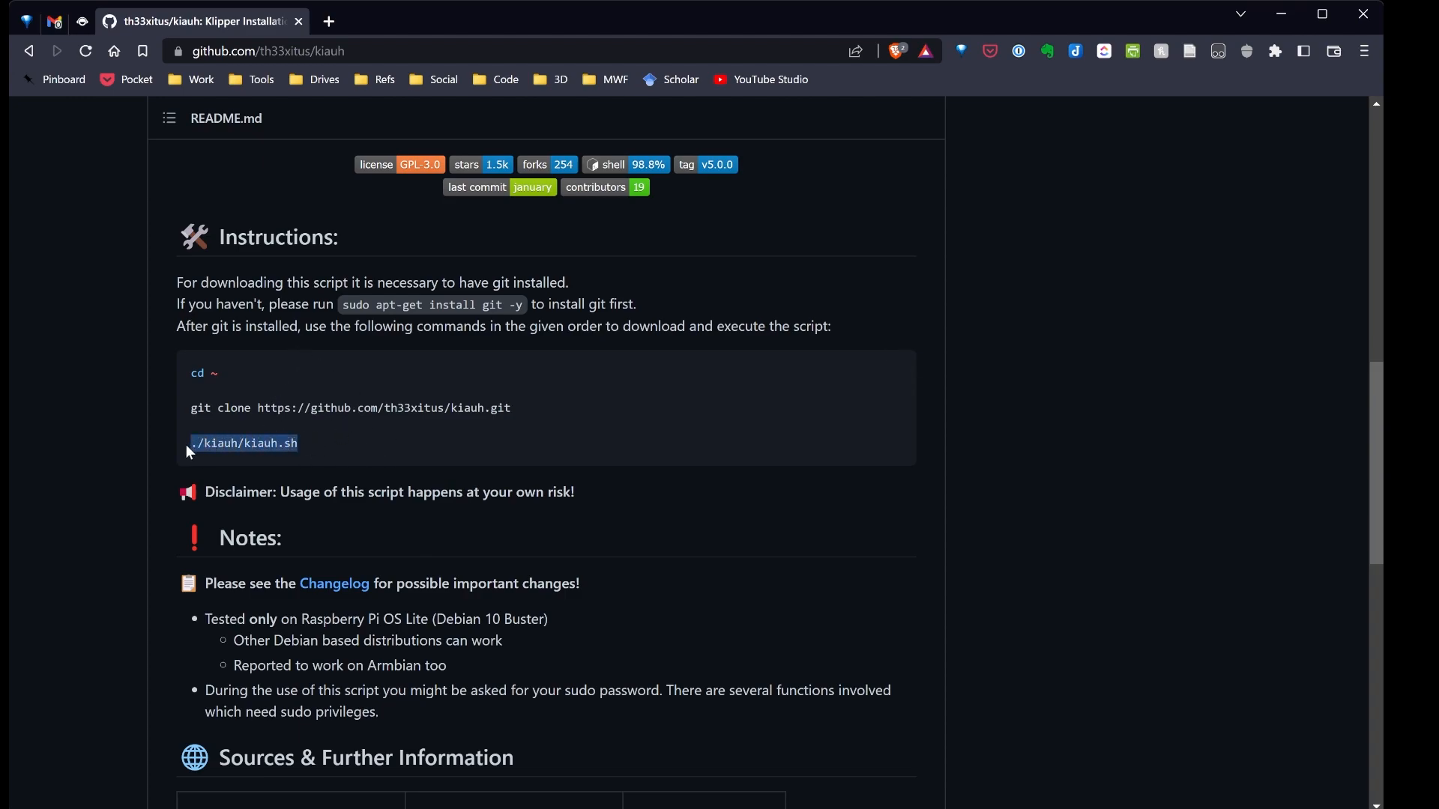
mouse_move(488, 554)
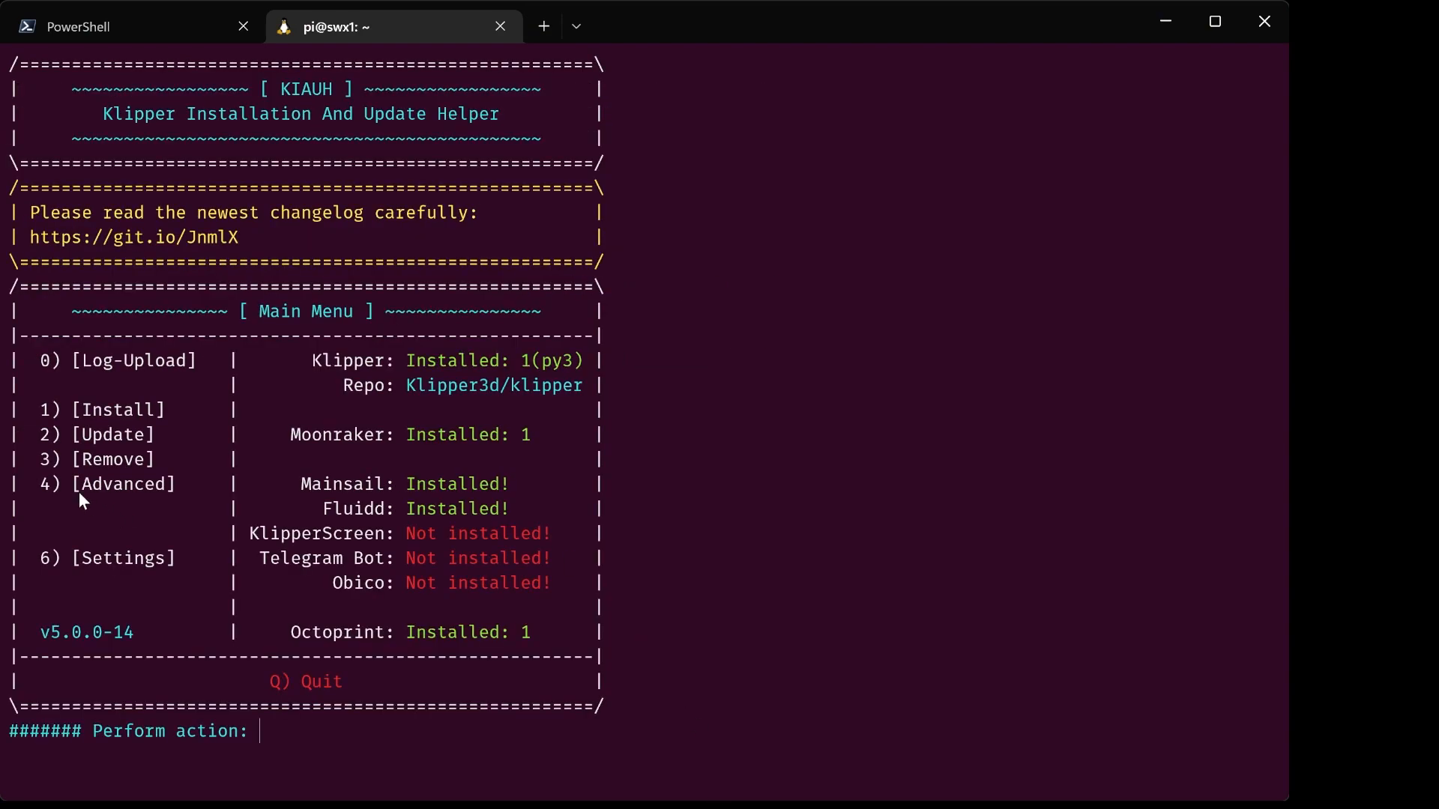
mouse_move(35, 457)
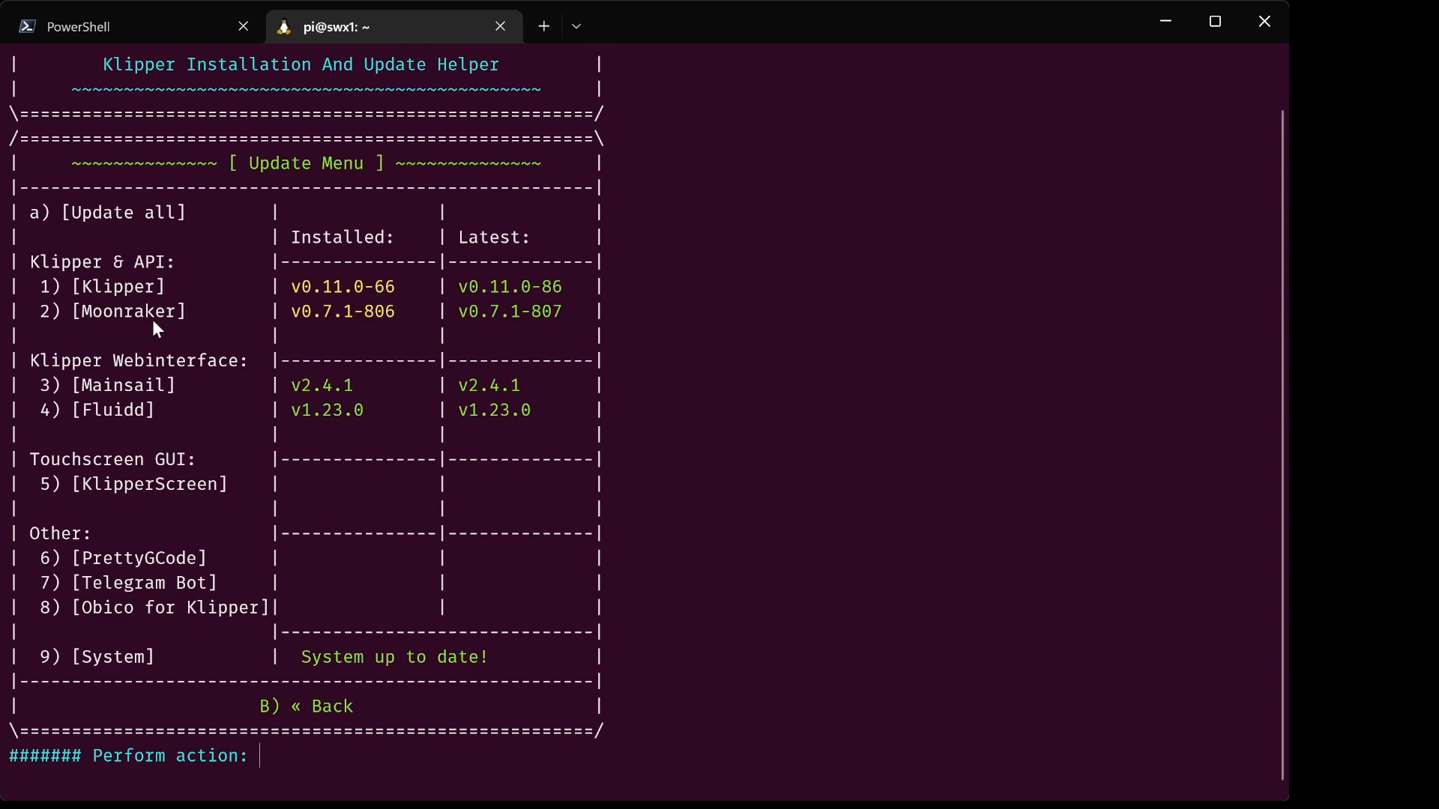
mouse_move(57, 373)
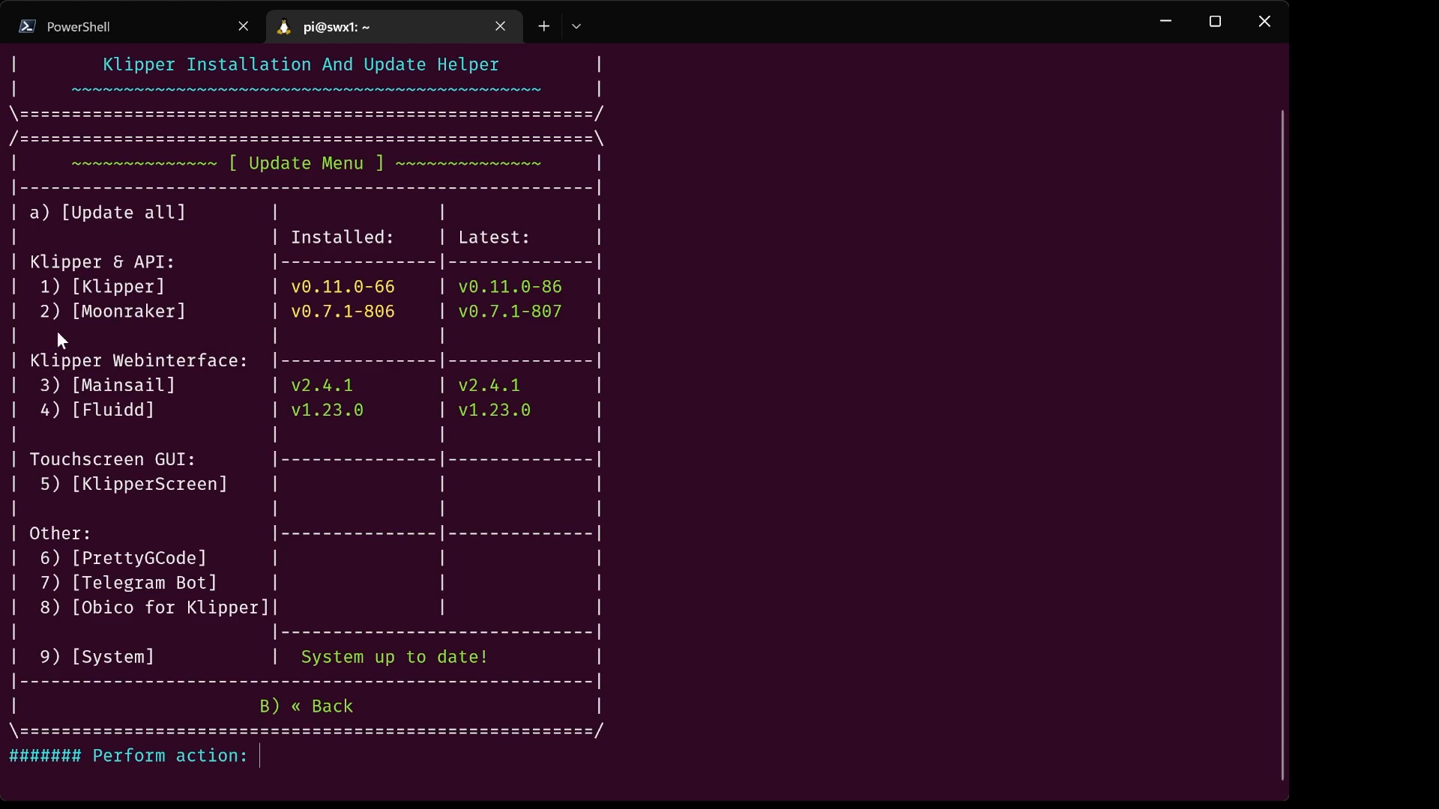
mouse_move(303, 410)
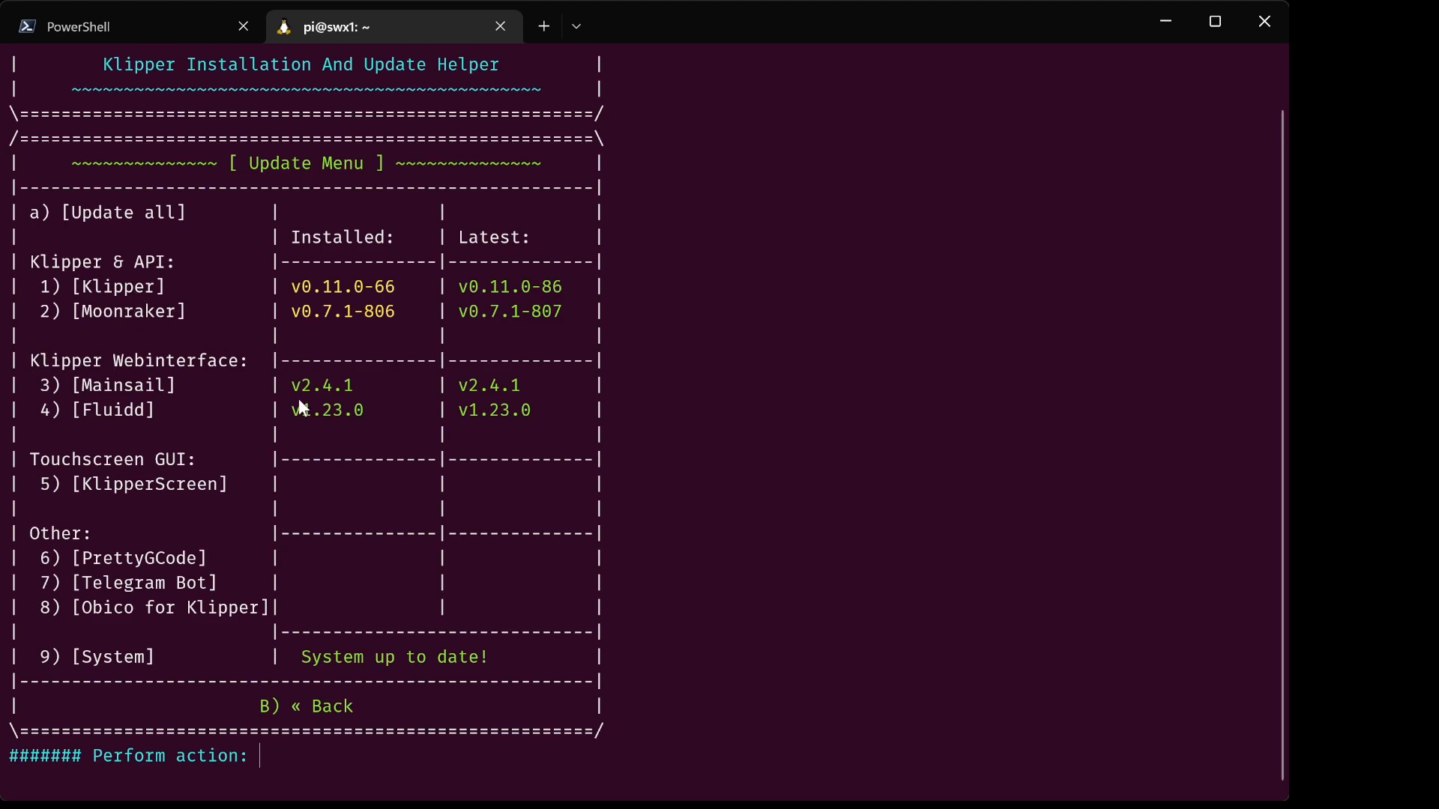
mouse_move(245, 393)
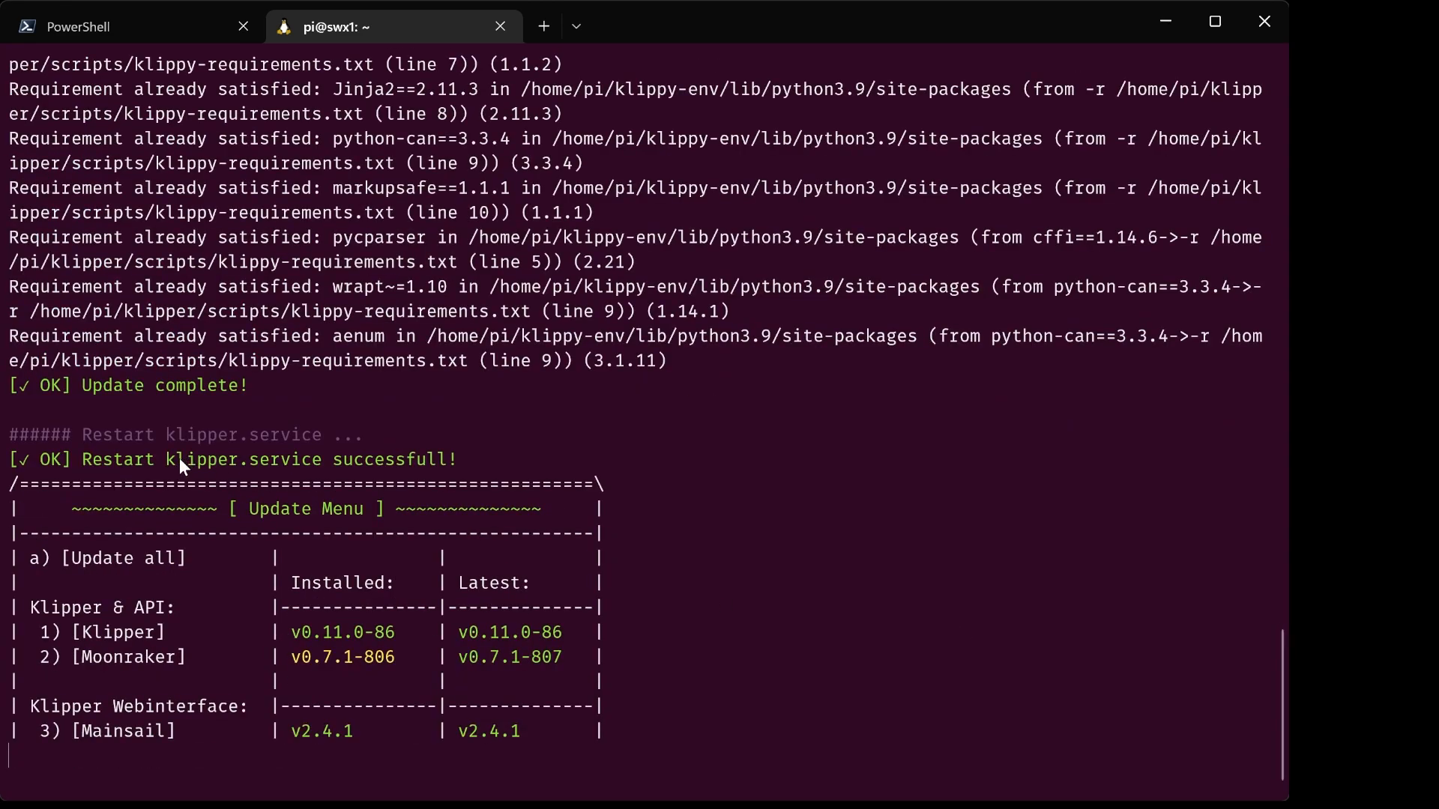
In KIAUH's Update menu (option 2), update Mainsail (3) and the system packages (9).
scroll("down", 3)
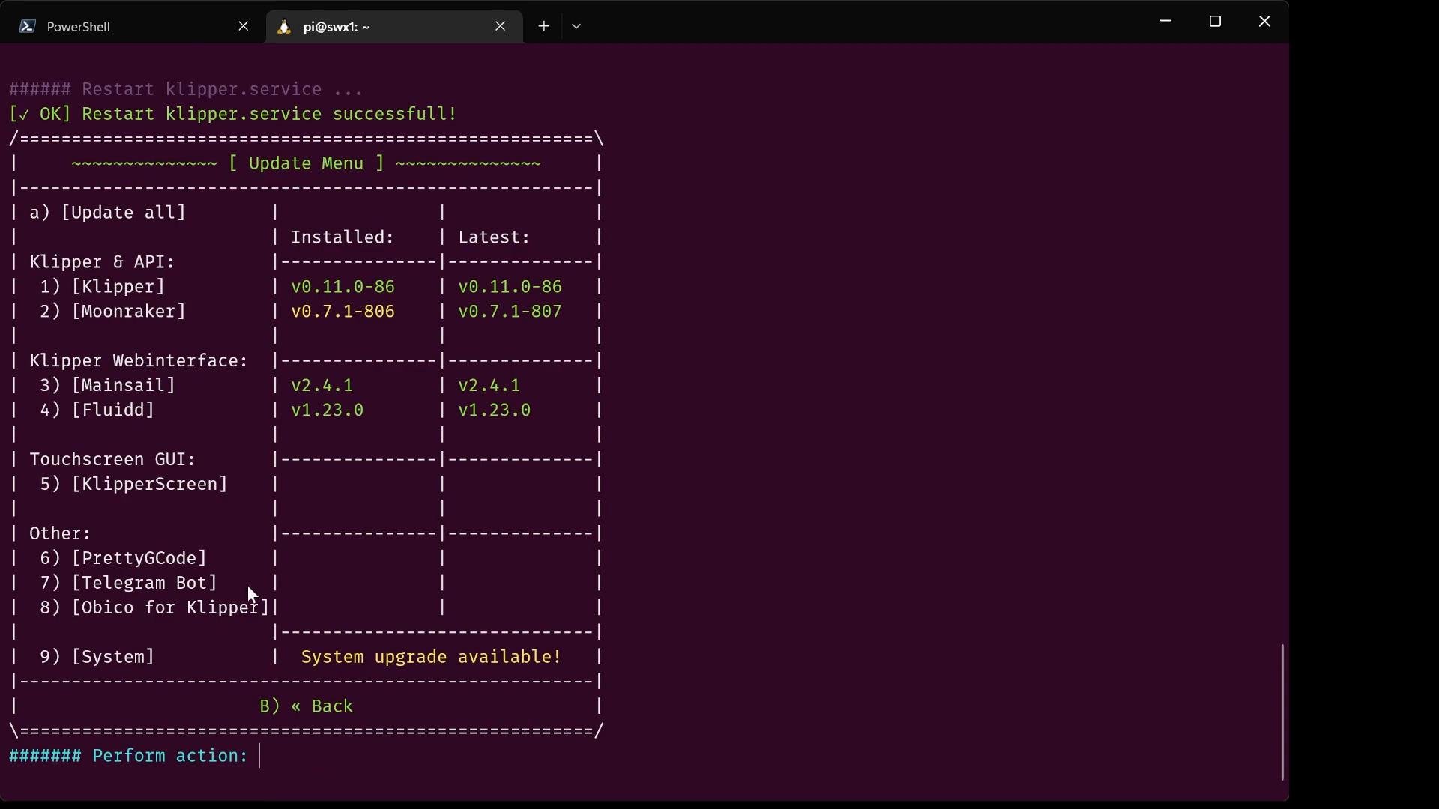
type("2")
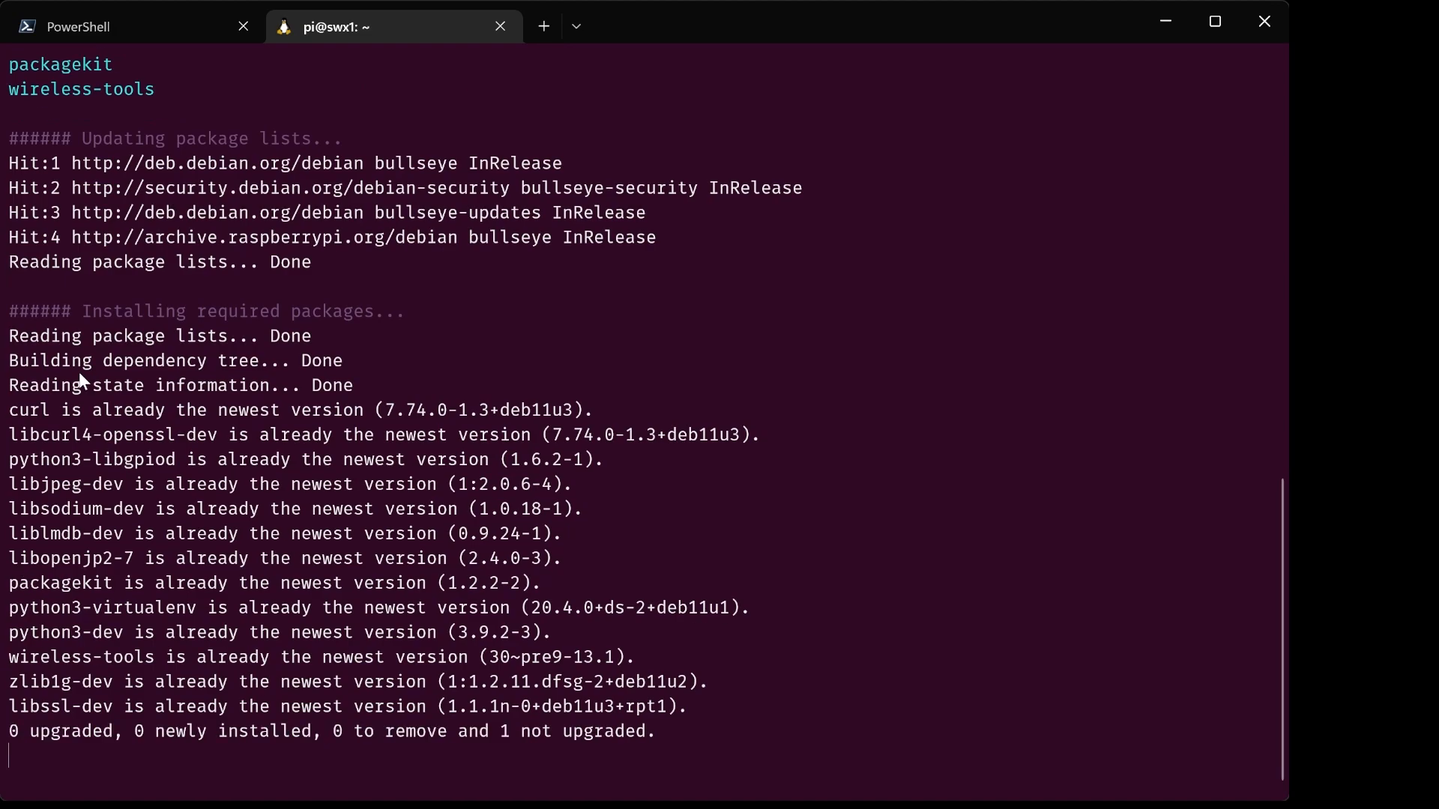
mouse_move(78, 381)
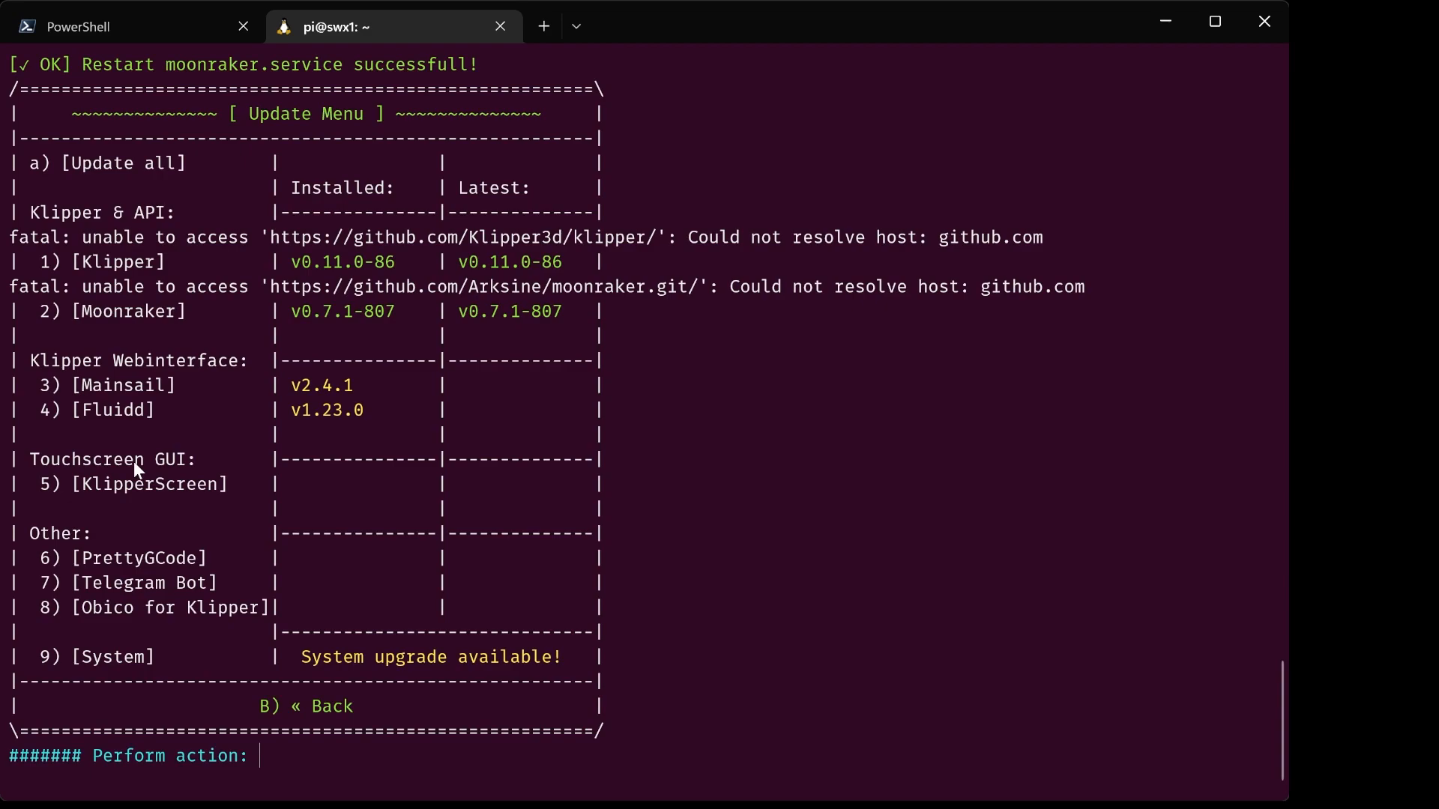
mouse_move(168, 434)
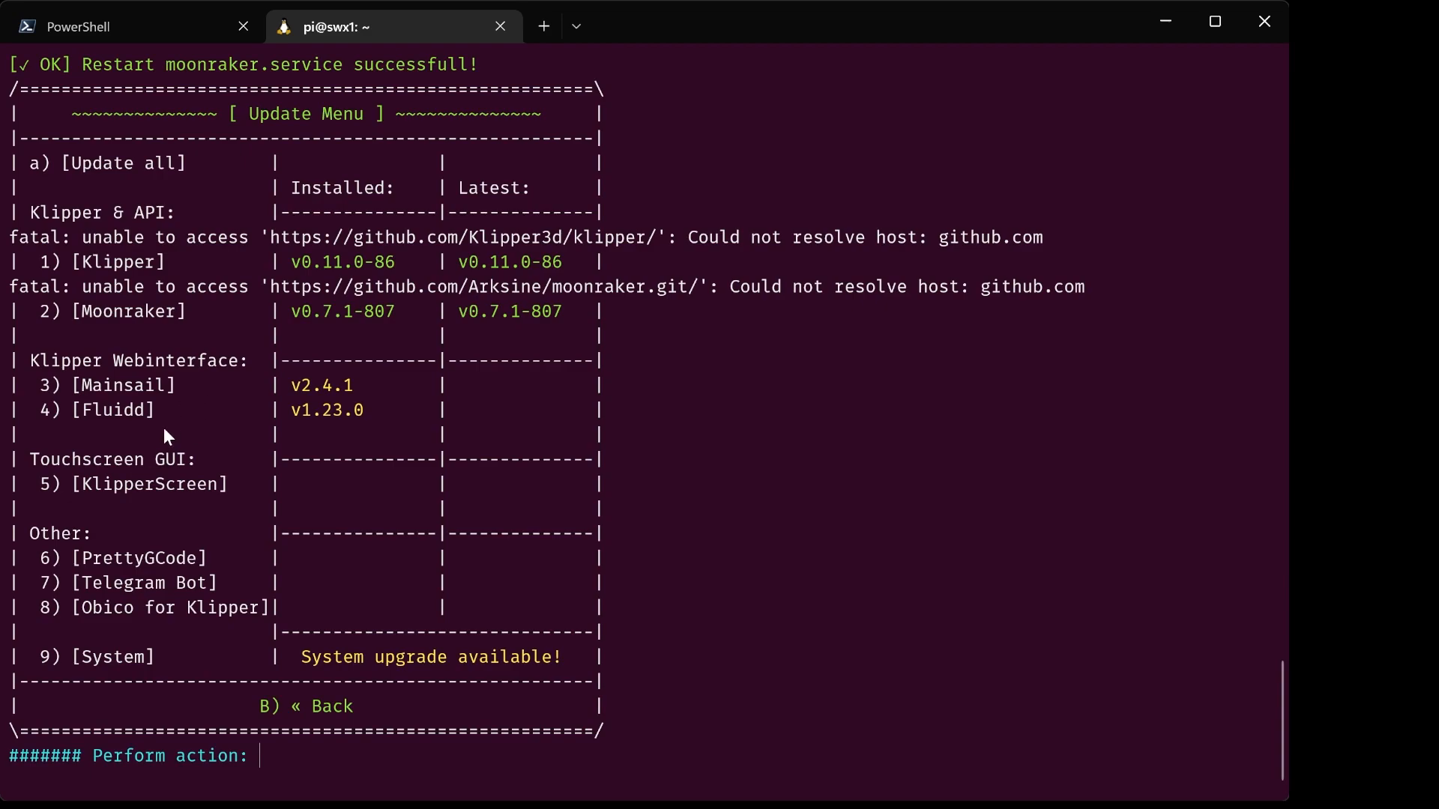
type("3")
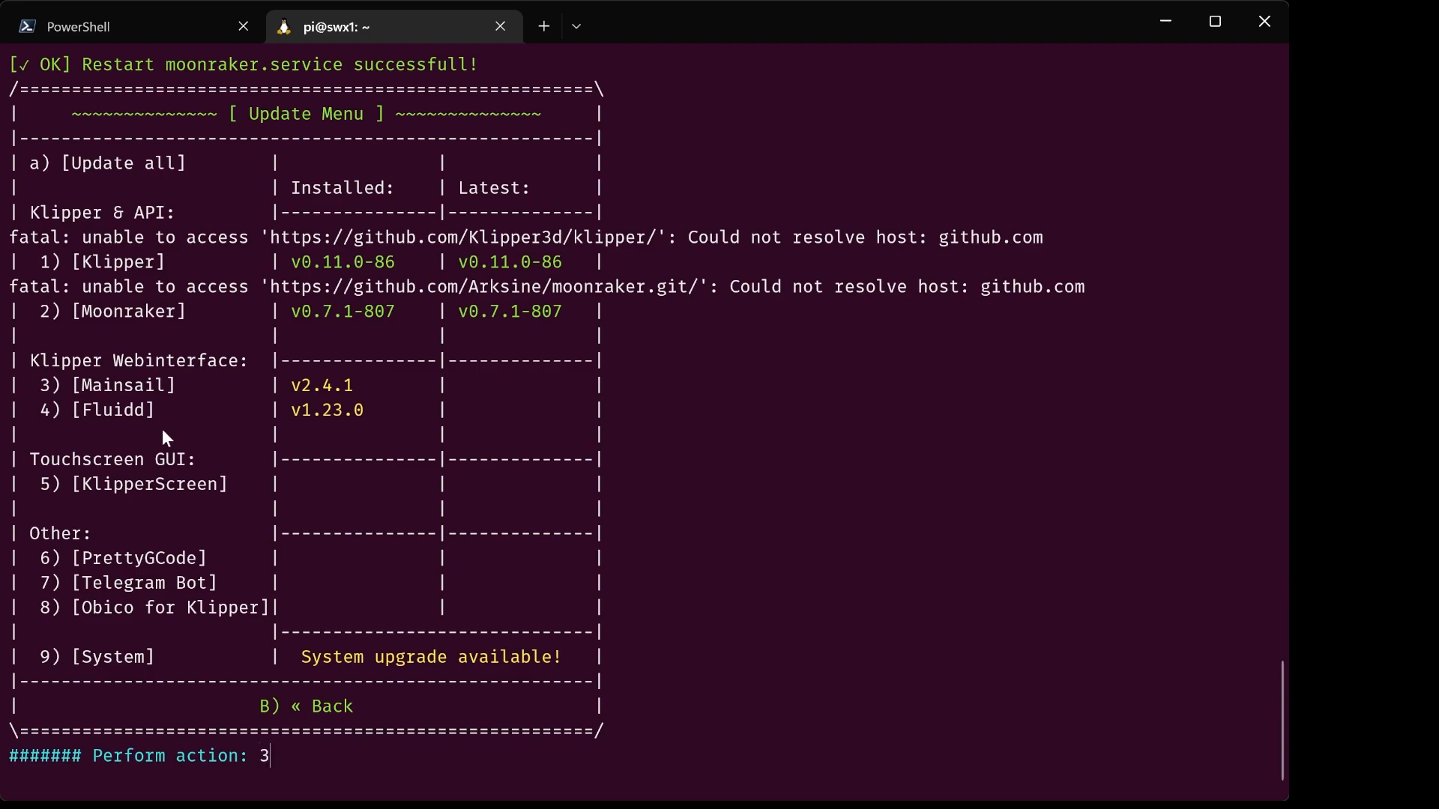
key("Enter")
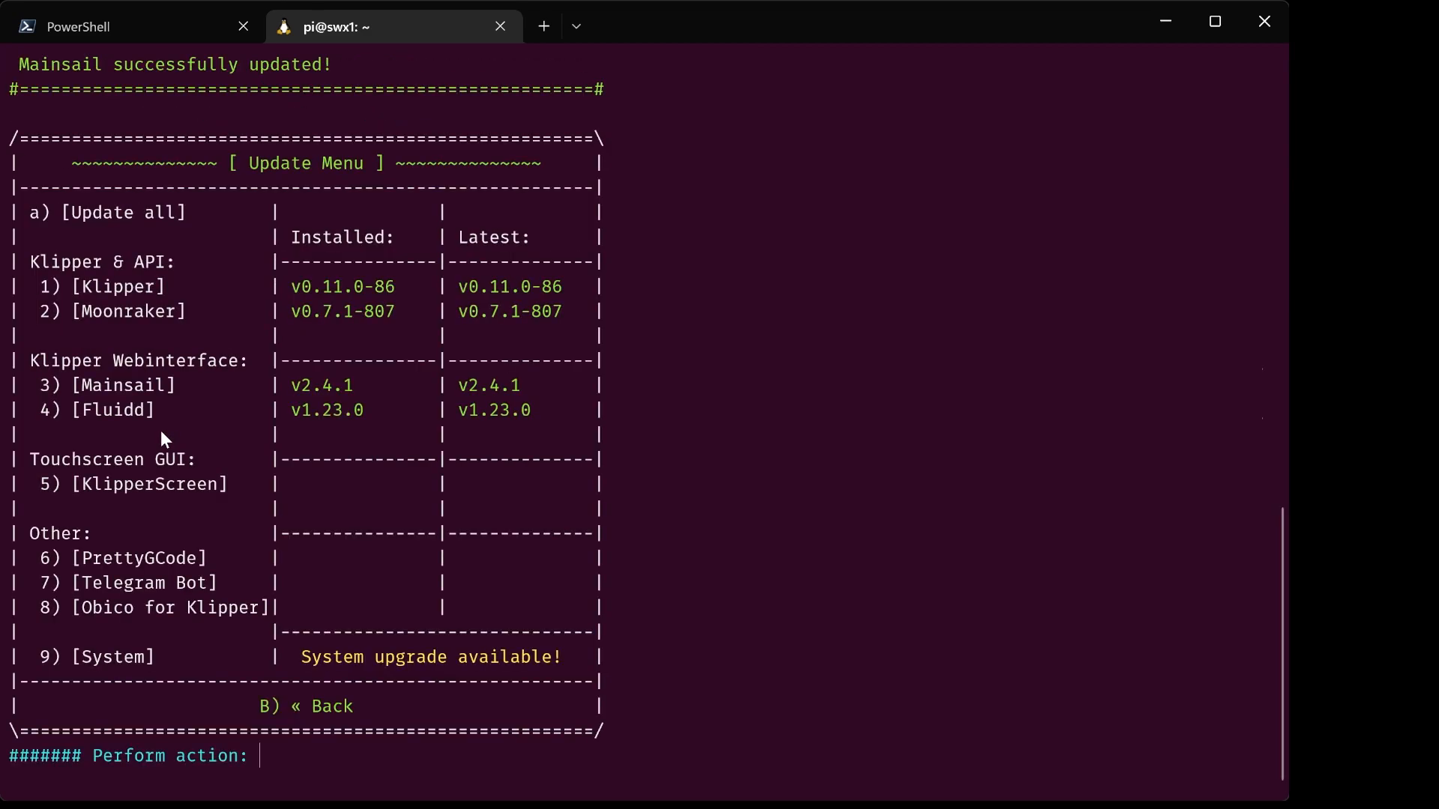
type("9")
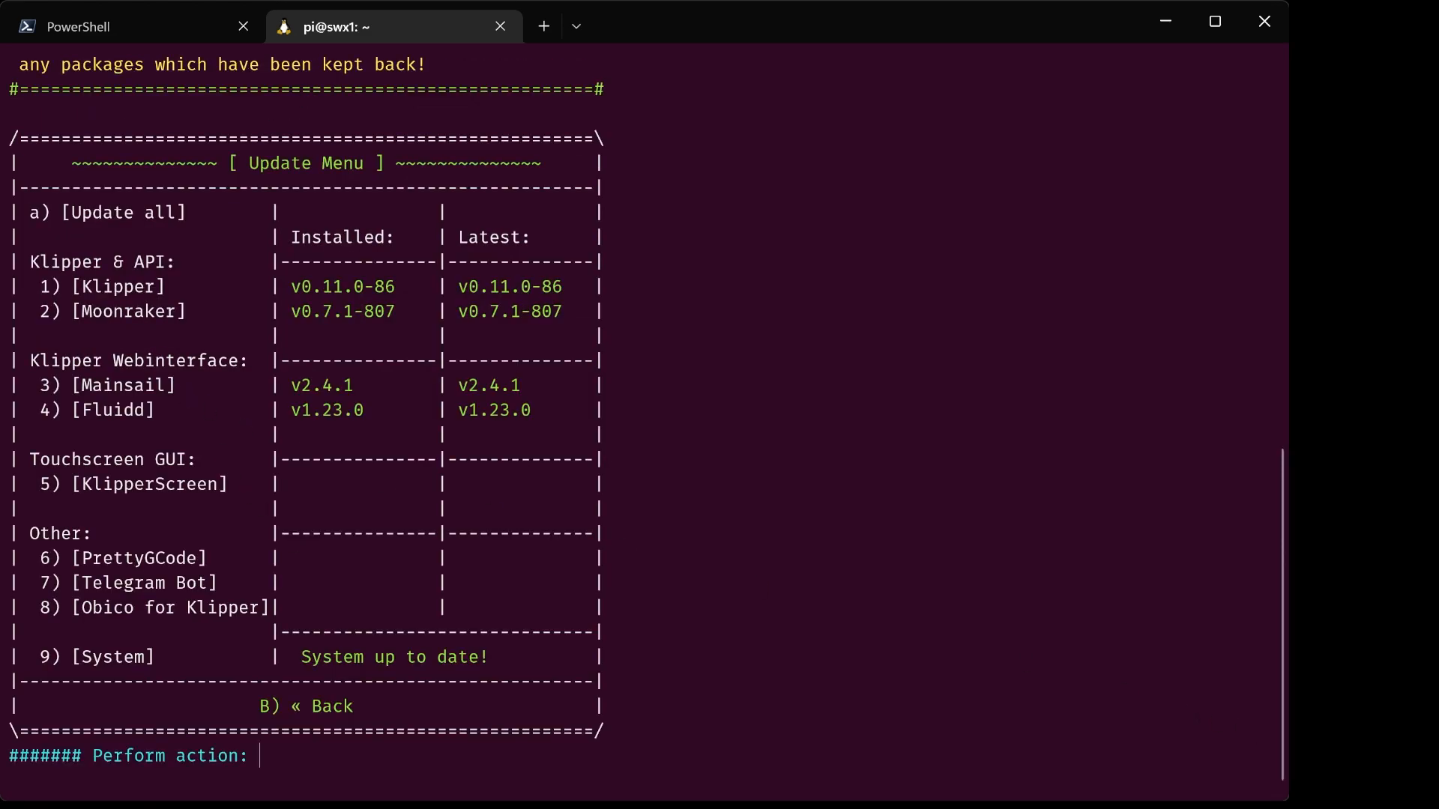
mouse_move(414, 771)
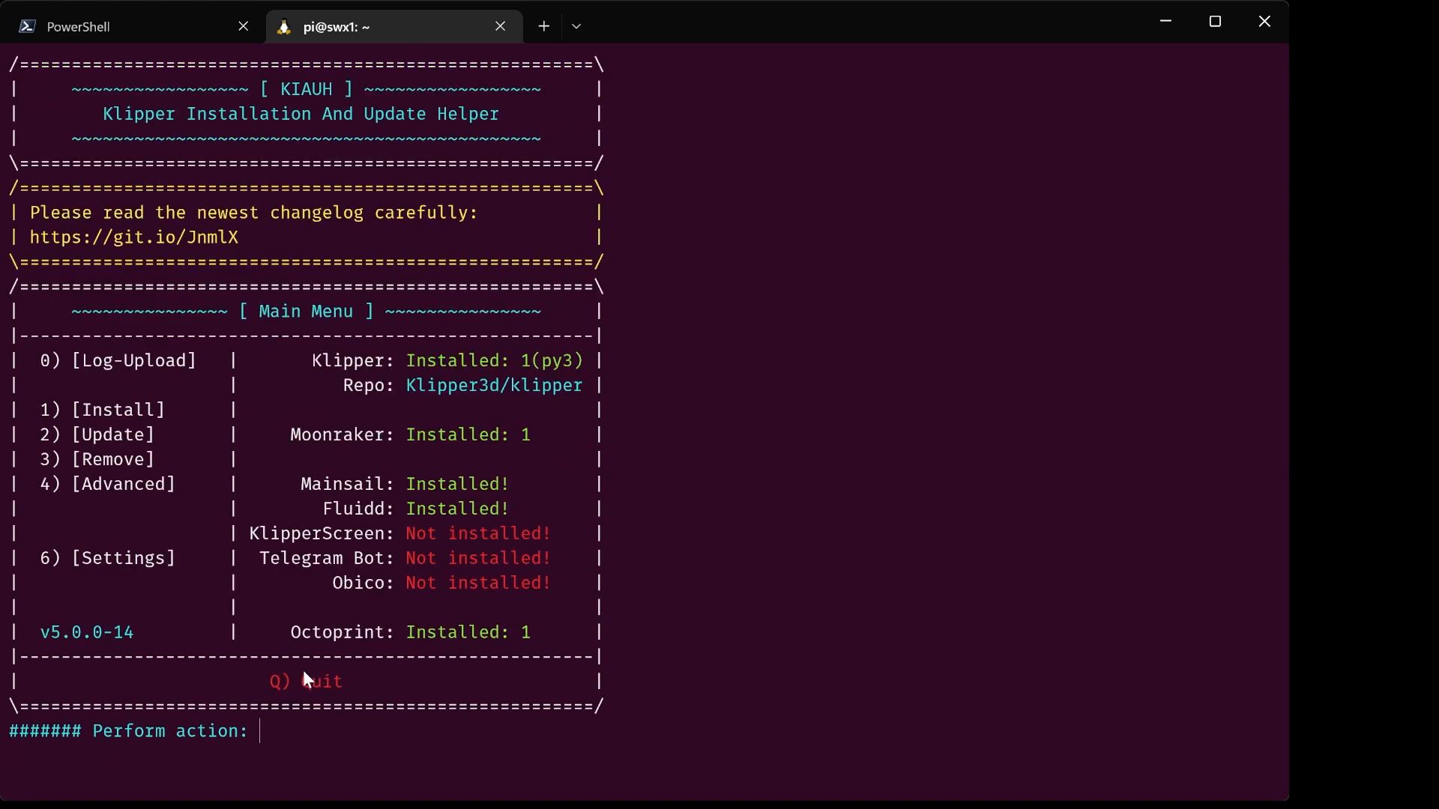
Navigate KIAUH's menus with options 2 and 4 to reach the Advanced Menu.
type("2")
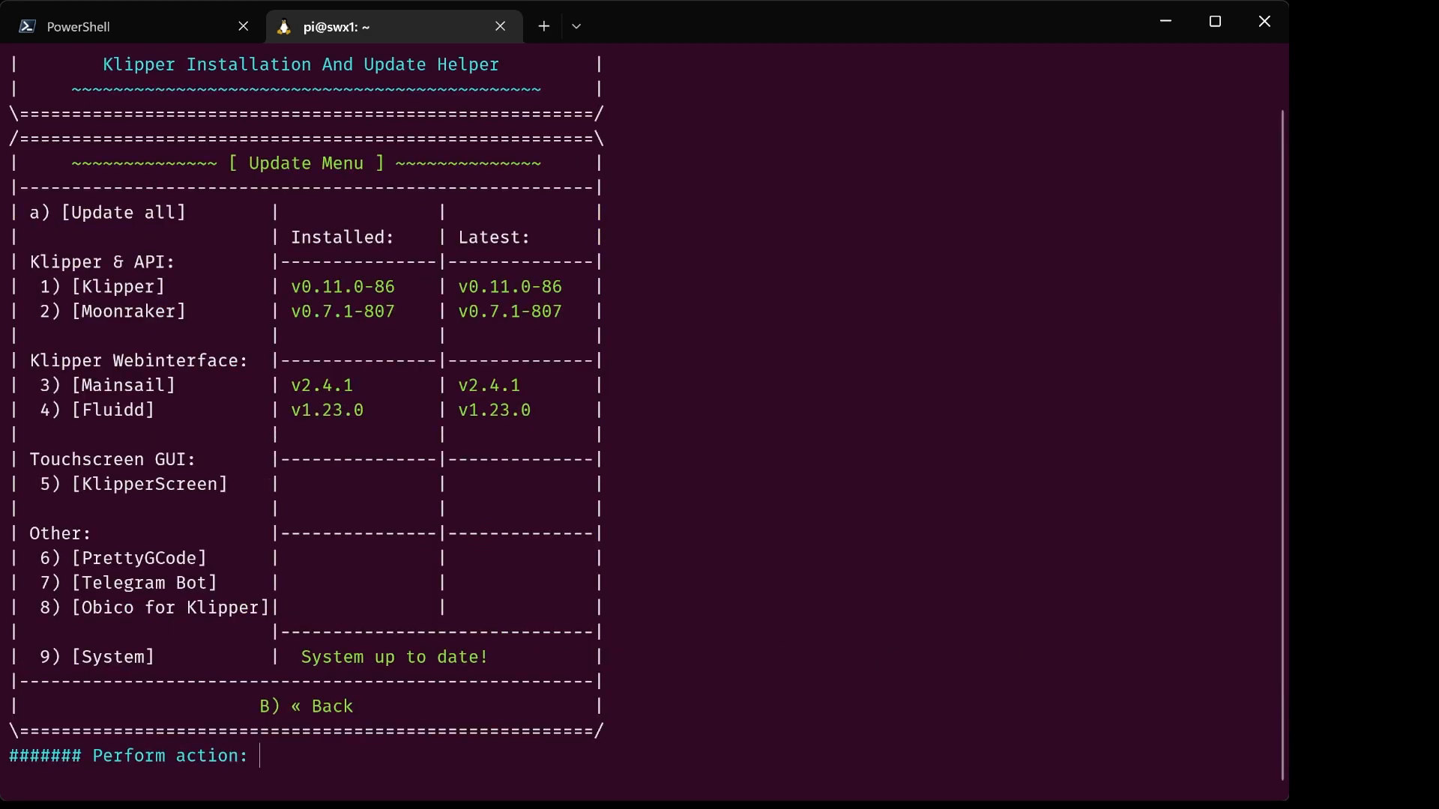
mouse_move(380, 777)
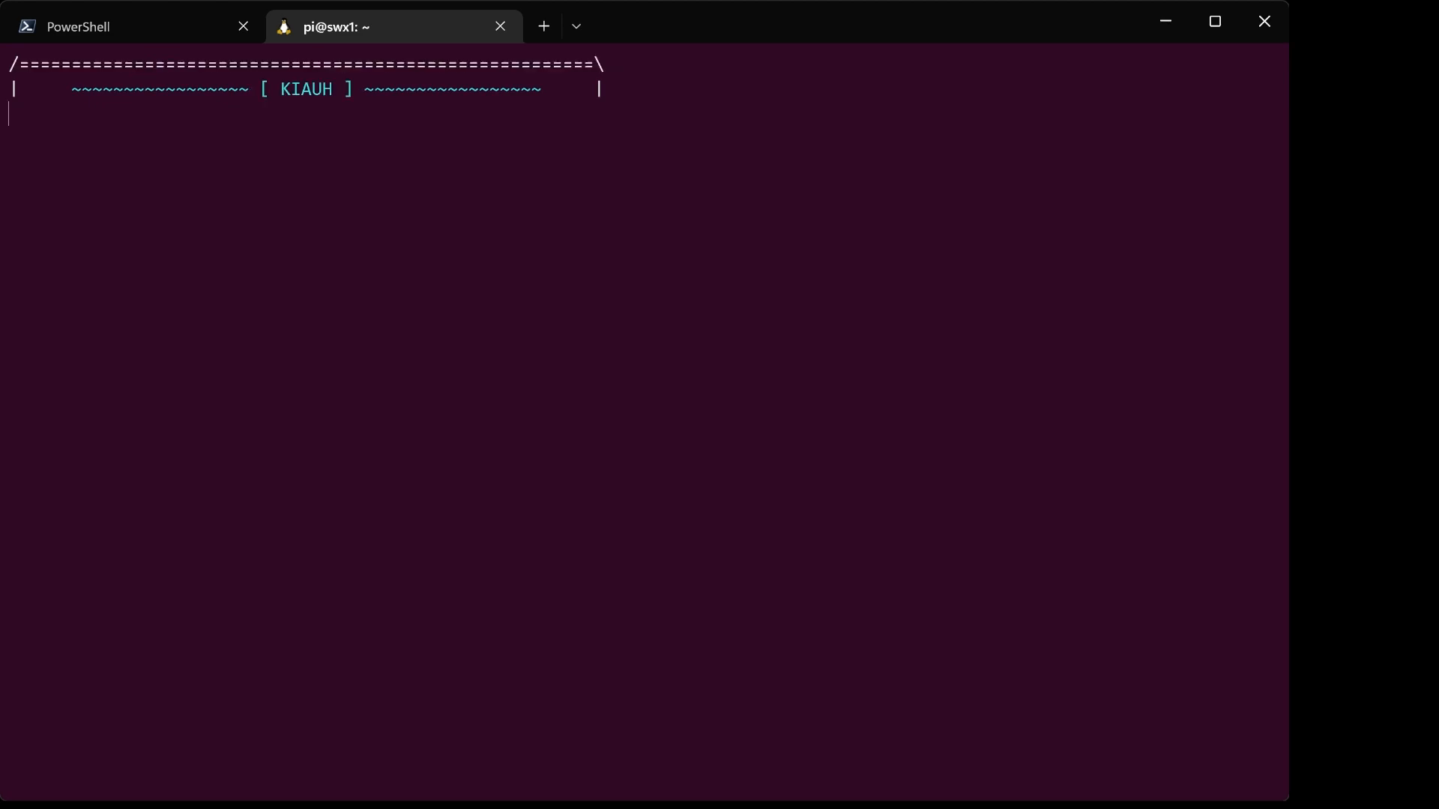
type("4")
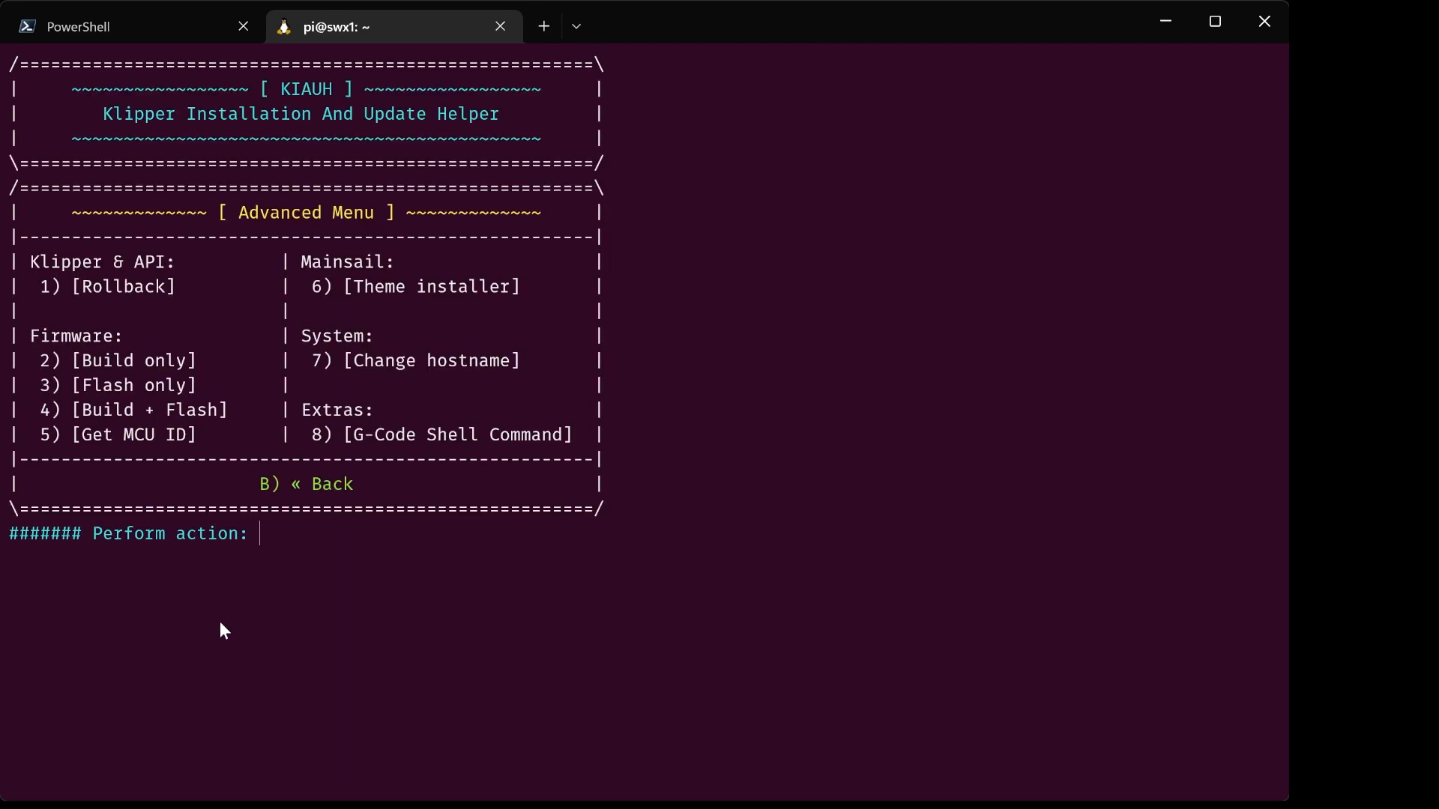
mouse_move(131, 398)
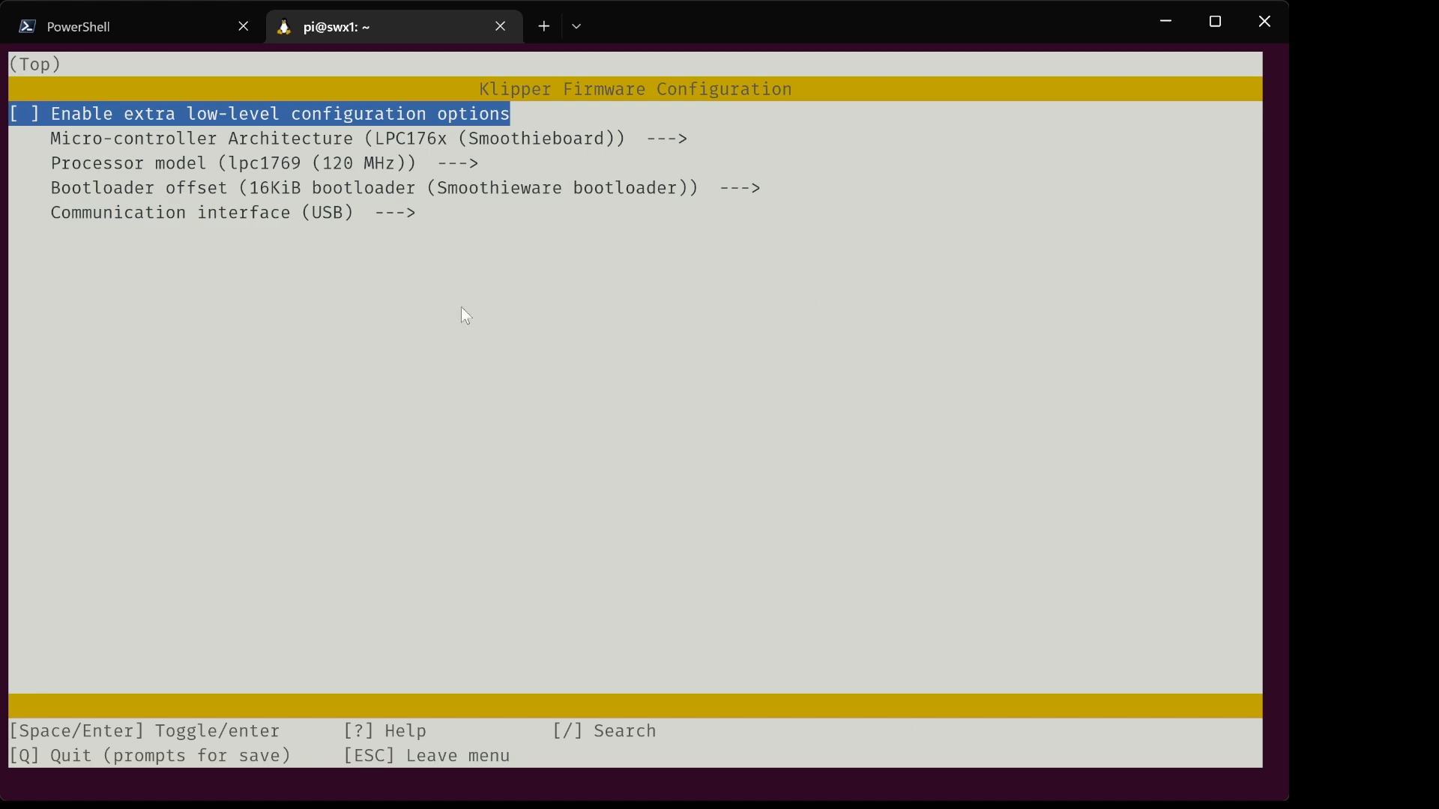
mouse_move(331, 278)
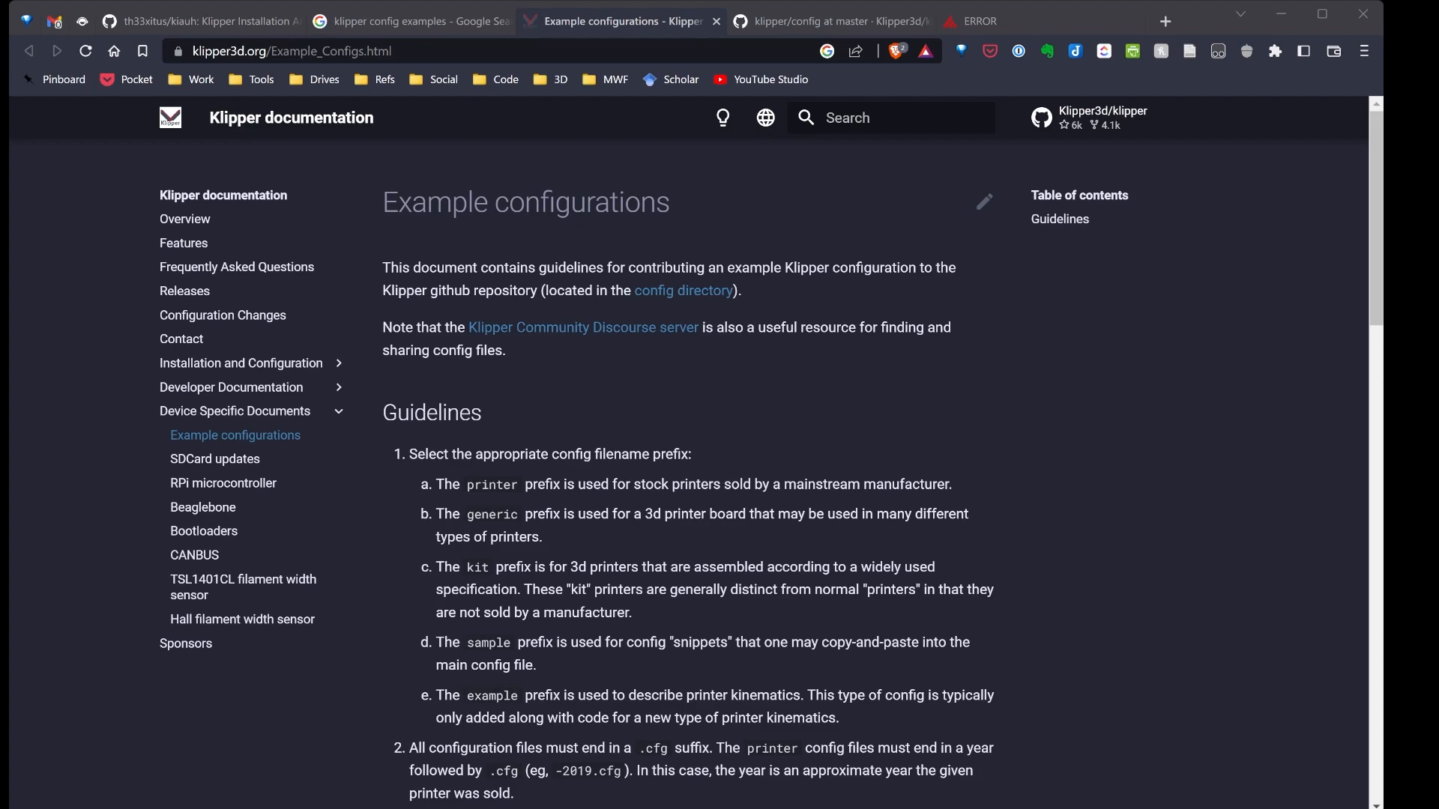
Open generic-bigtreetech-skr-v1.4.cfg on GitHub and highlight its LPC1768/LPC1769 processor comment.
left_click(825, 21)
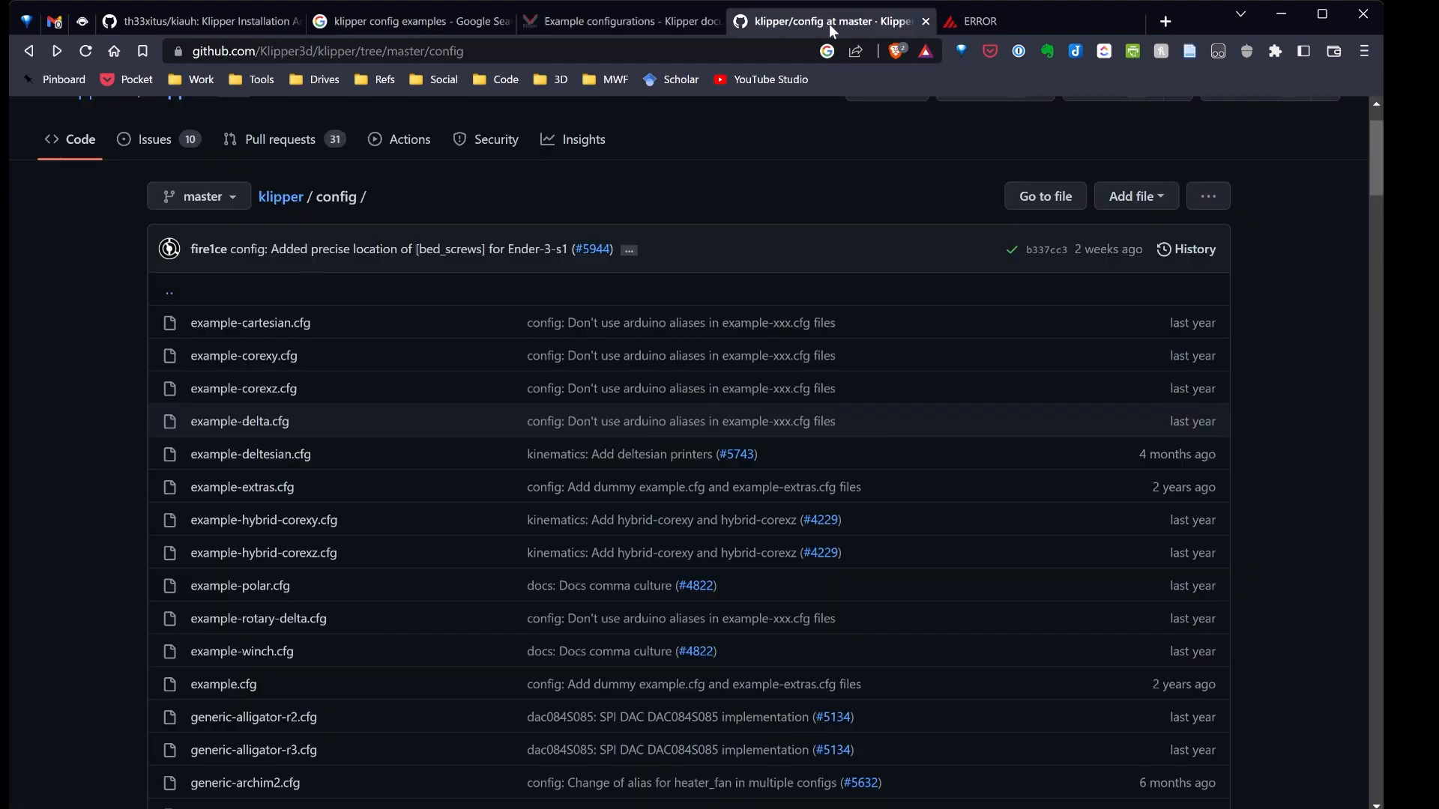
mouse_move(324, 497)
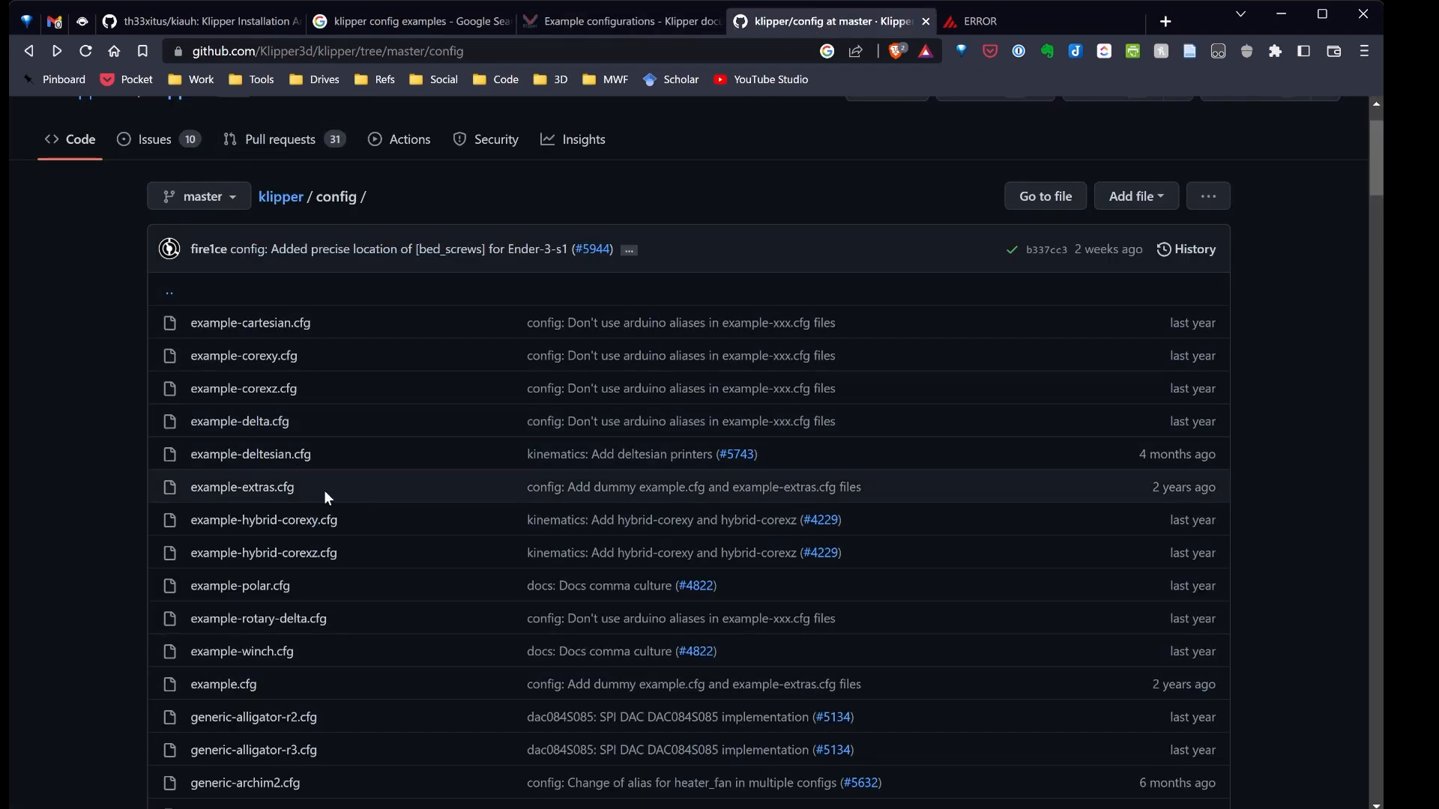
scroll("down", 3)
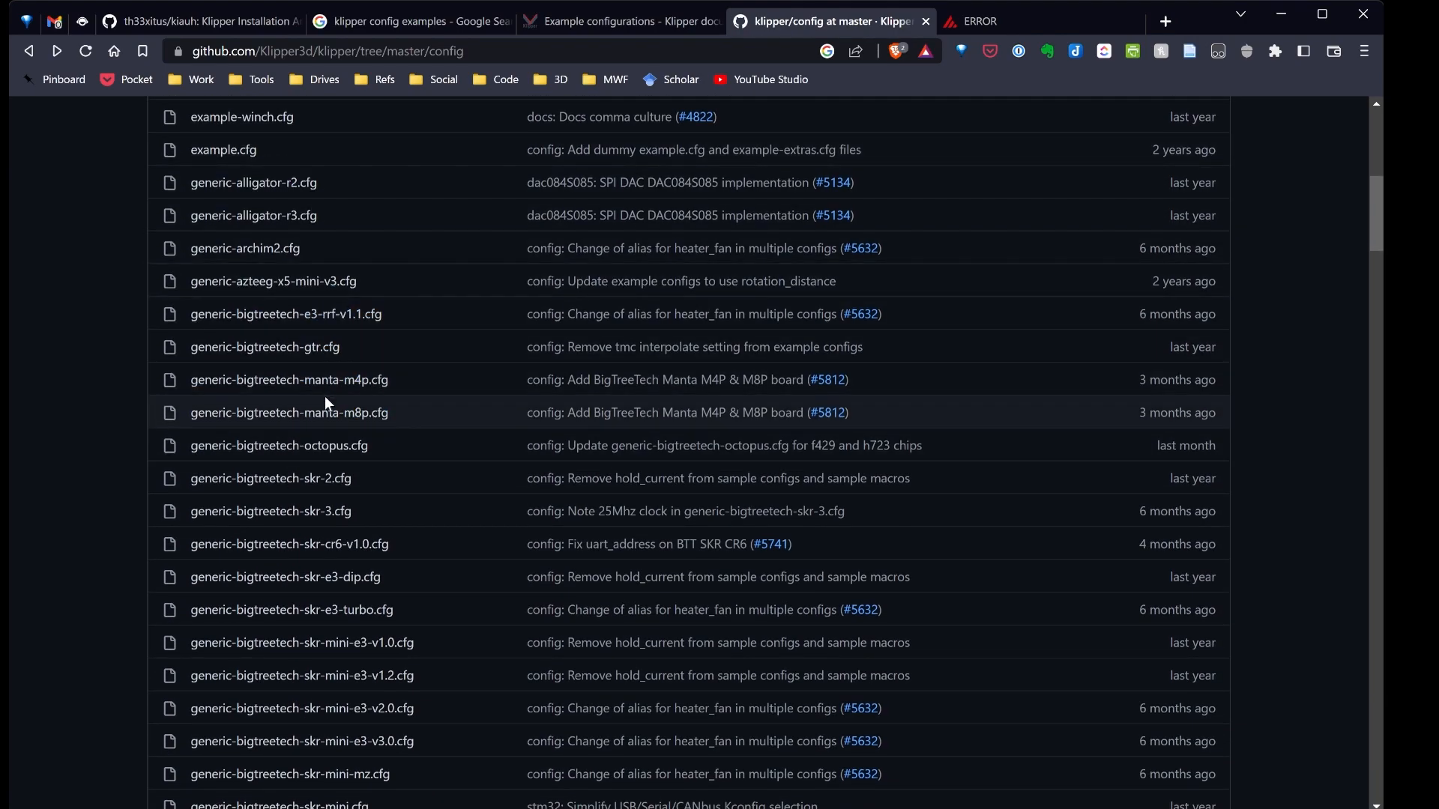
scroll("down", 3)
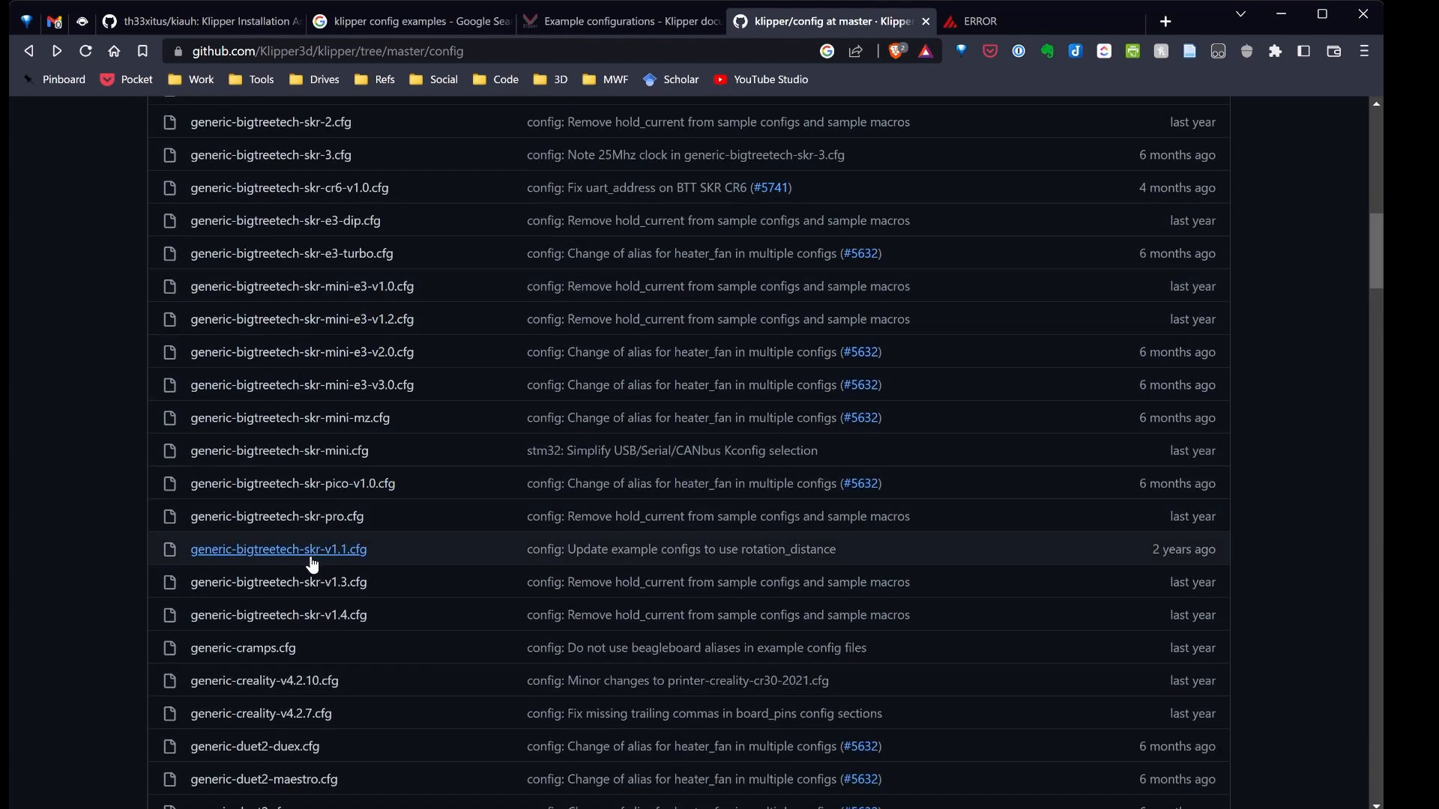
mouse_move(332, 614)
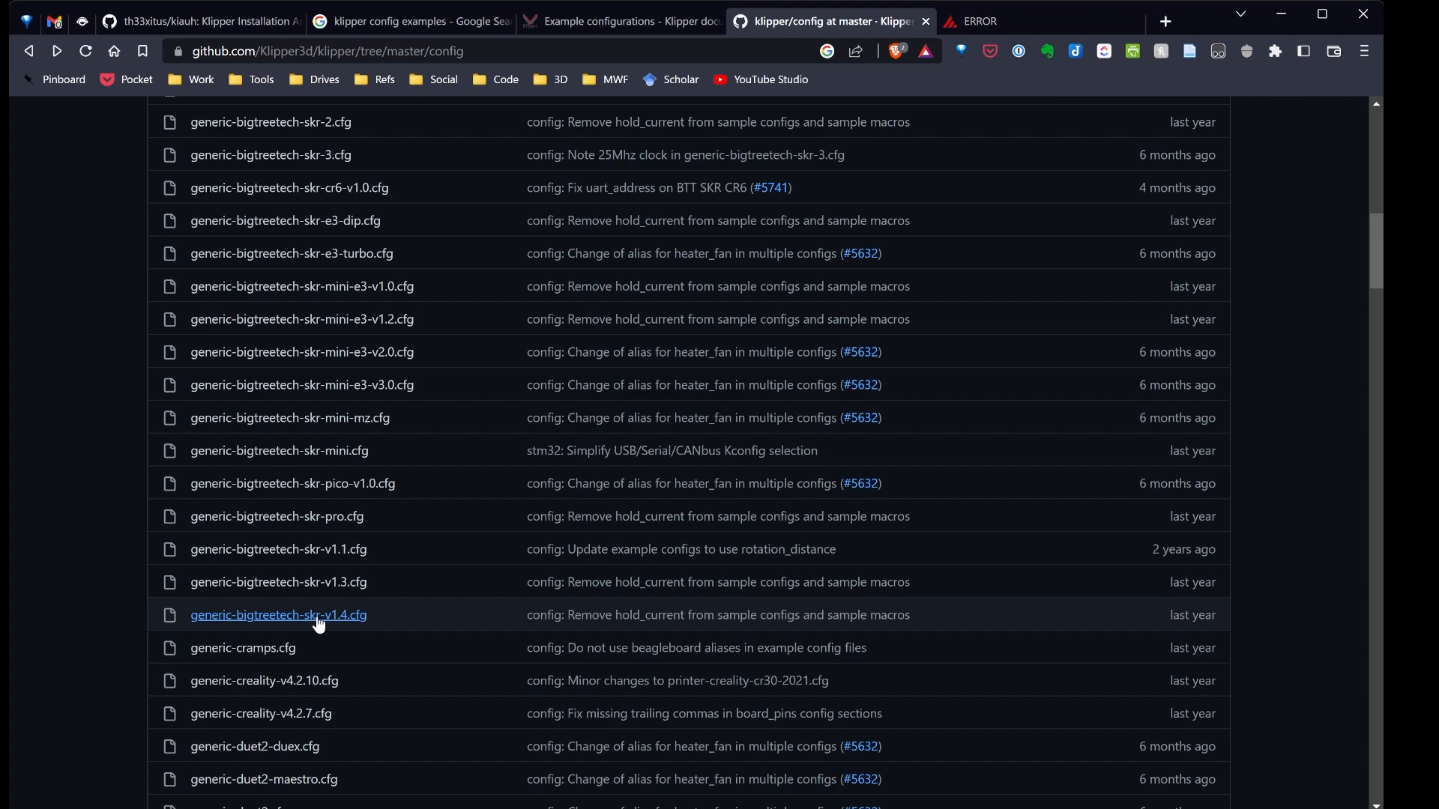
left_click(277, 615)
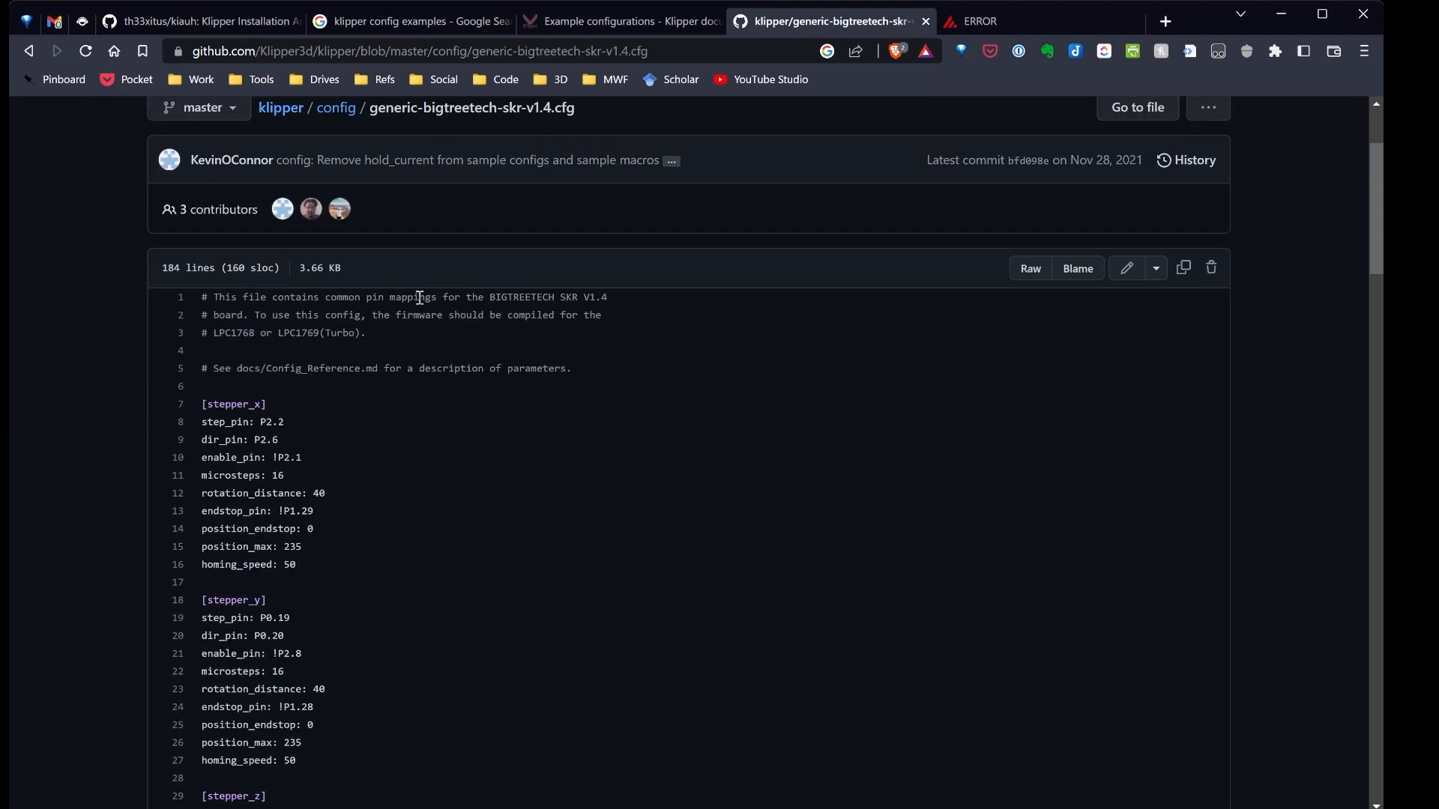
mouse_move(588, 384)
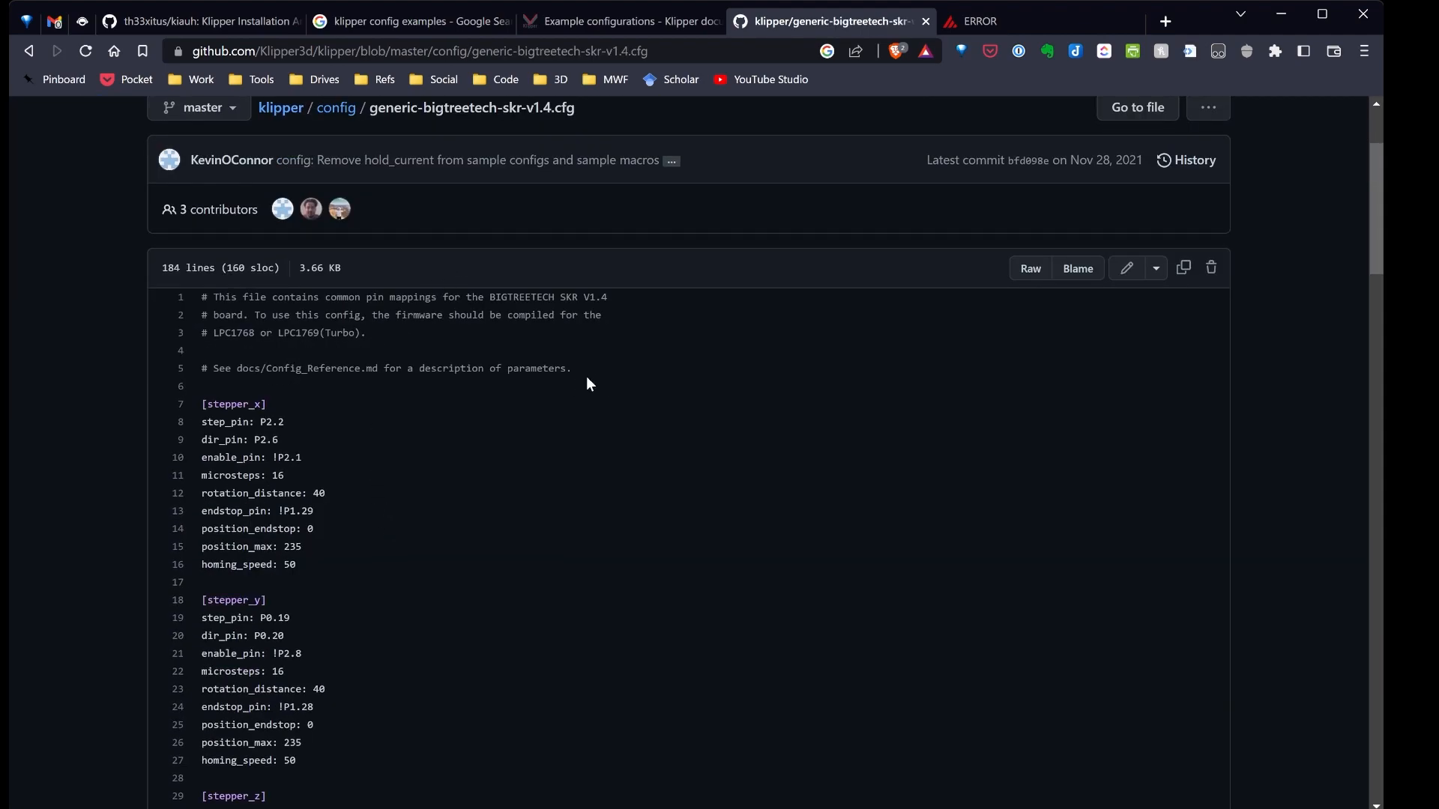
left_click_drag(201, 297, 571, 368)
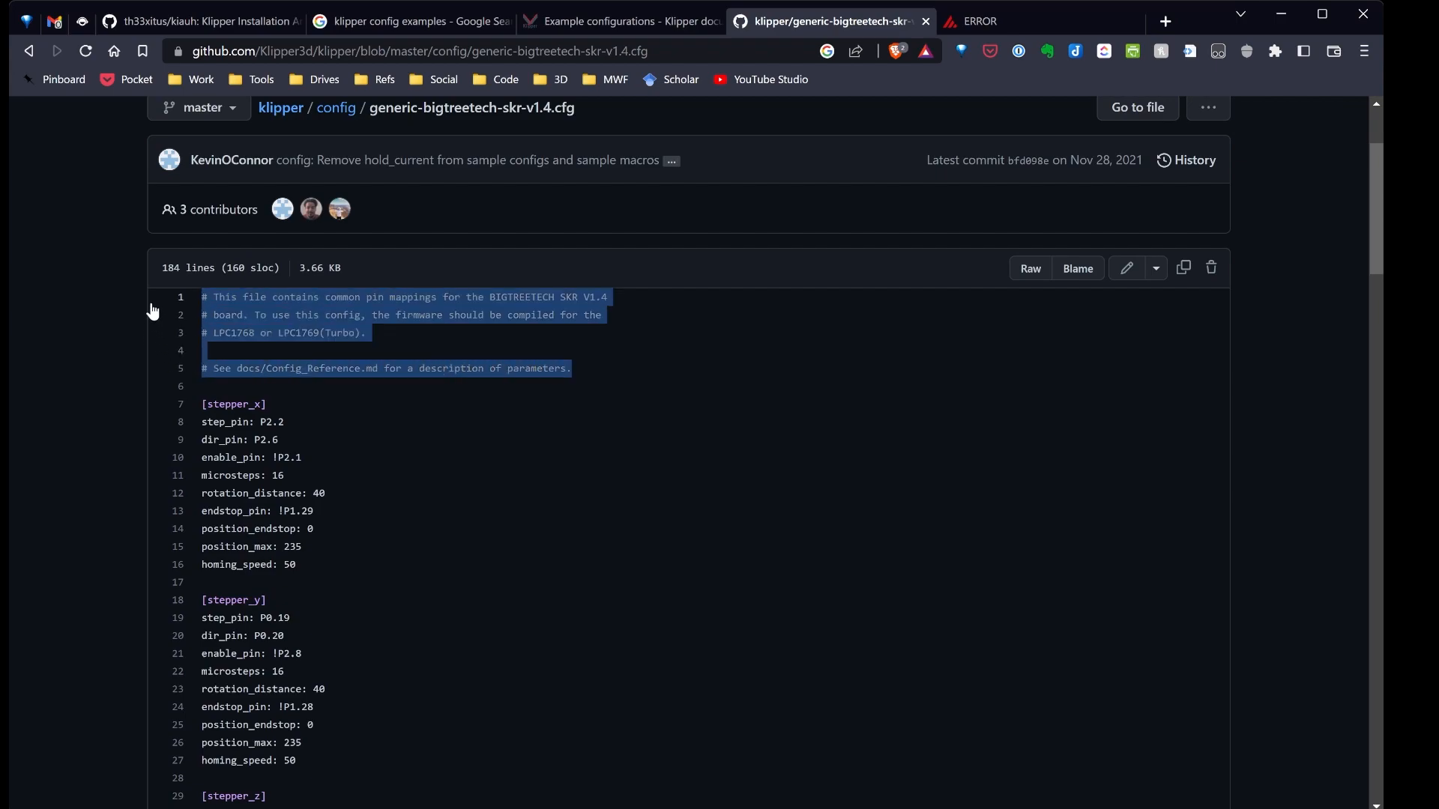
mouse_move(237, 393)
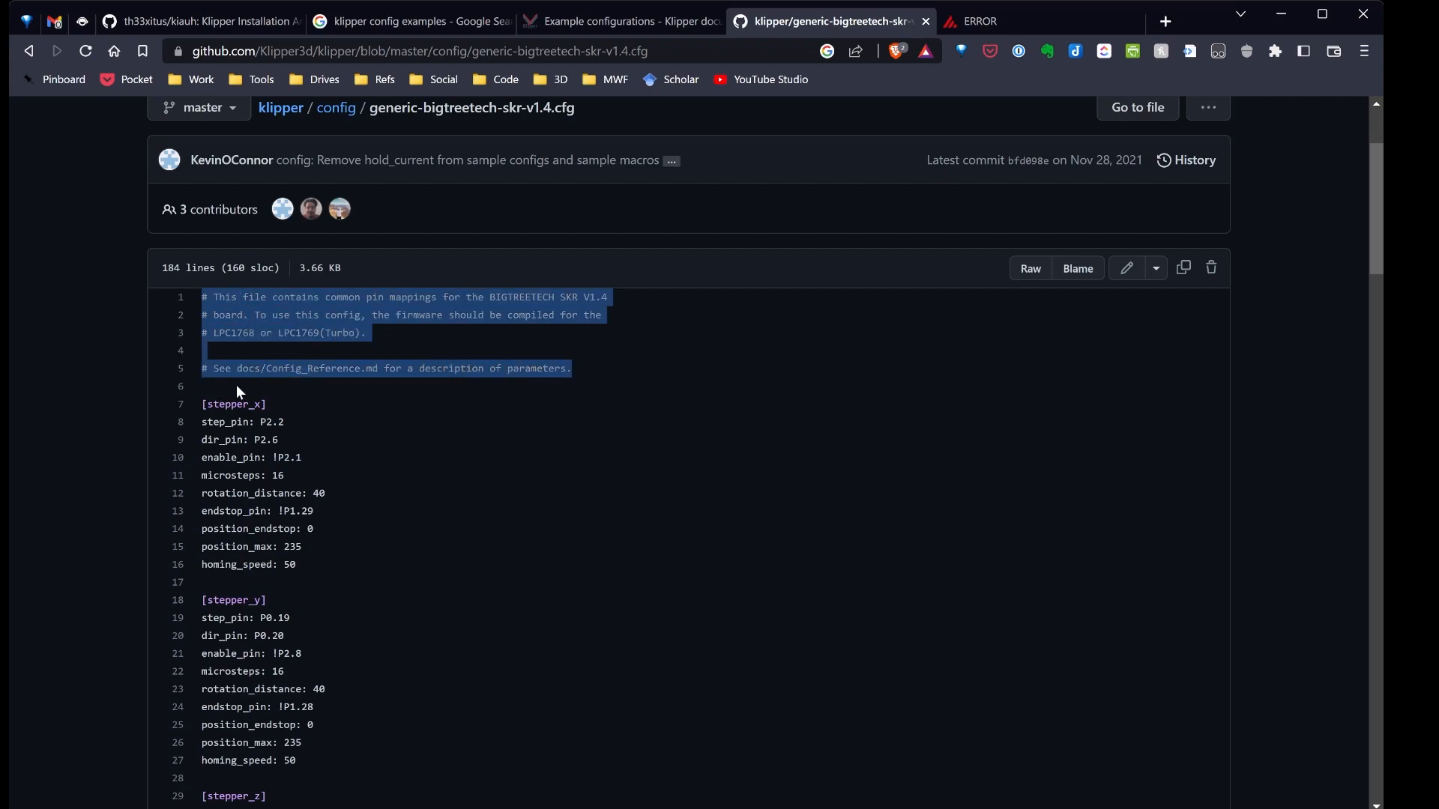
left_click(279, 338)
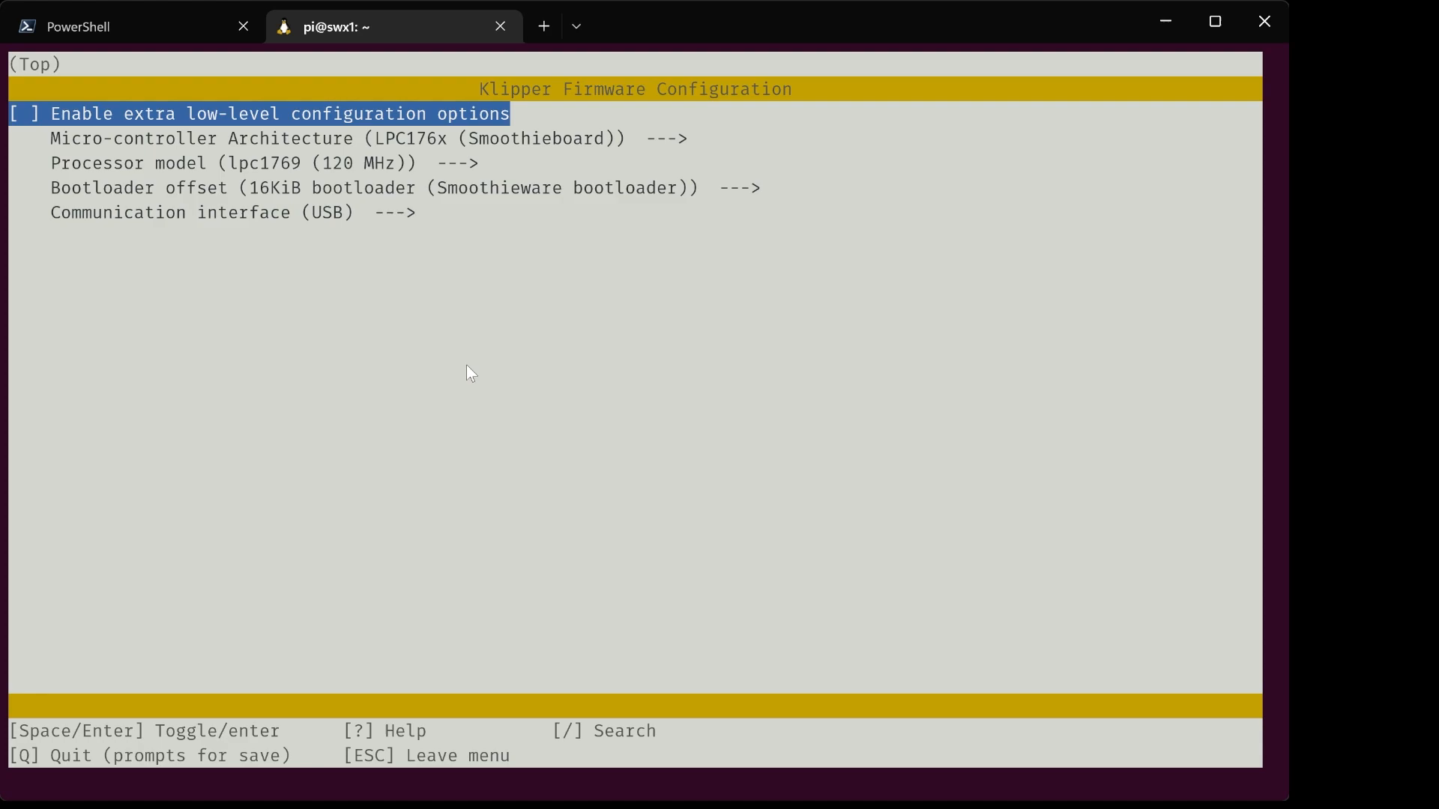
In menuconfig, set the architecture to LPC176x and the processor model to lpc1769.
key("Down")
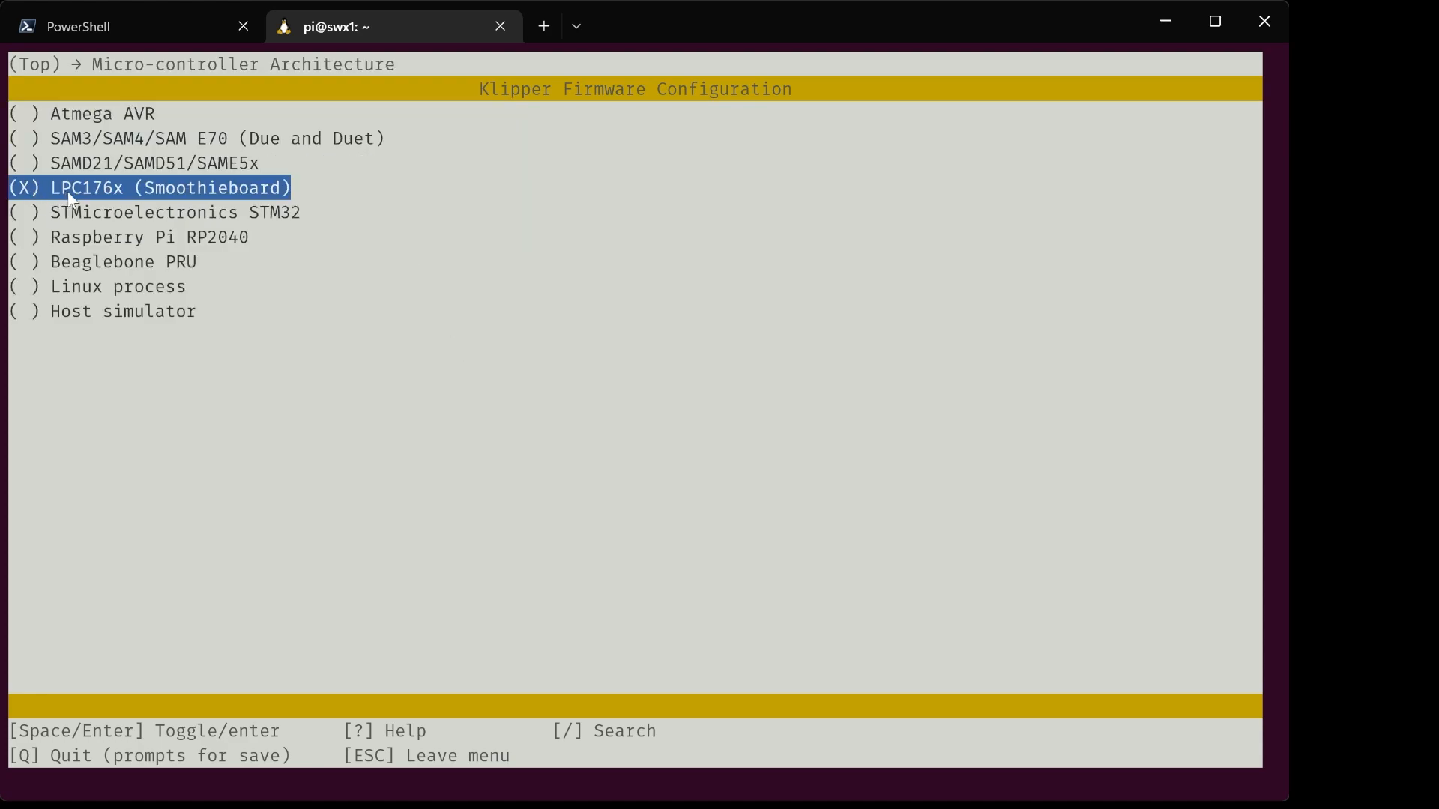
mouse_move(105, 202)
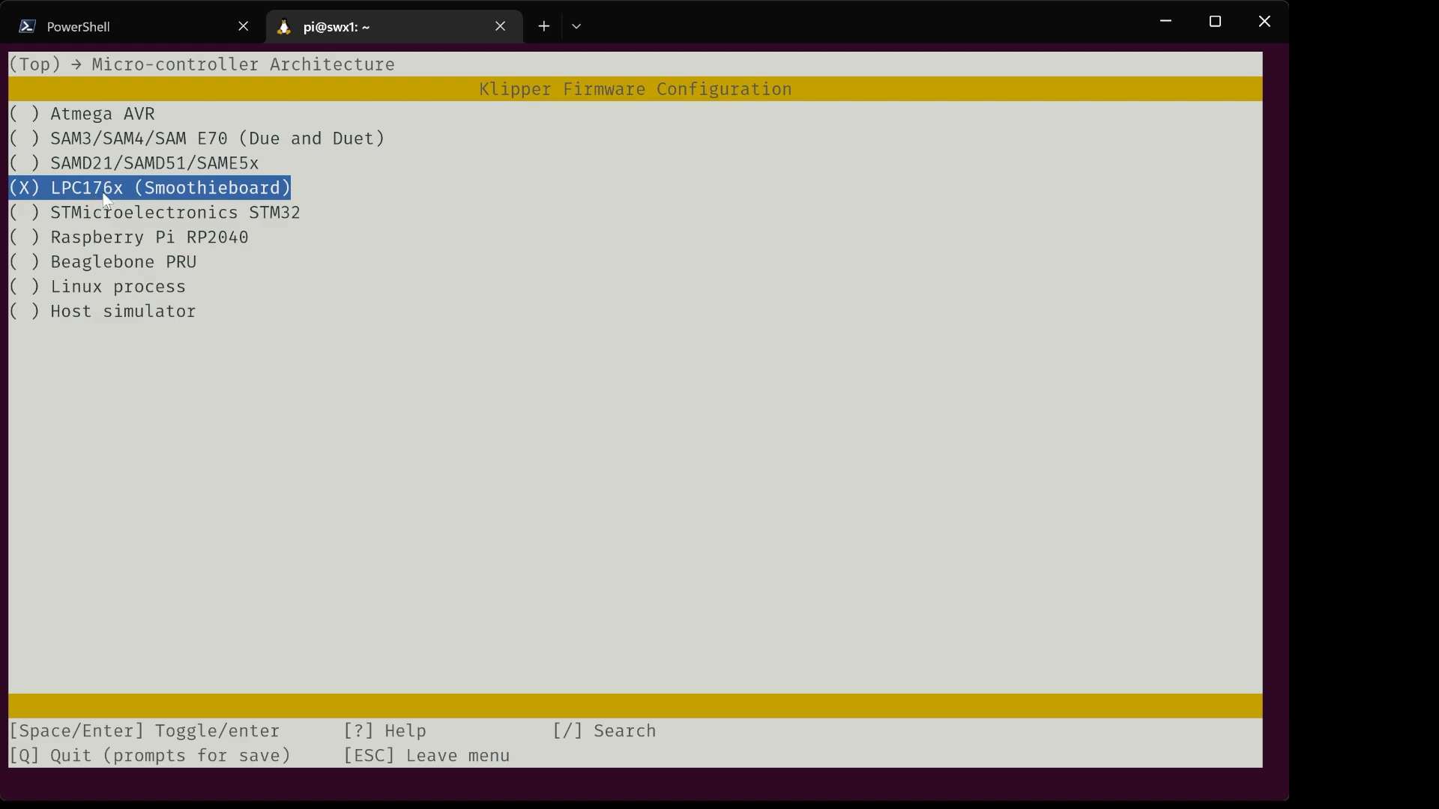
key("enter")
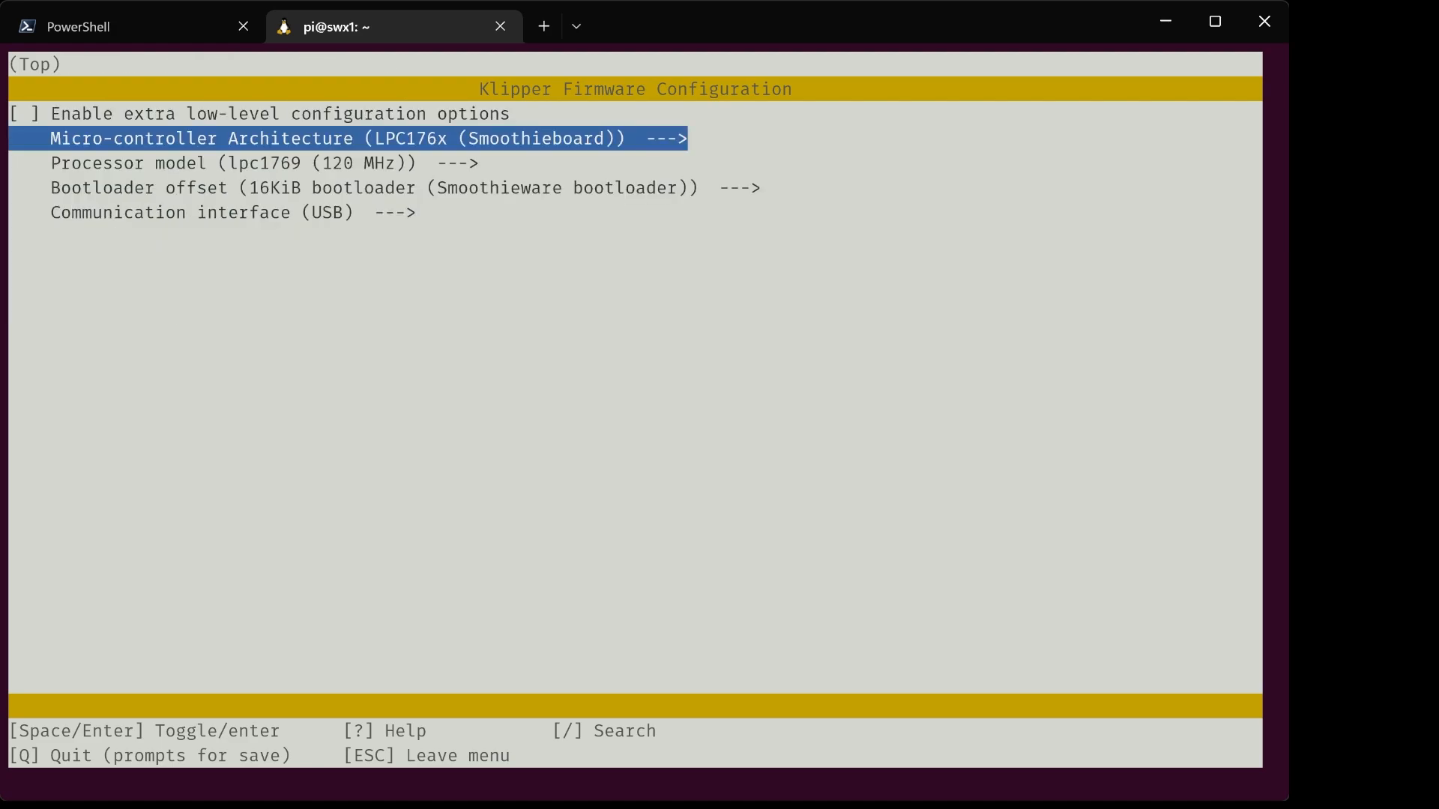
key("Down")
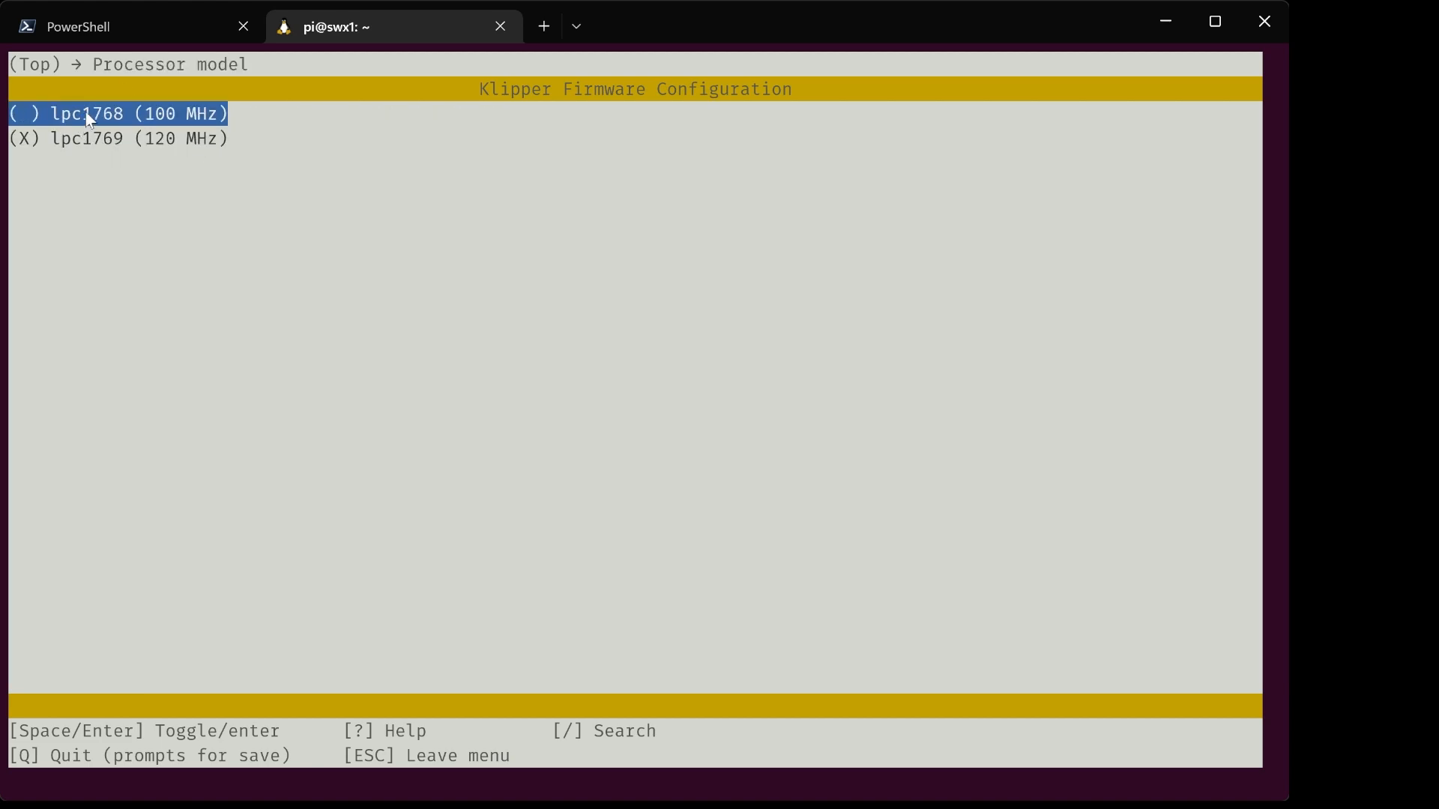
left_click(118, 139)
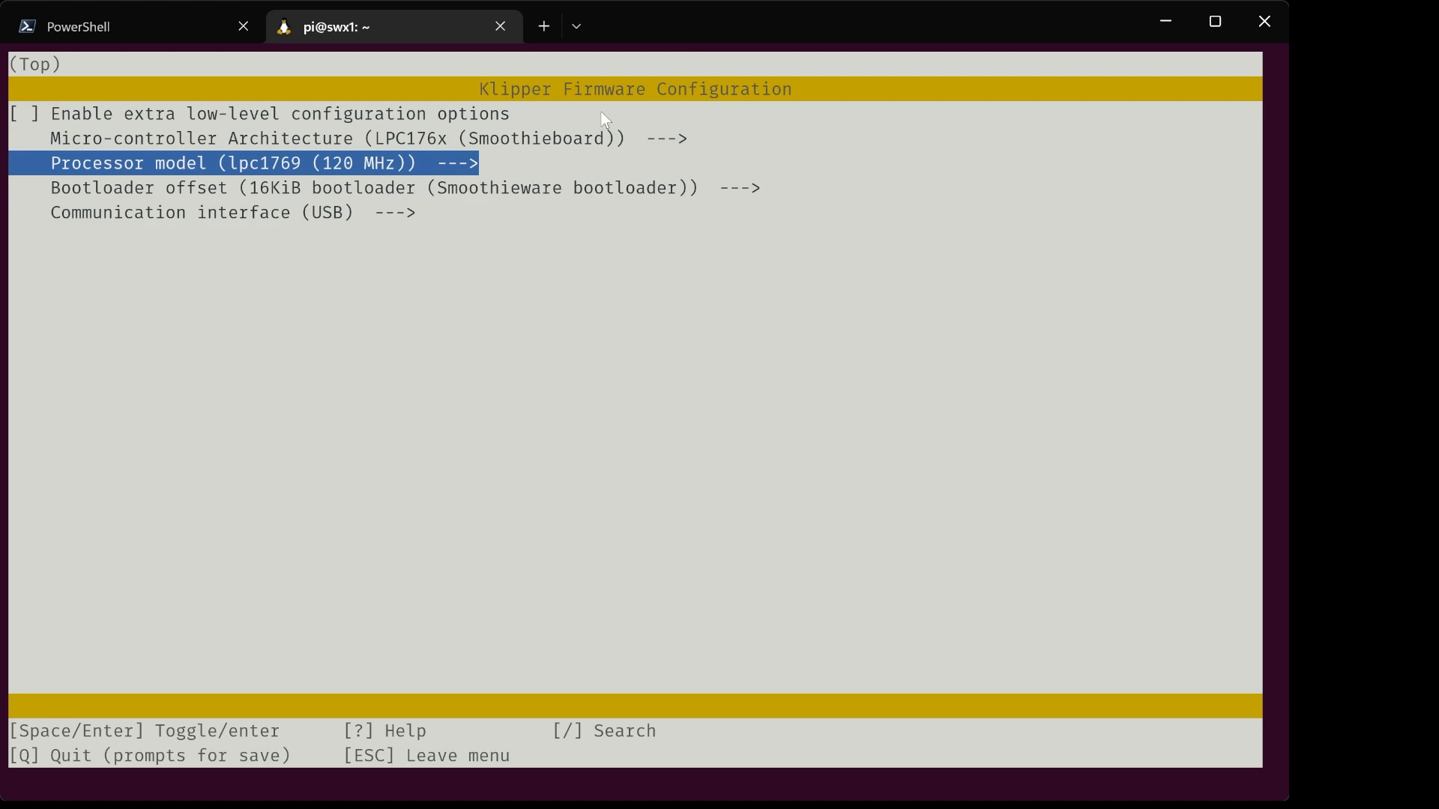
mouse_move(323, 250)
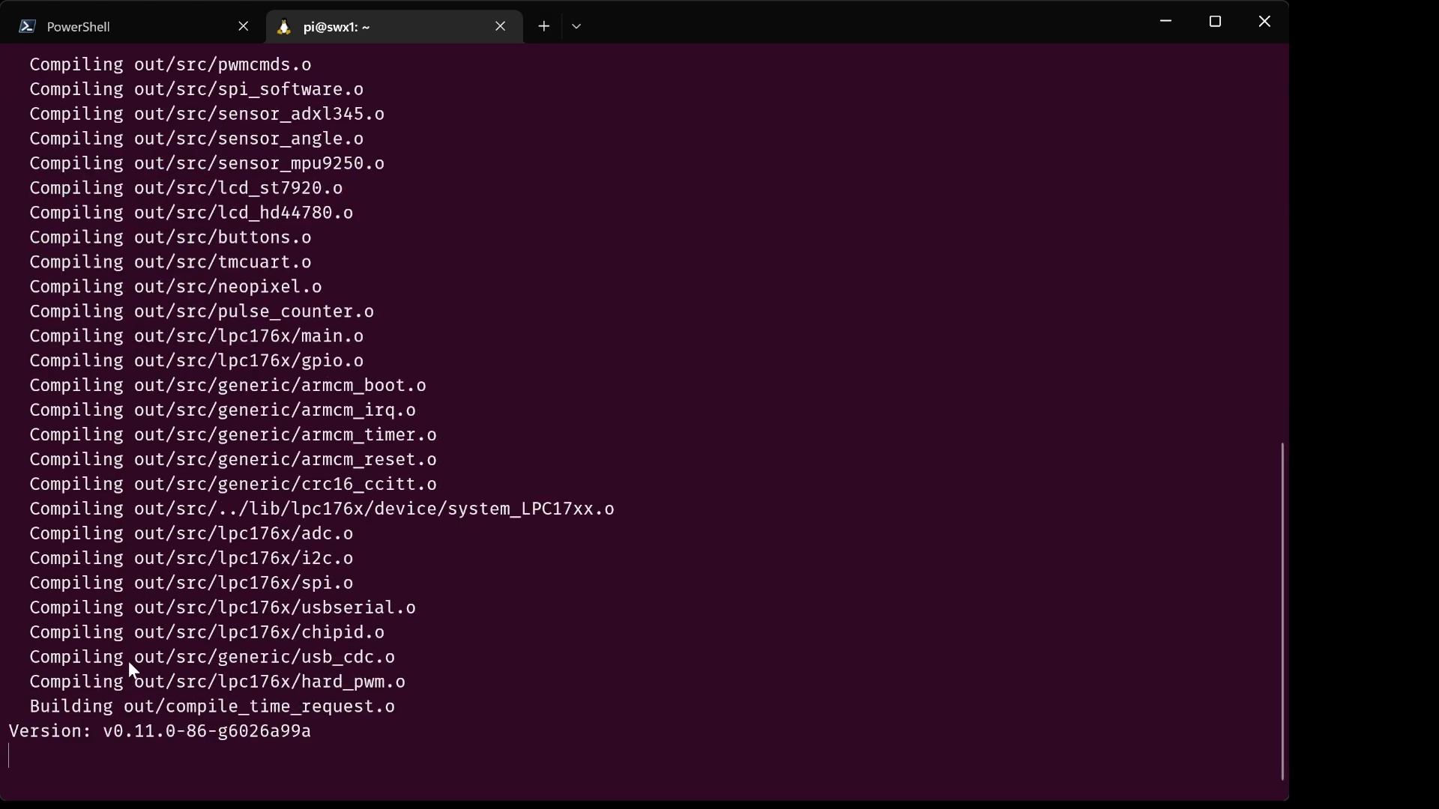
scroll("down", 3)
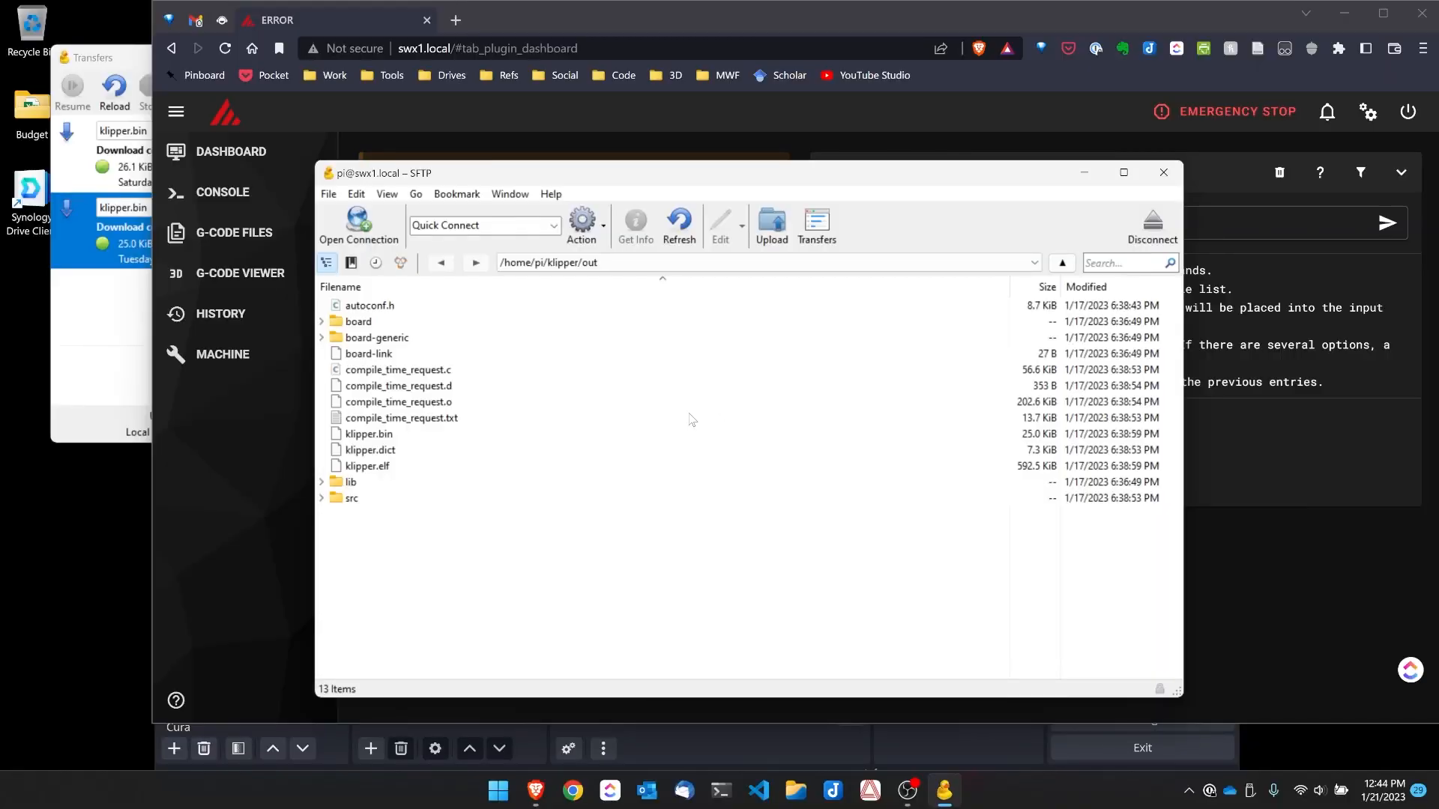
mouse_move(523, 474)
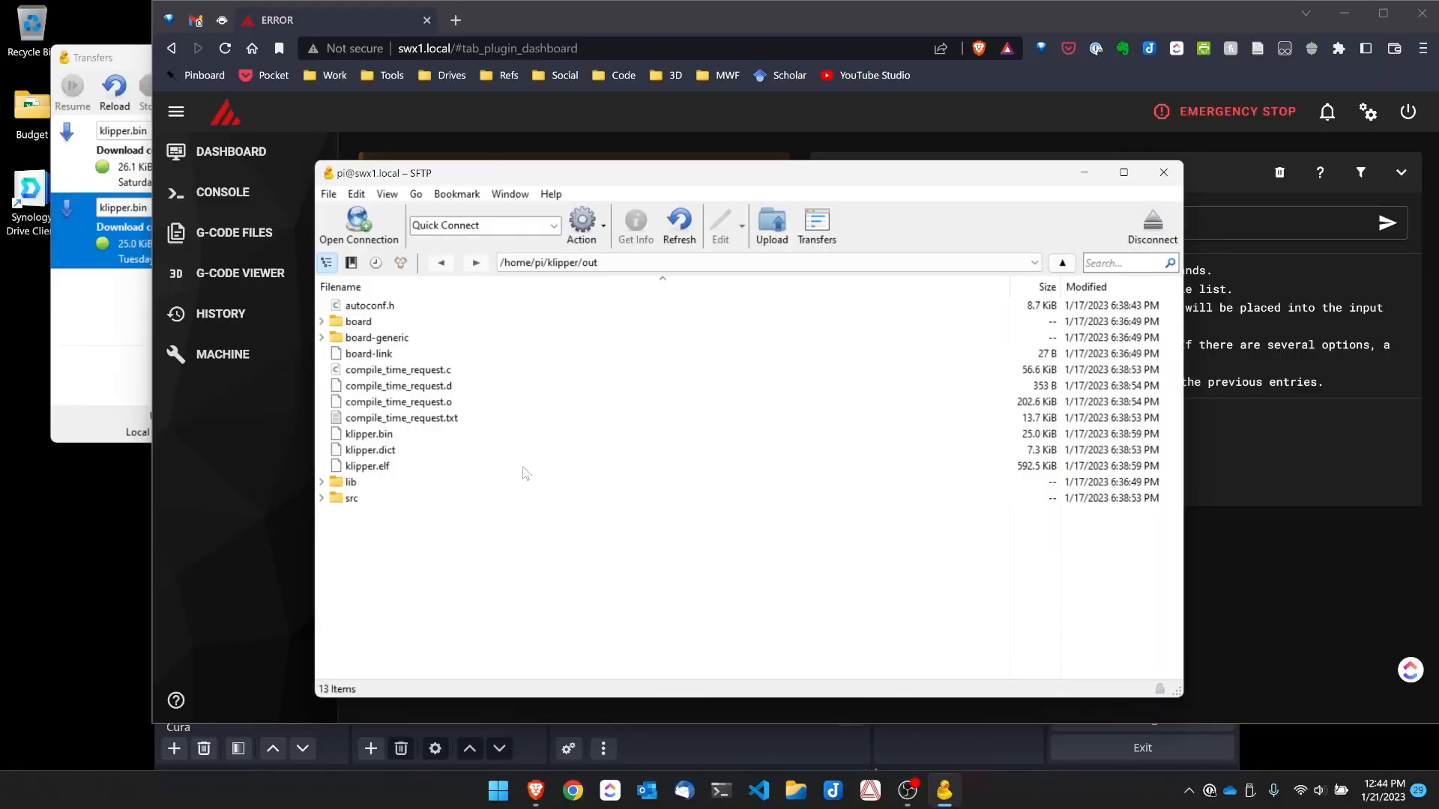
mouse_move(637, 399)
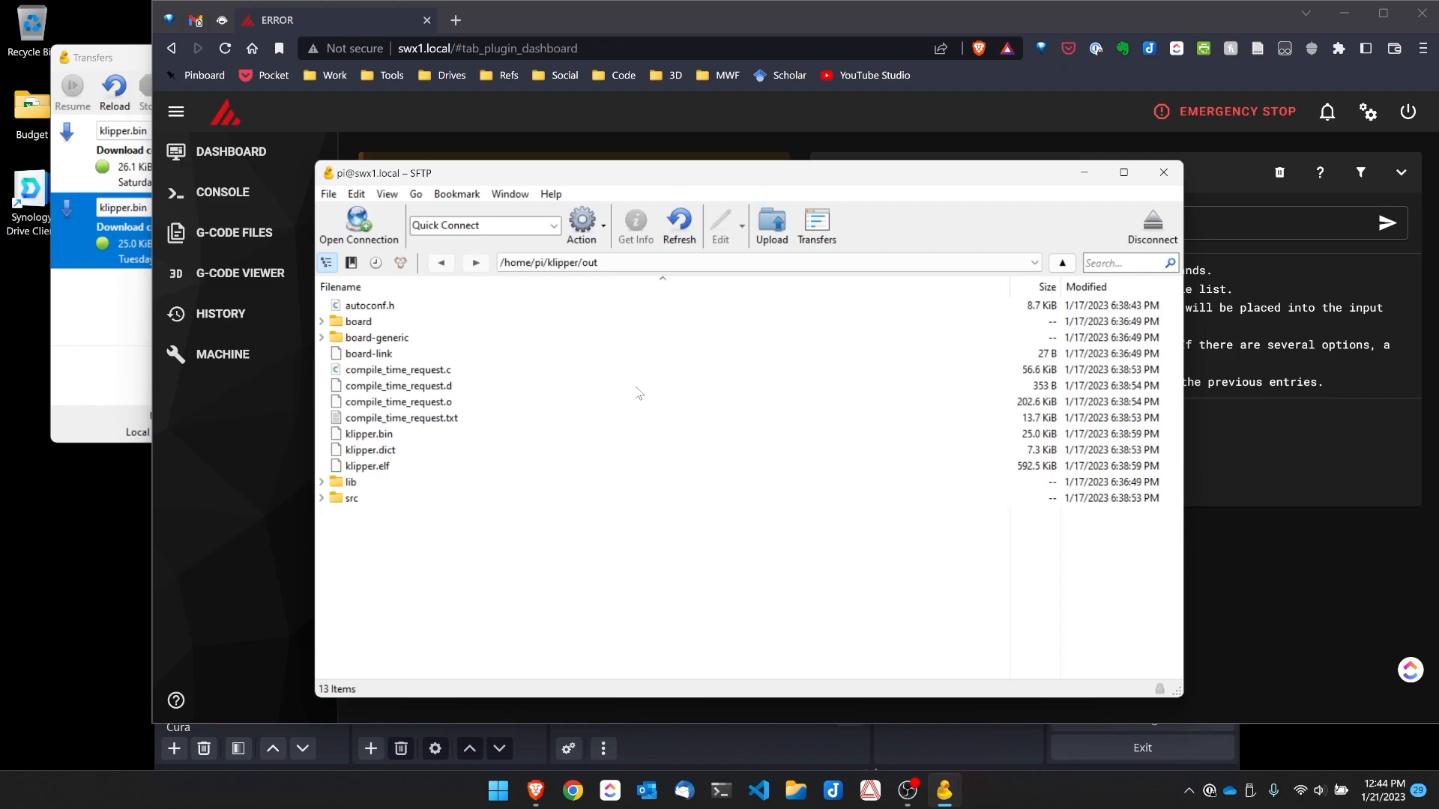
mouse_move(537, 306)
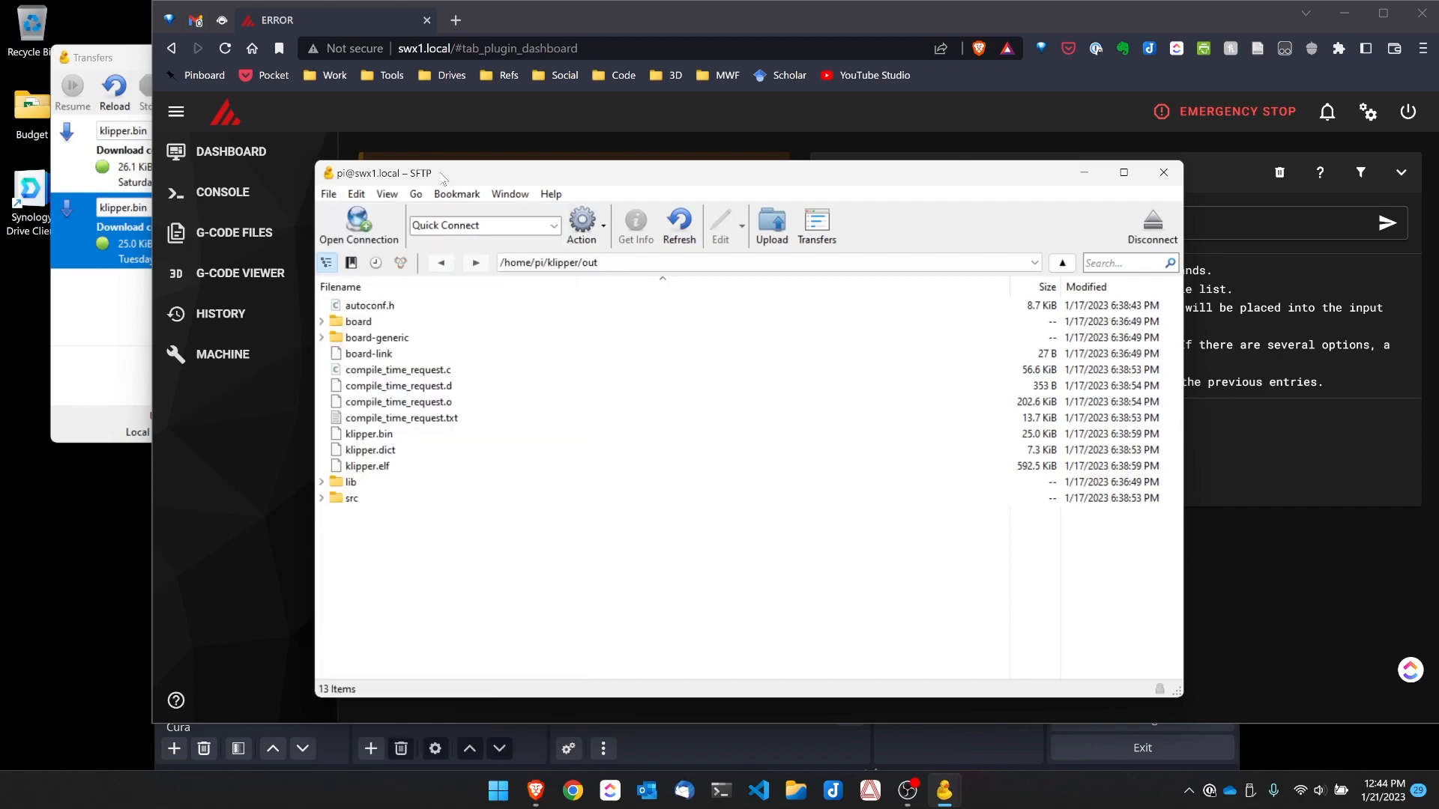
Open Transmit's Open Connection dialog to view the available connection protocols.
left_click(359, 225)
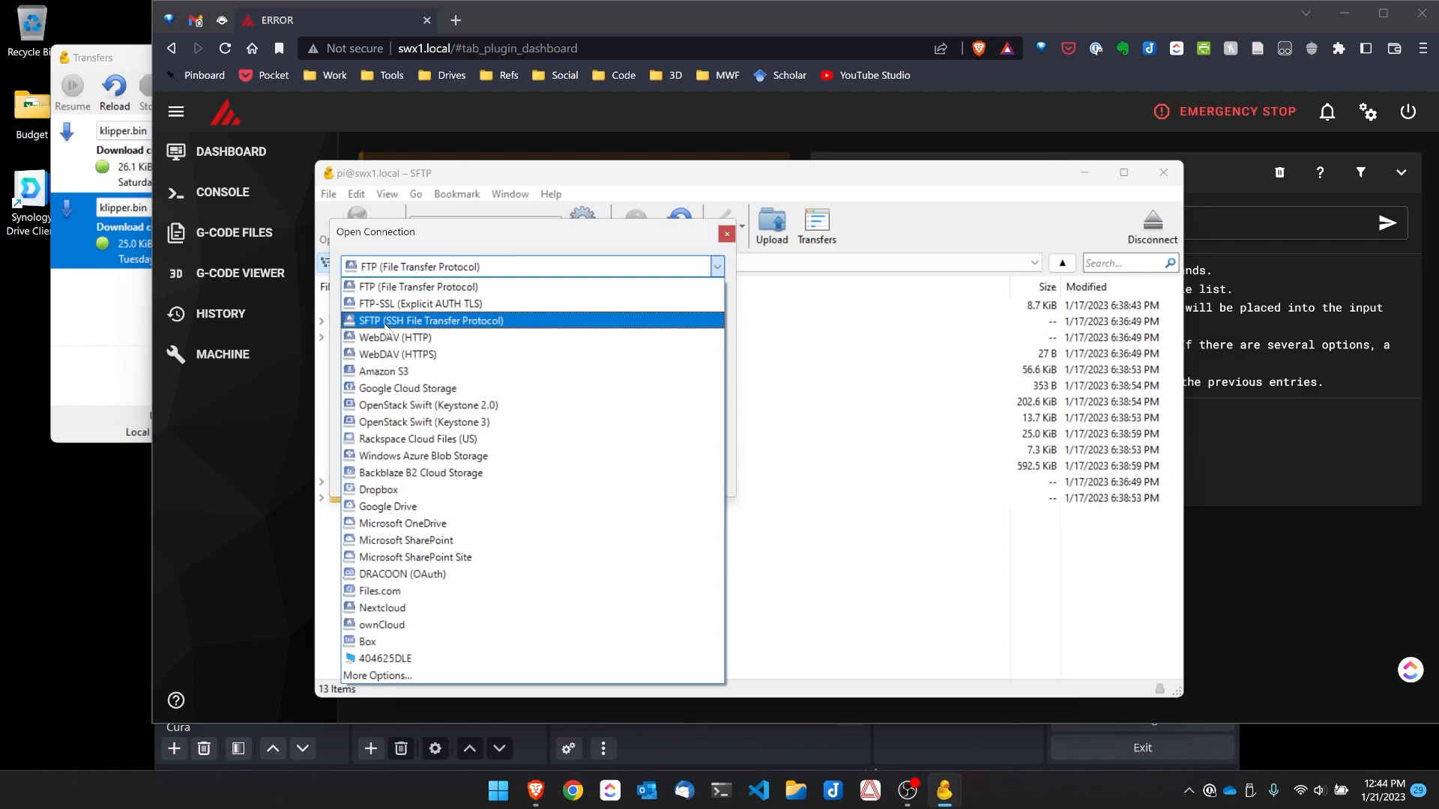
Connect via SFTP to swx1.local as pi with the password, allowing the fingerprint.
left_click(431, 320)
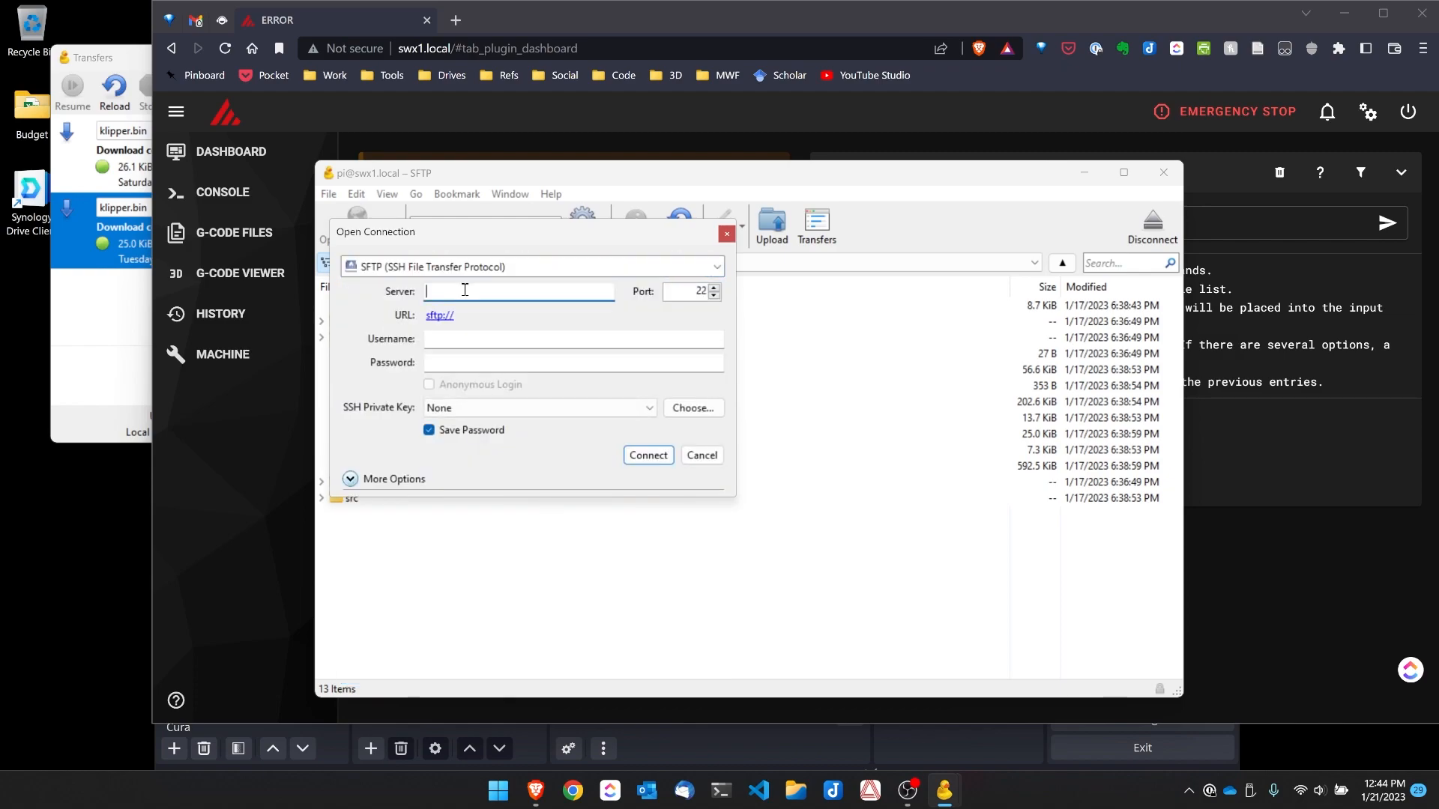
type("swx1")
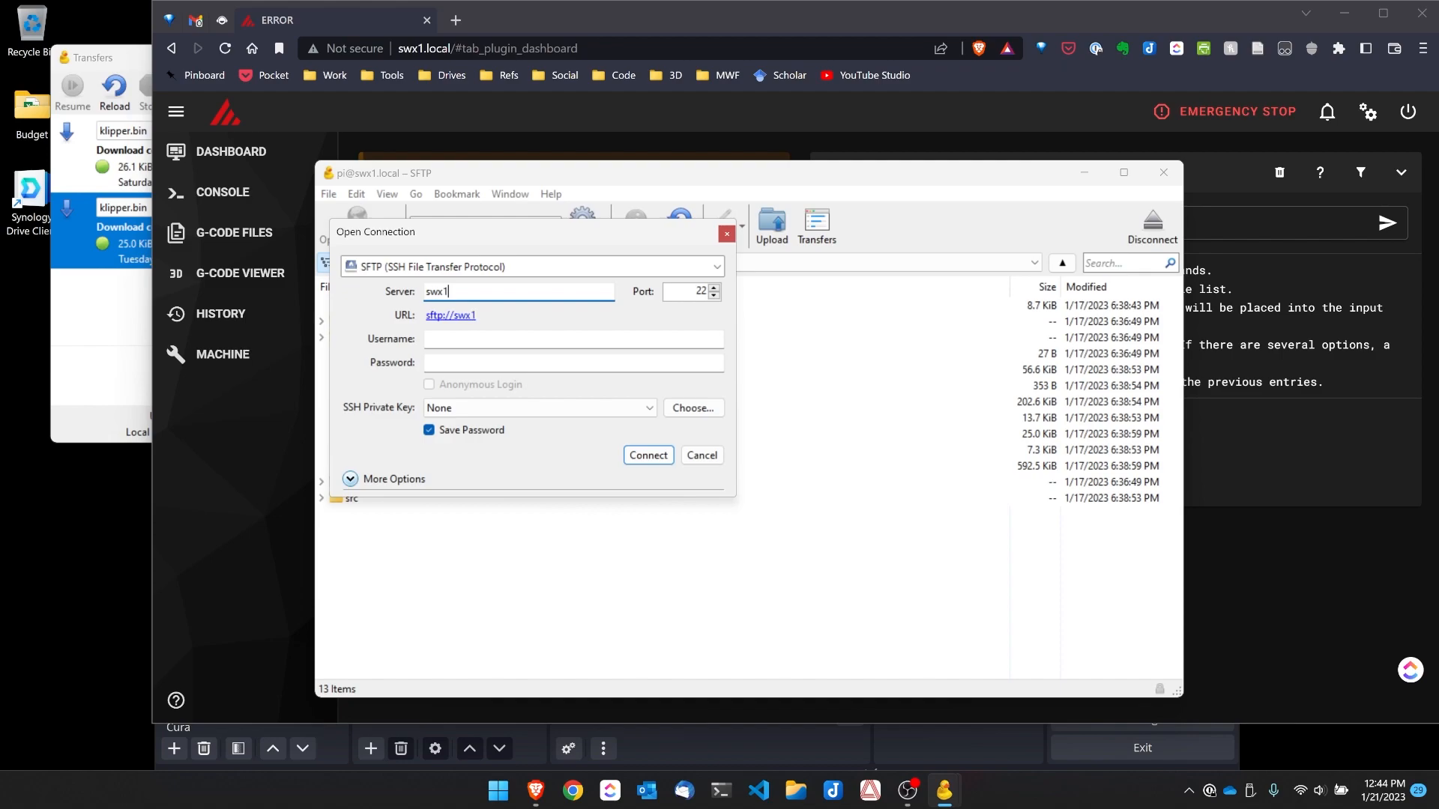
type(".local")
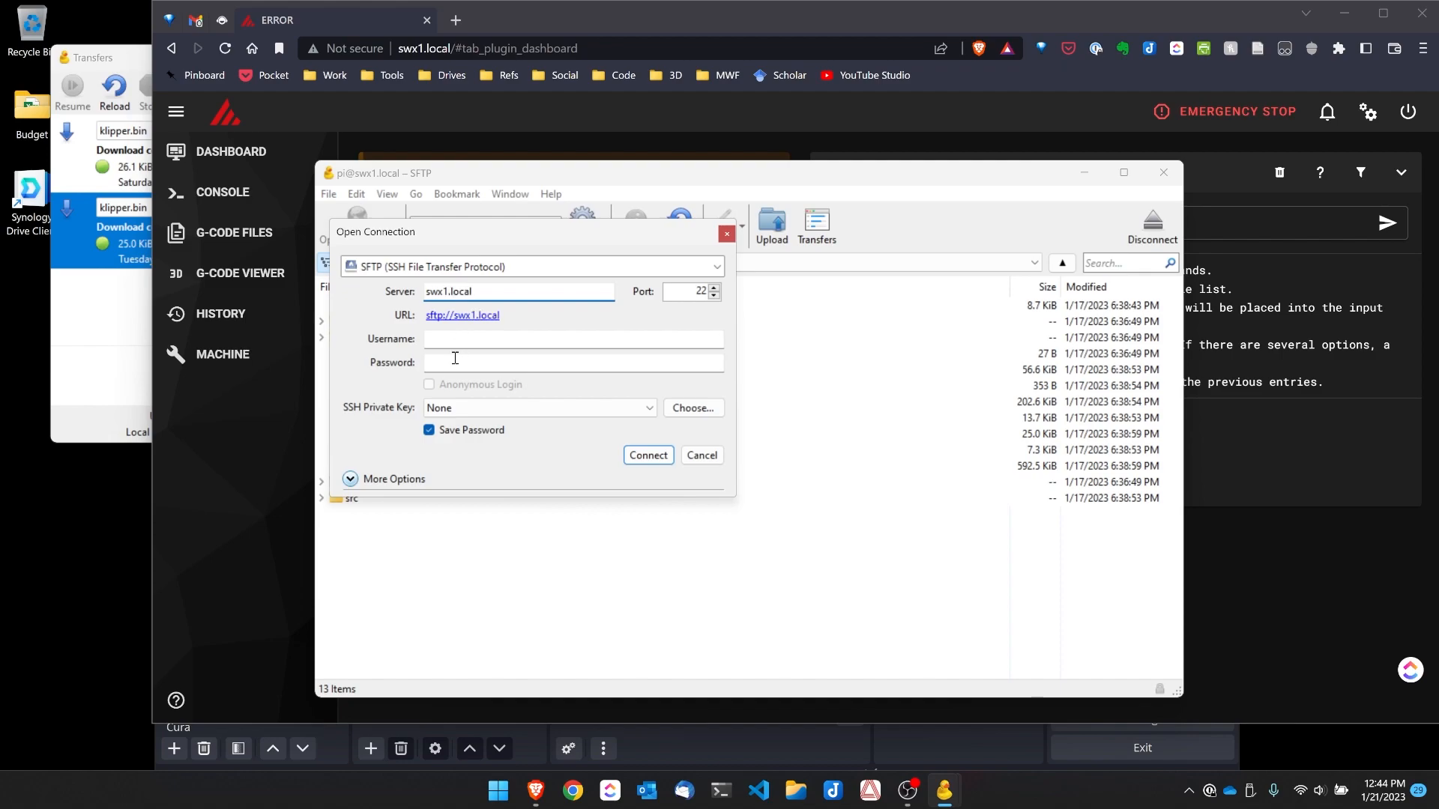
type("pi")
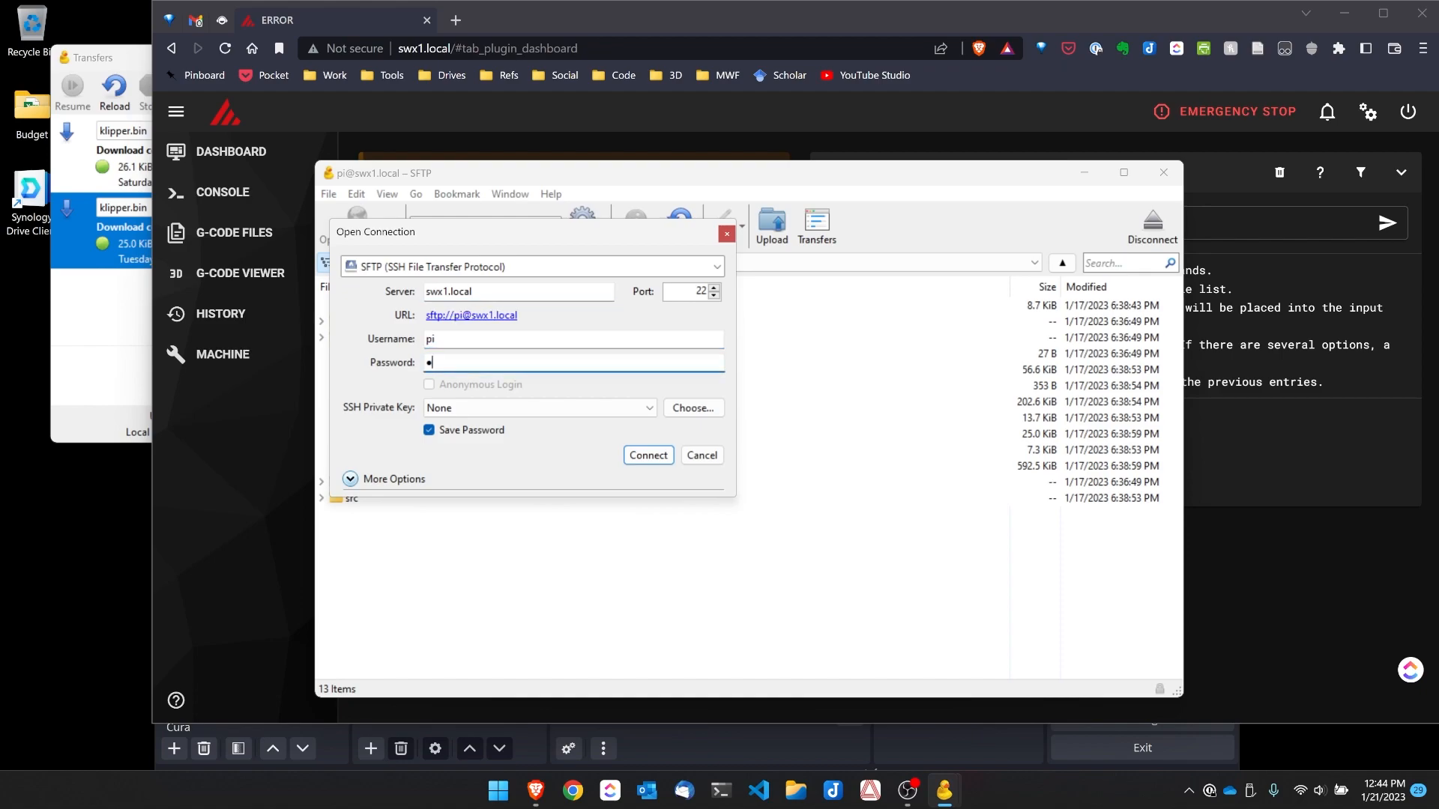
type("password")
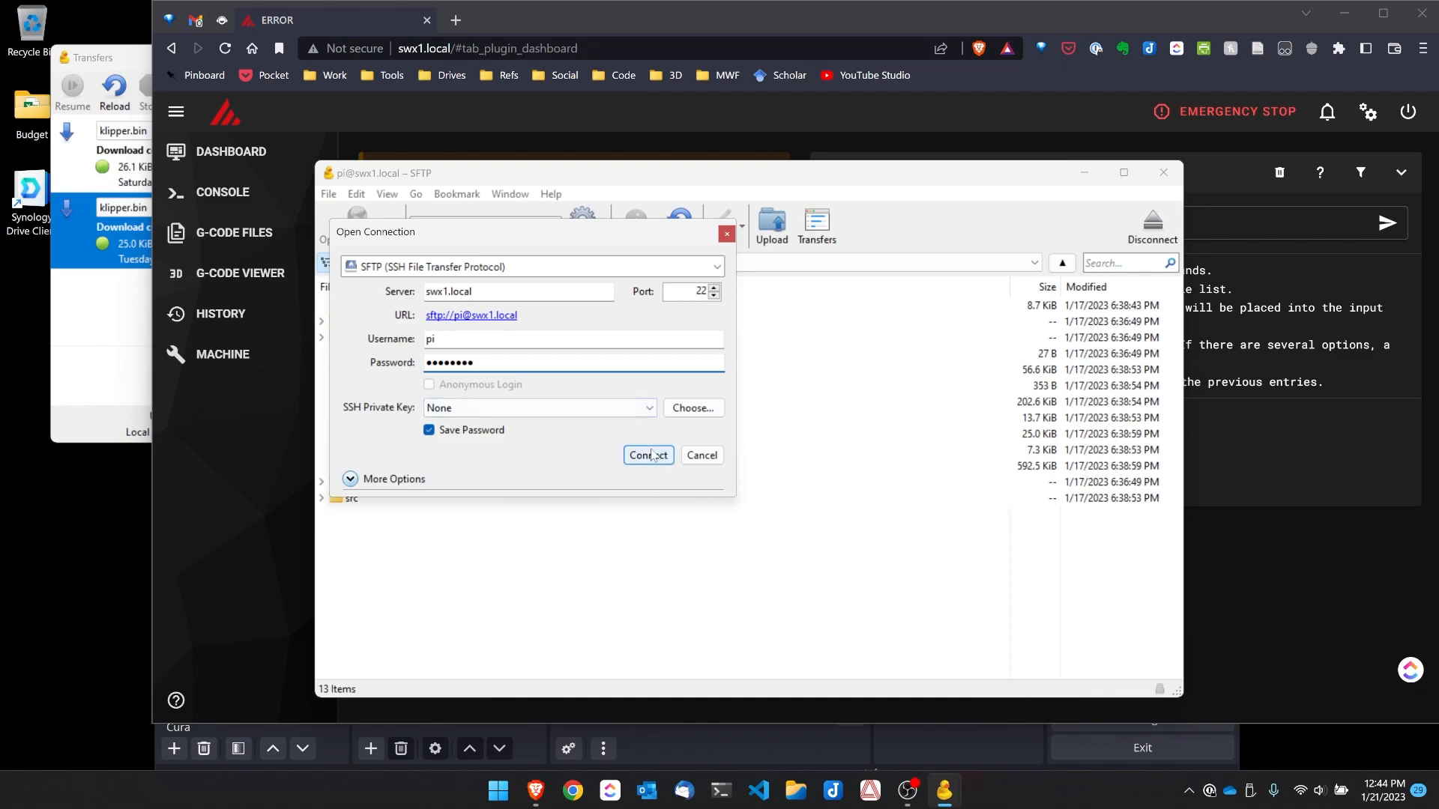
left_click(648, 455)
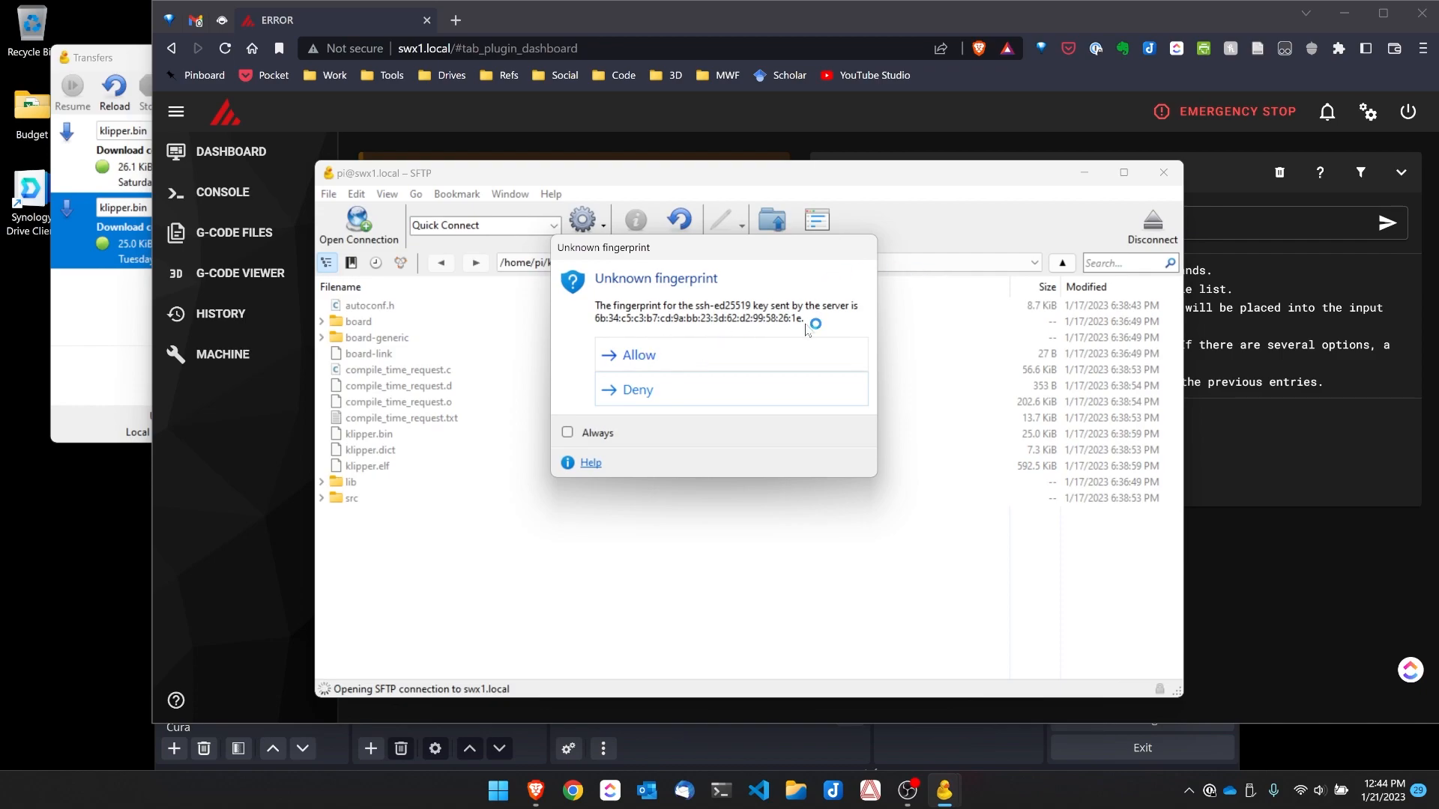
left_click(636, 355)
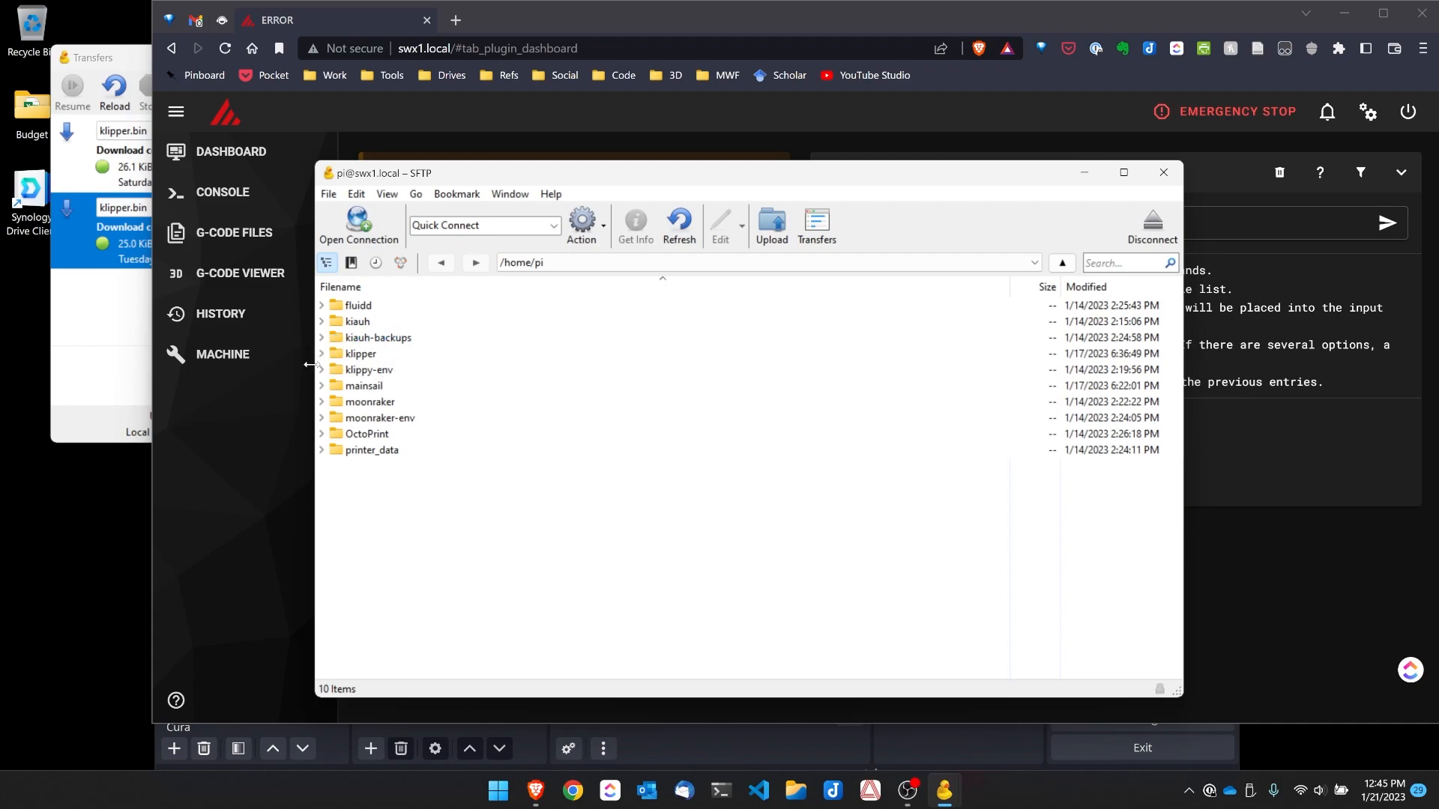
mouse_move(278, 437)
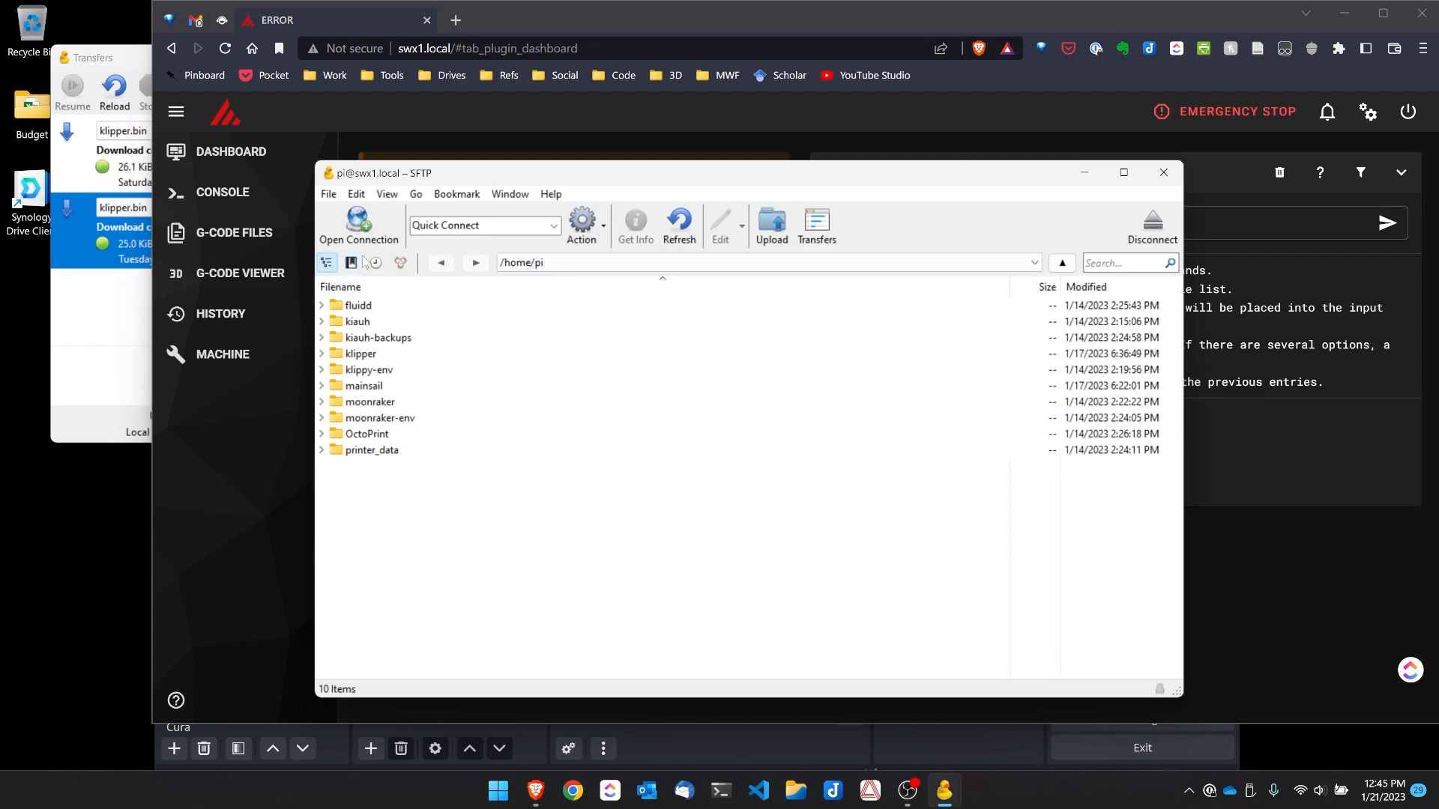
left_click(359, 353)
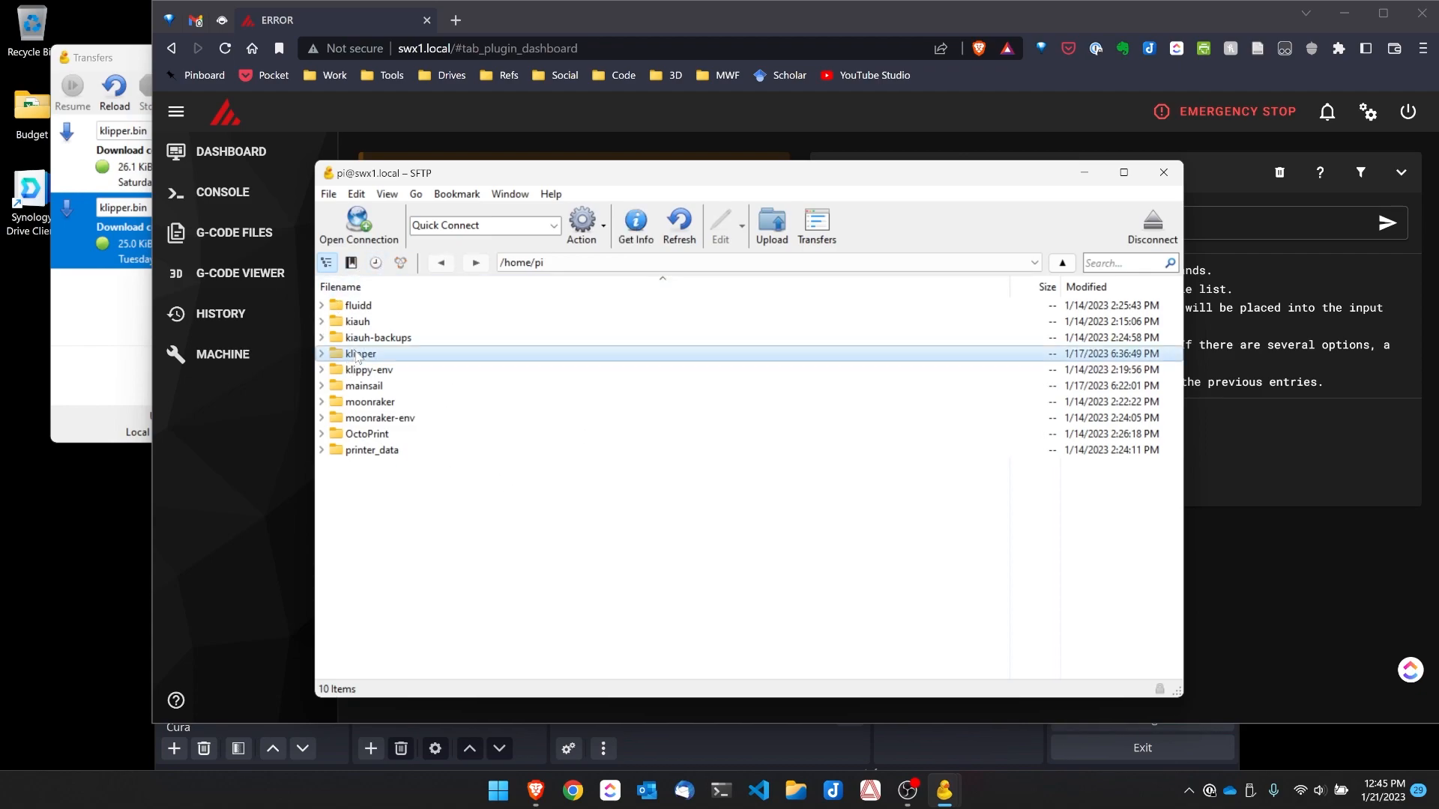
double_click(359, 353)
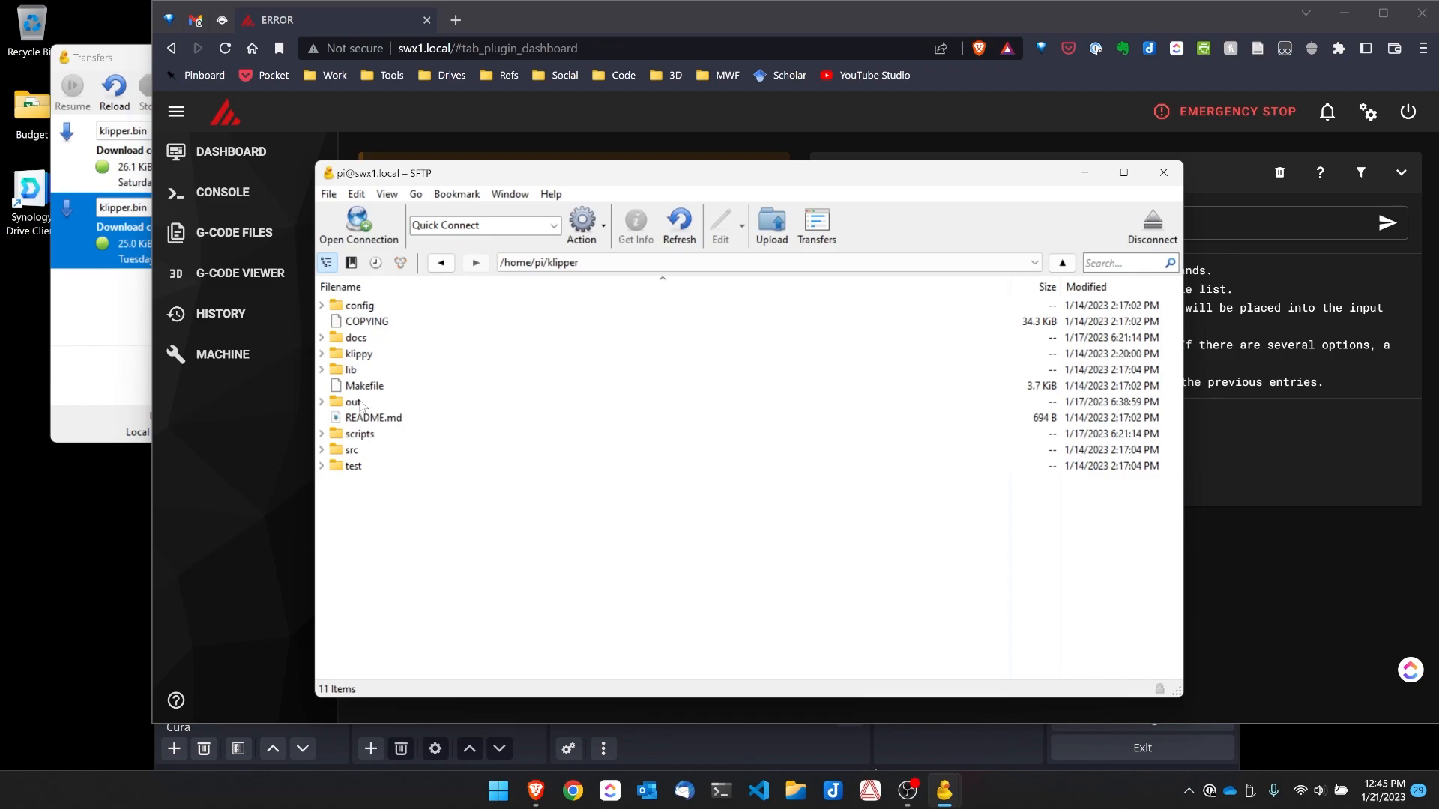
double_click(352, 401)
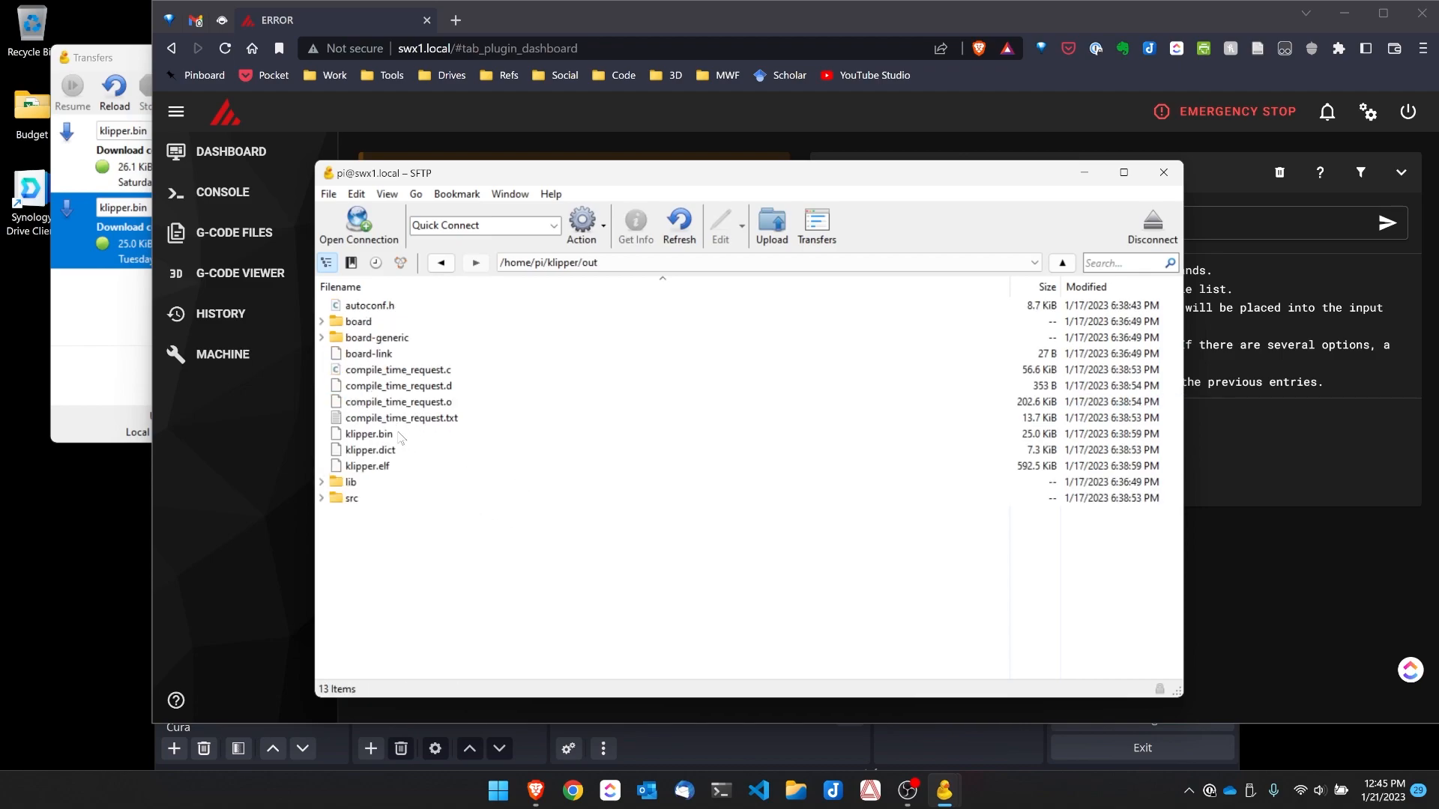
mouse_move(486, 360)
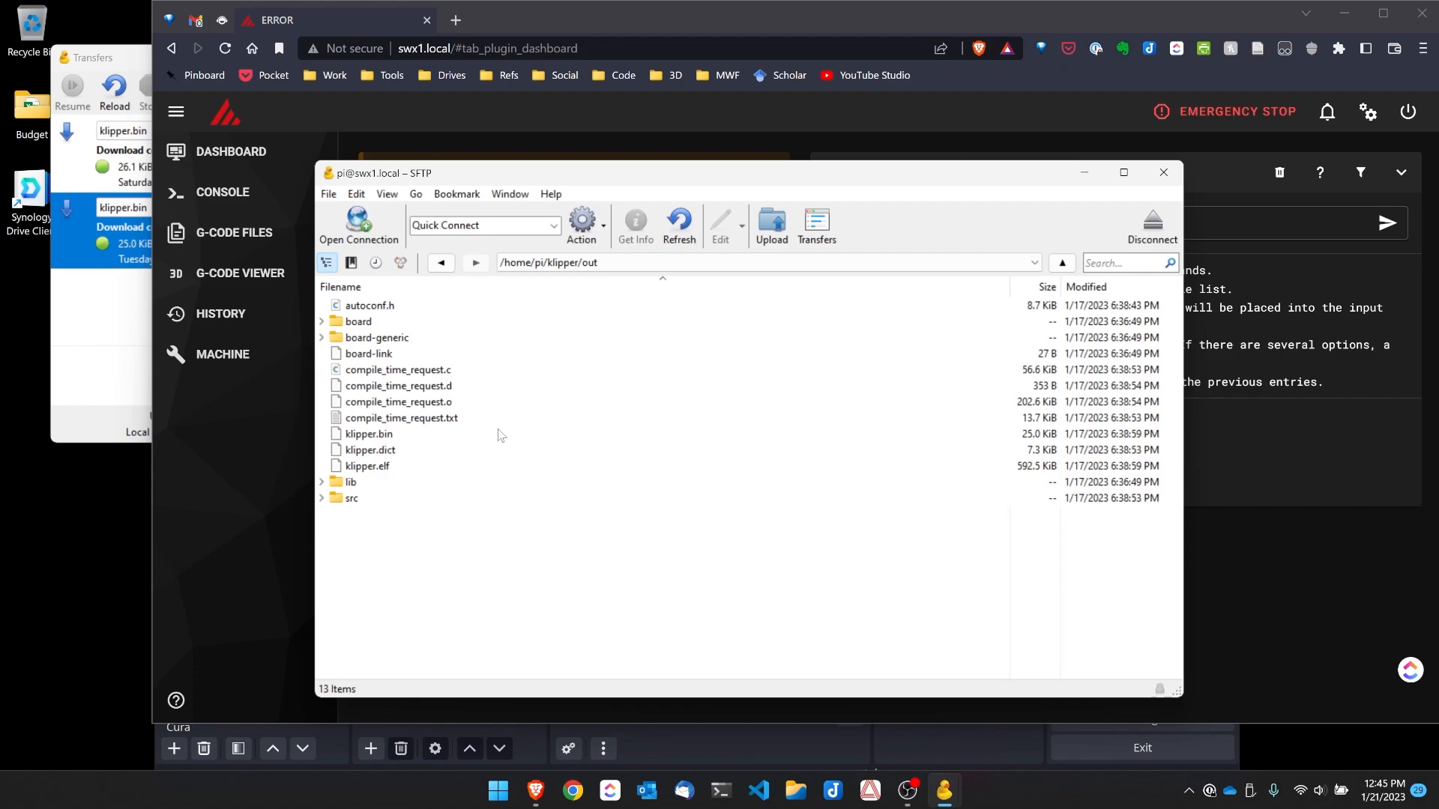
mouse_move(381, 440)
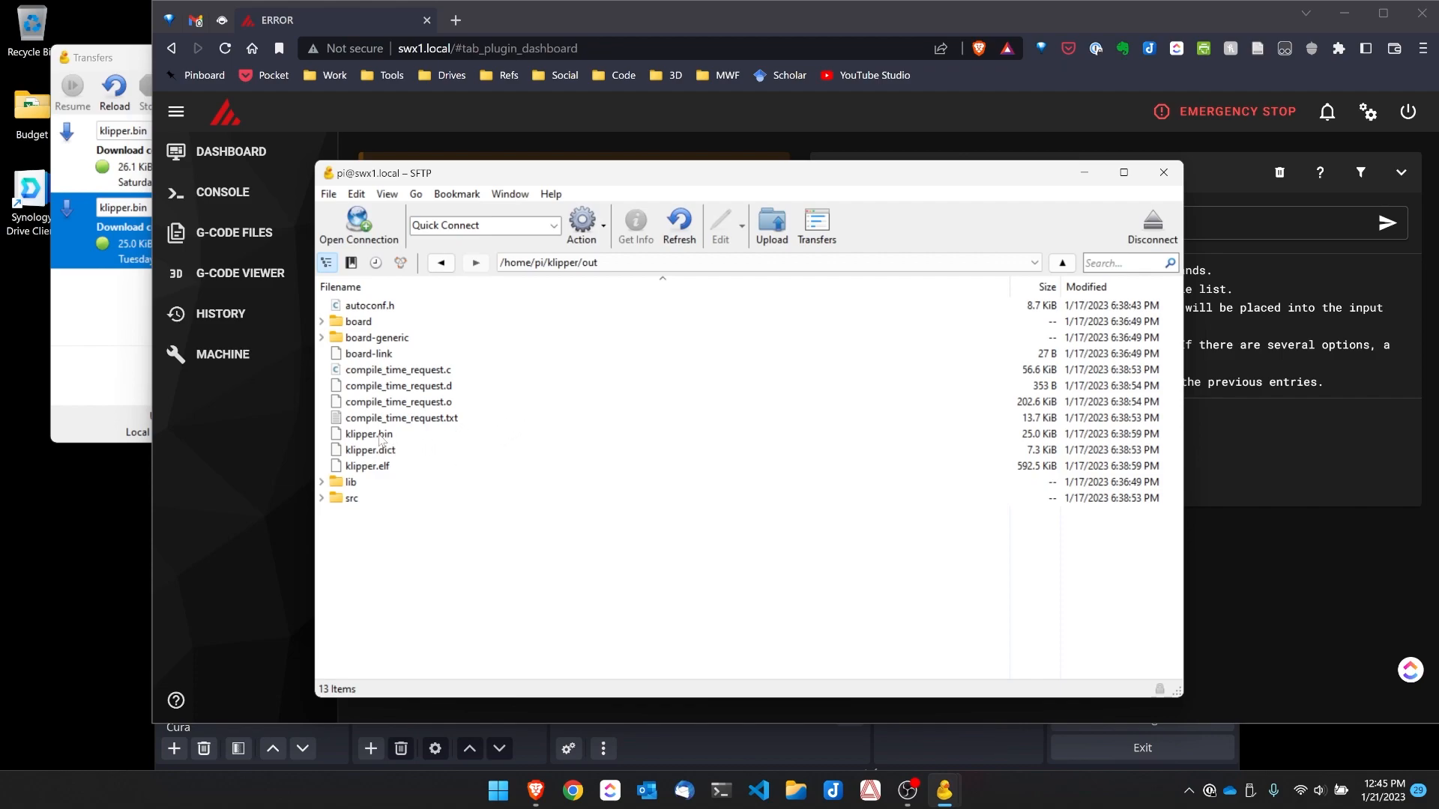
left_click(367, 433)
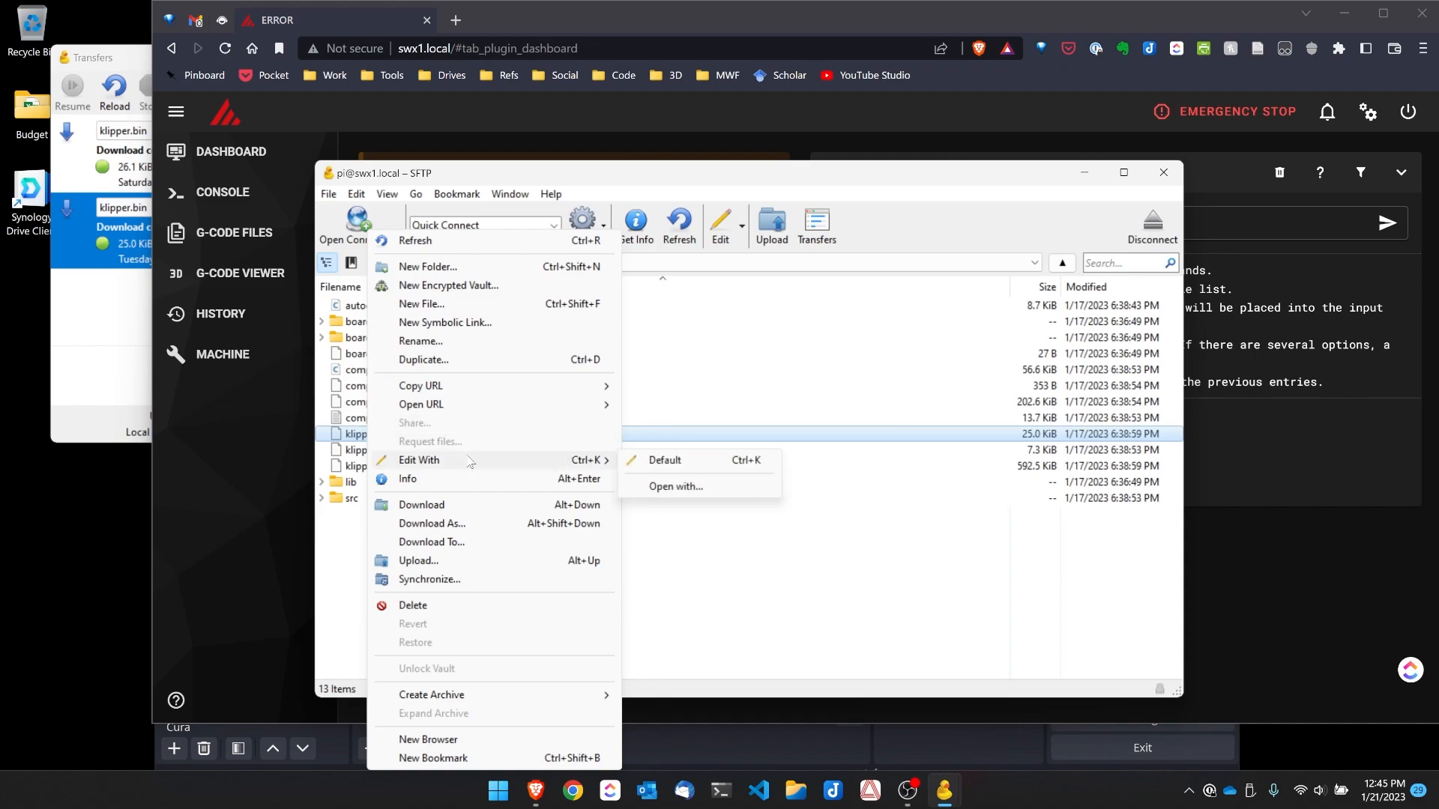
mouse_move(422, 371)
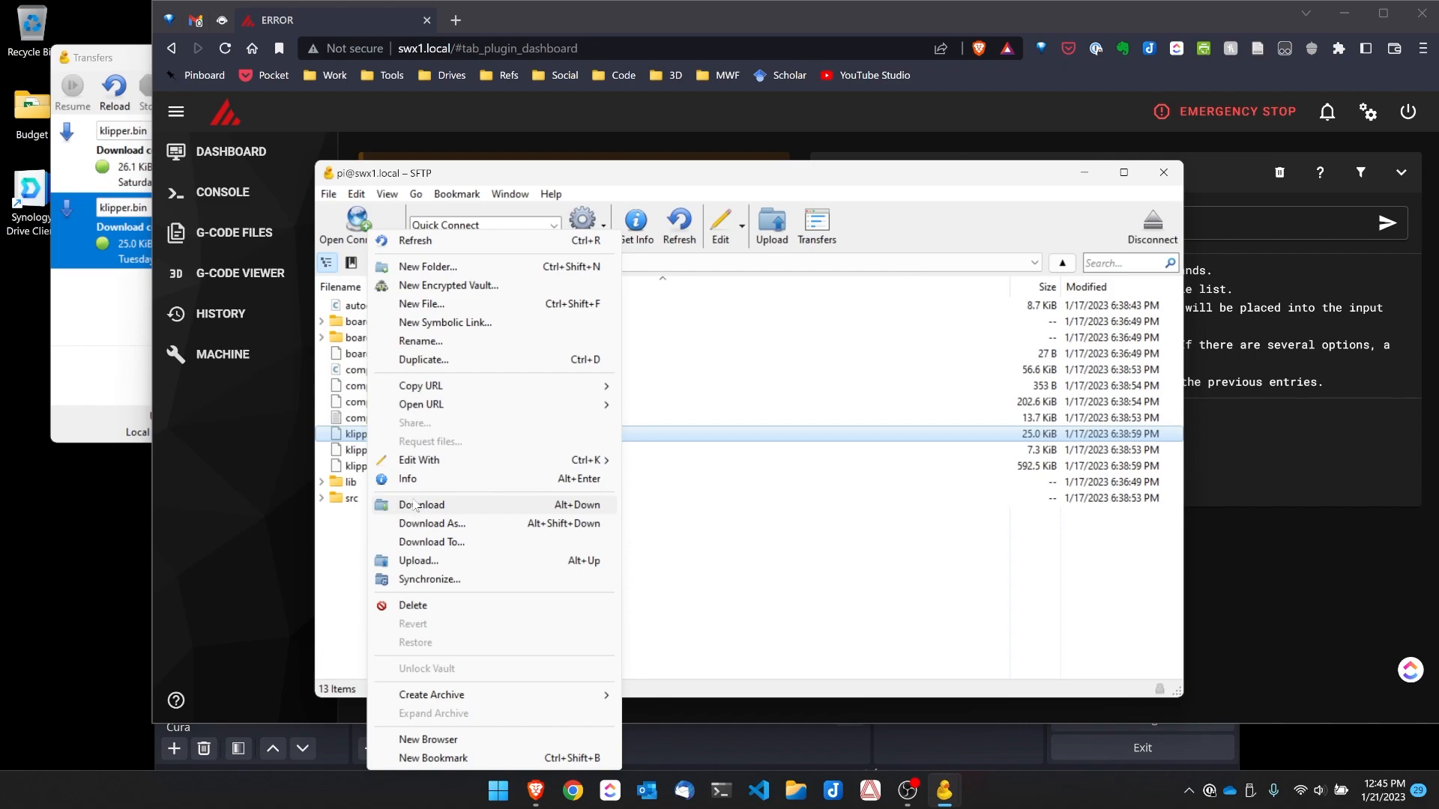
mouse_move(328, 514)
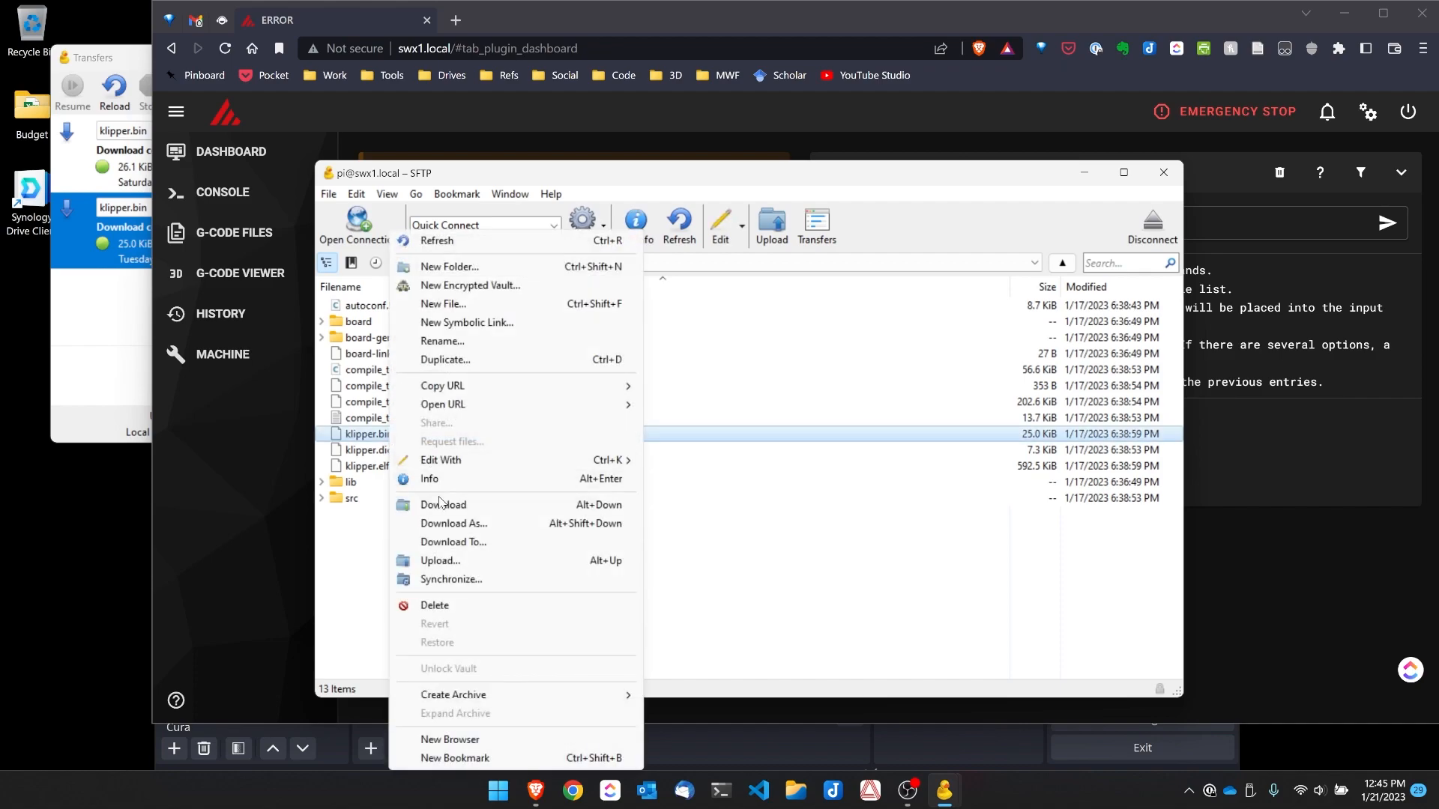
Download klipper.bin to the desktop and allow the unknown server fingerprint.
left_click(442, 503)
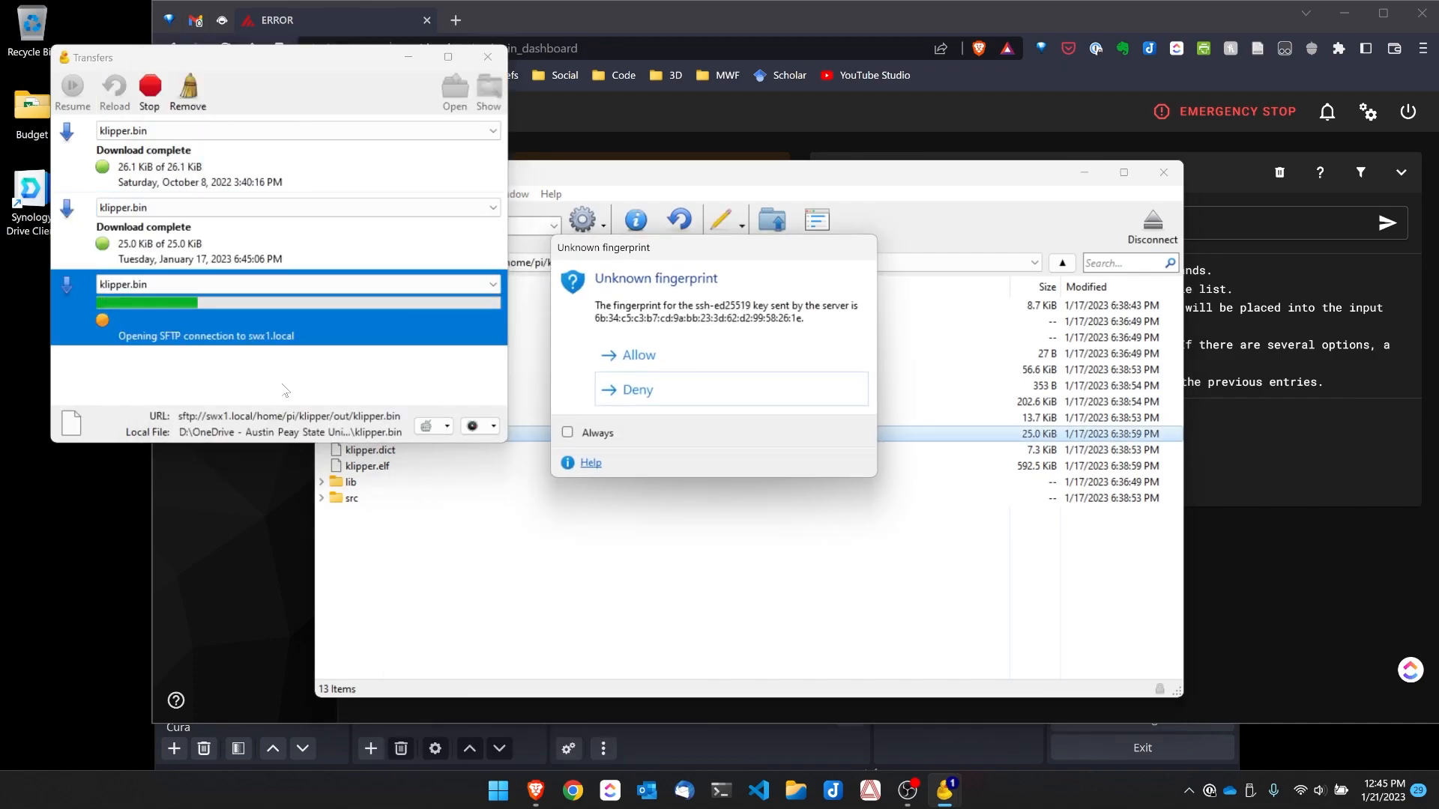
left_click(637, 355)
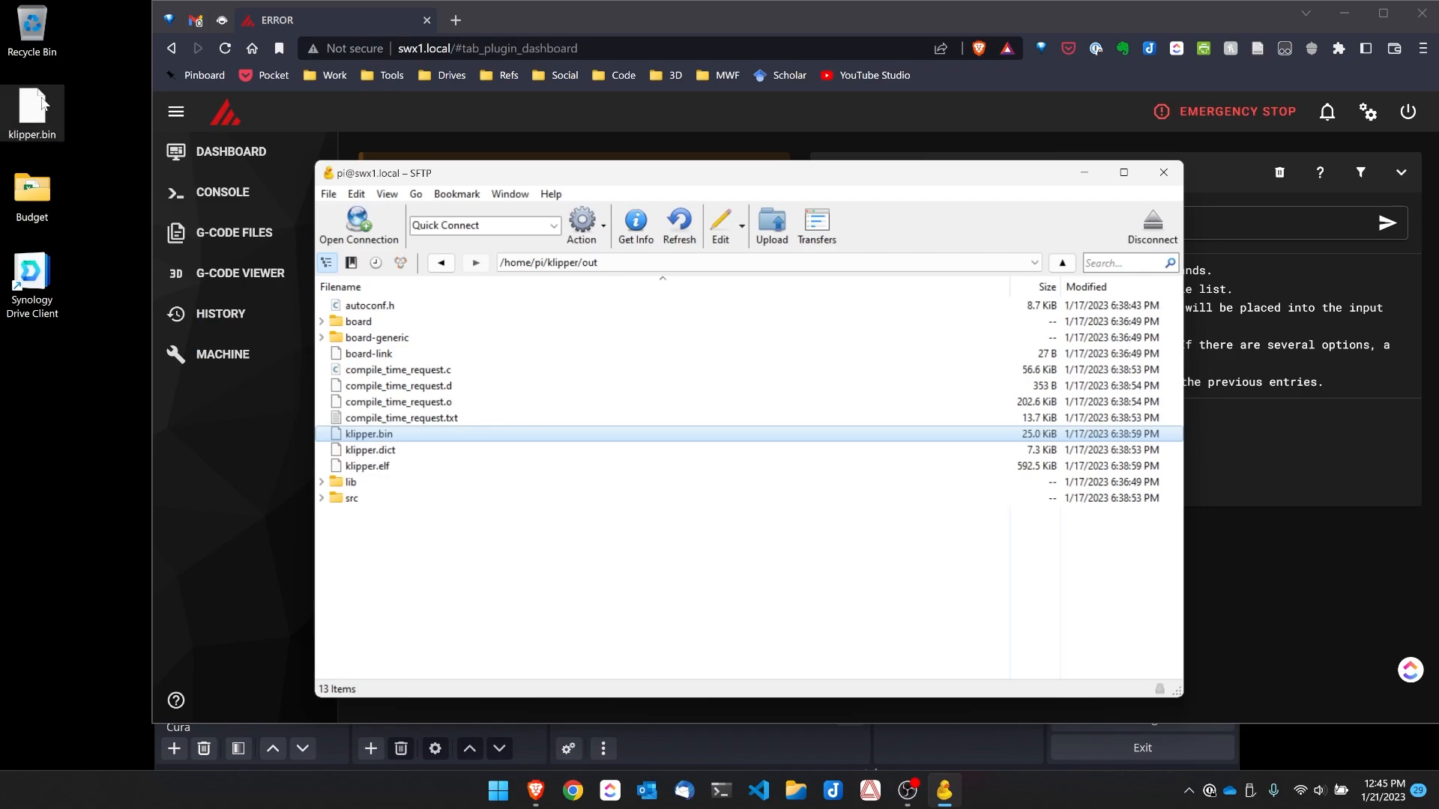
mouse_move(32, 106)
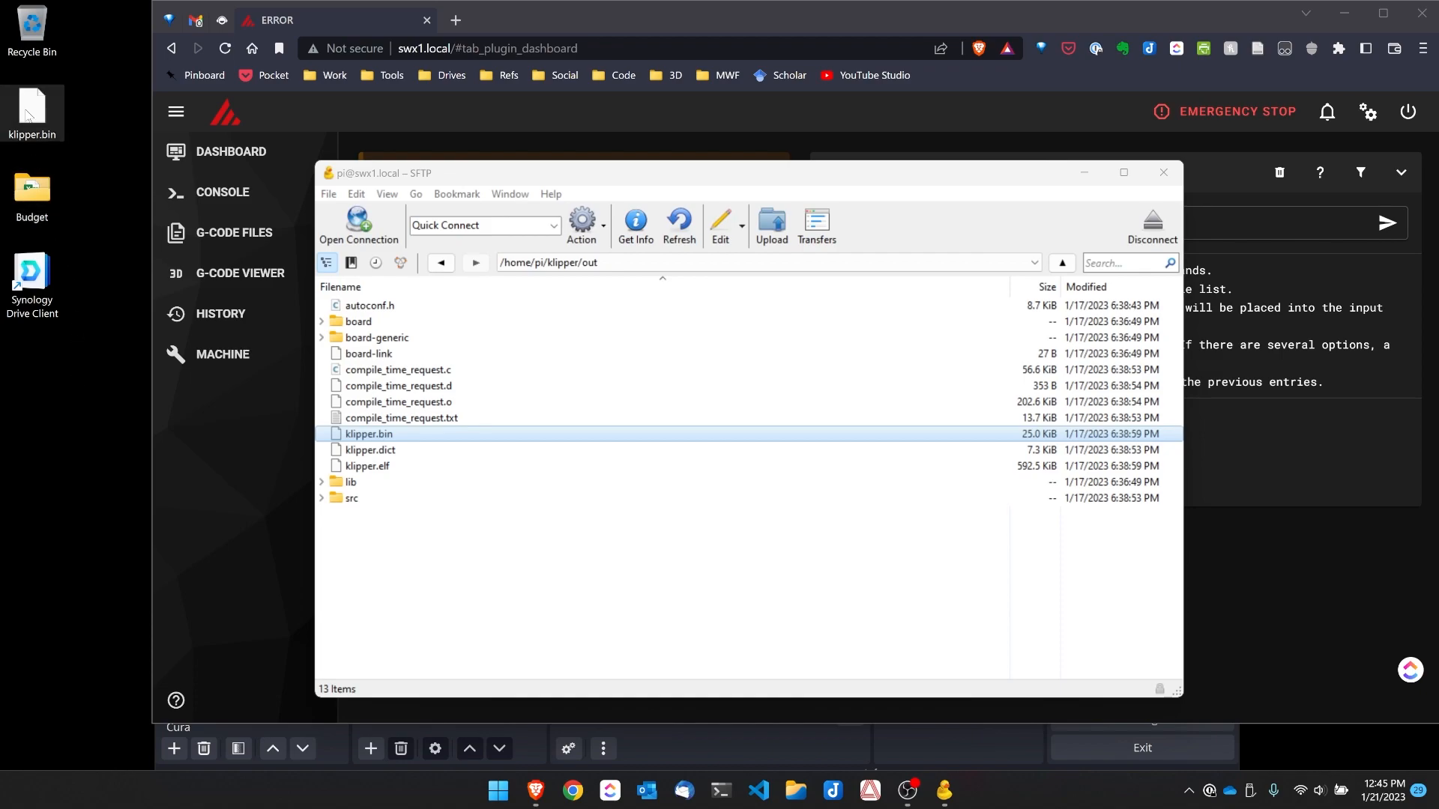
Rename the desktop file klipper.bin to firmware.bin through its context menu.
right_click(32, 110)
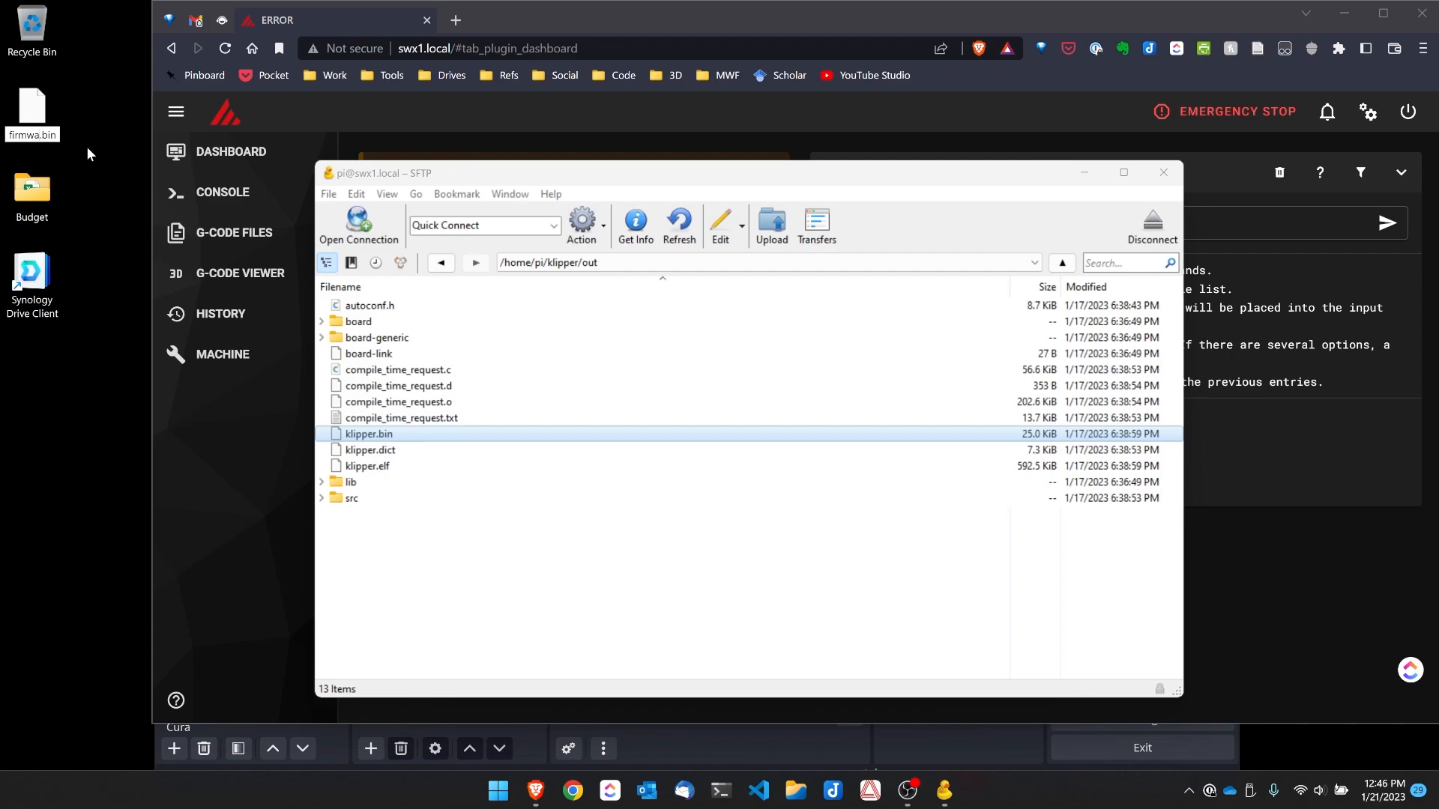
type("firmware.bin")
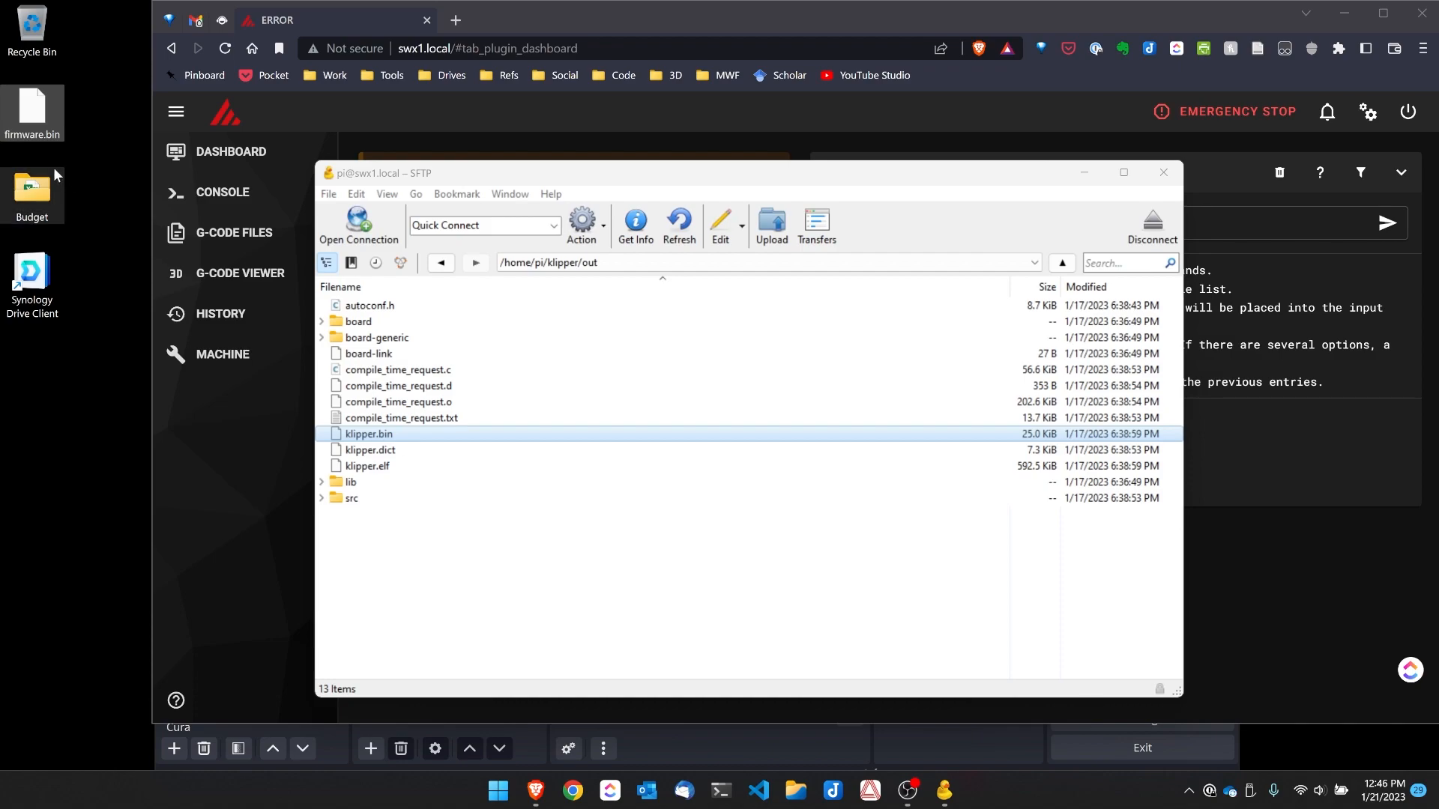
mouse_move(117, 203)
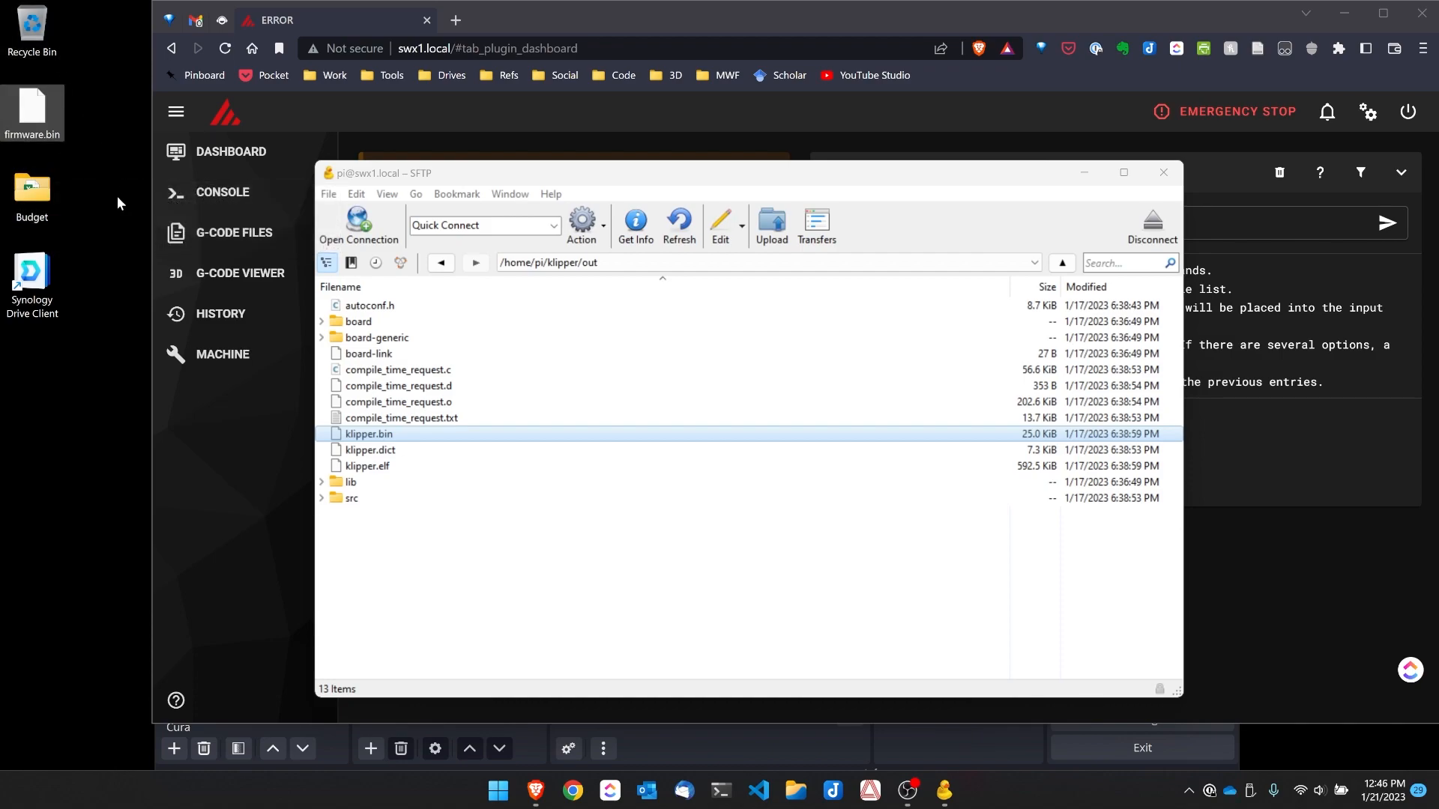
mouse_move(117, 209)
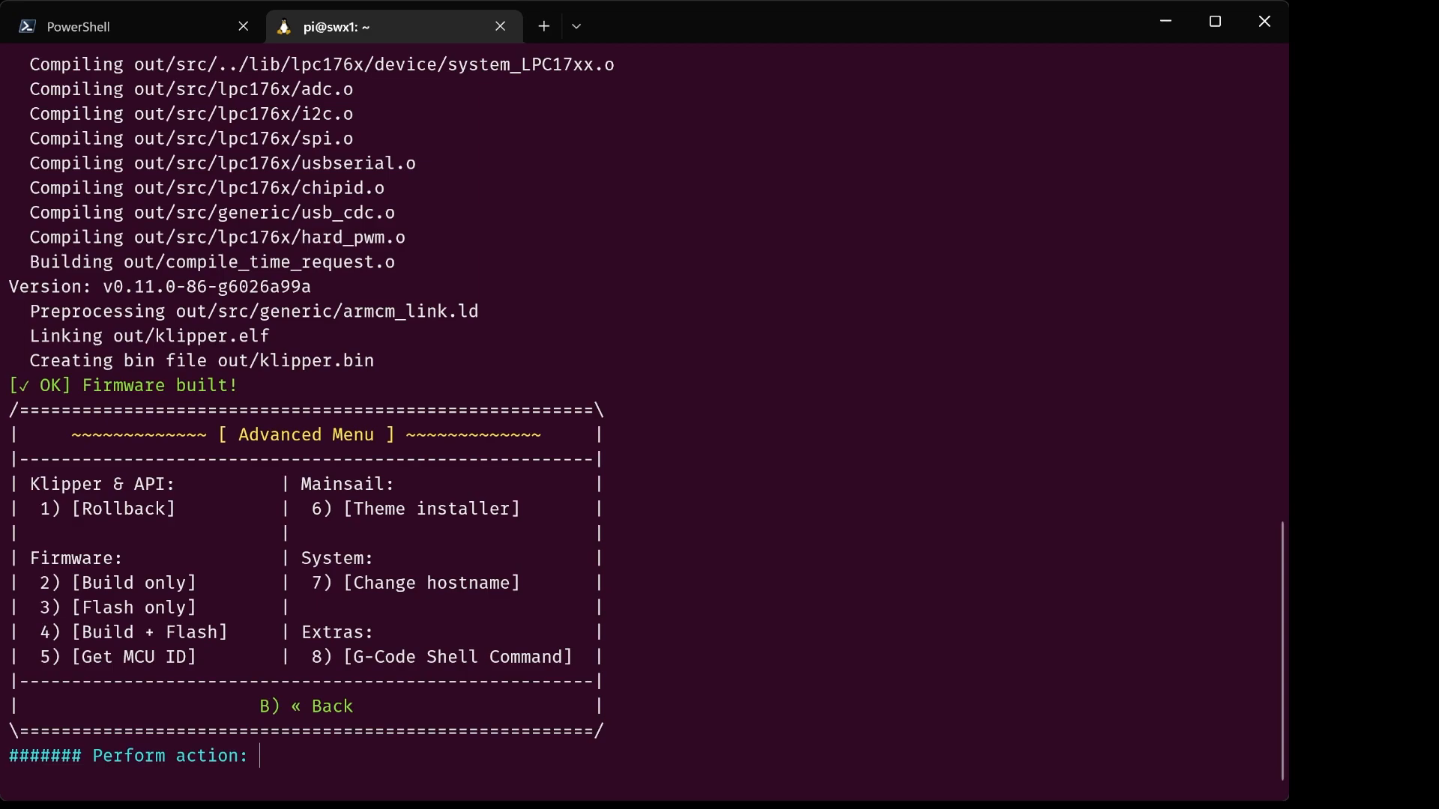
Choose option 5, Get MCU ID, in KIAUH's Advanced Menu.
type("5")
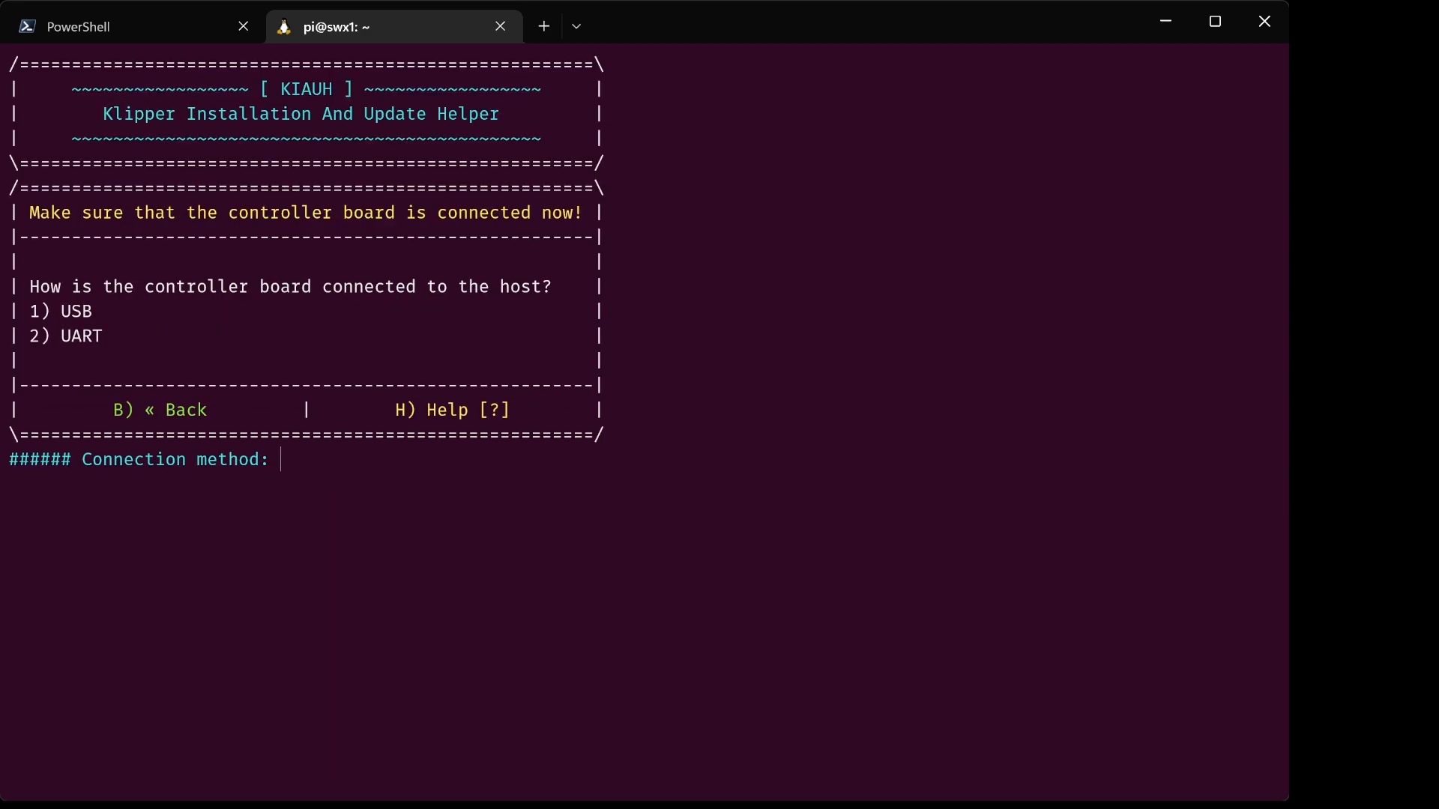
Choose USB (option 1) so KIAUH reports the MCU ID usb-Klipper_lpc1769_0C400118871C4AAF69627C5DC02000F5-if00.
type("1")
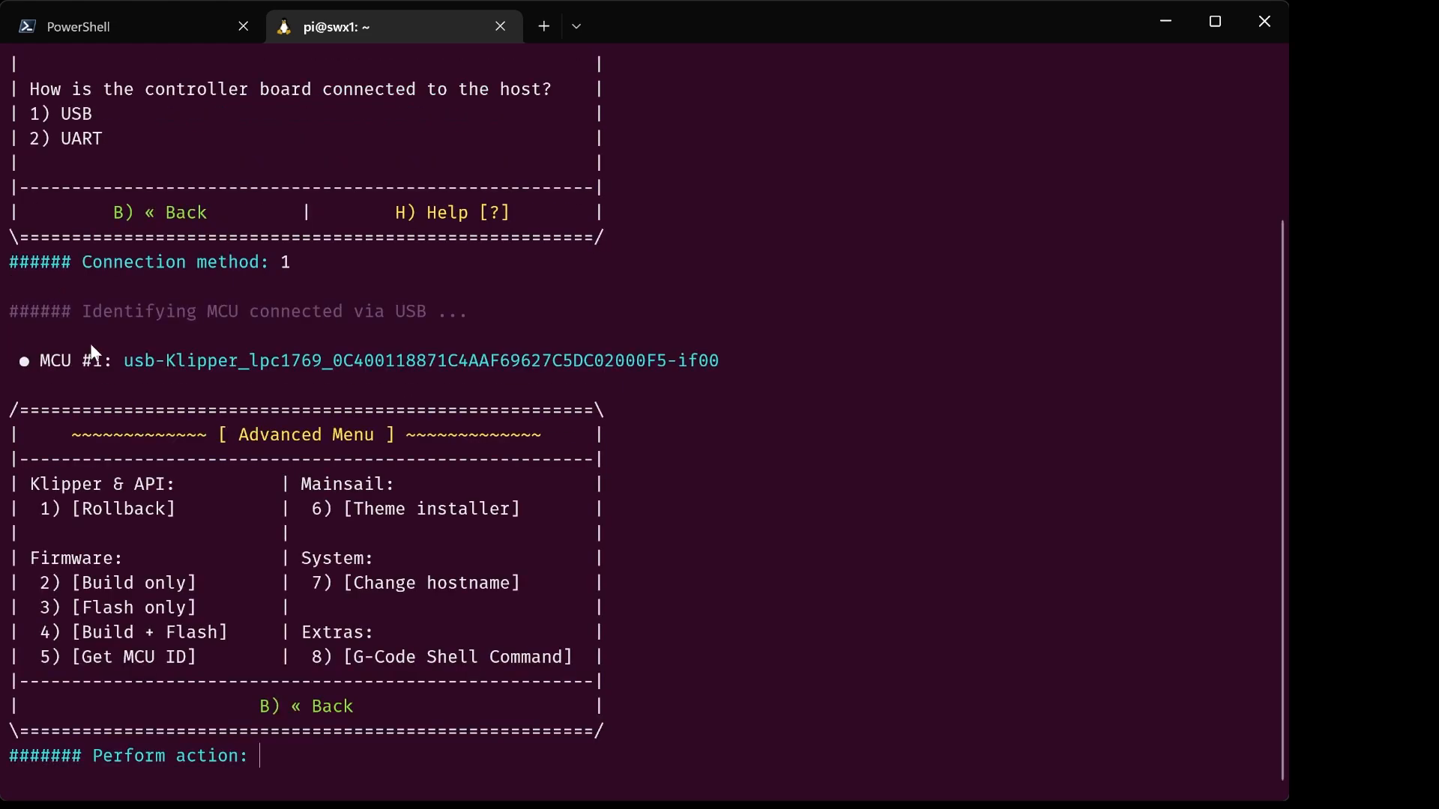
mouse_move(188, 372)
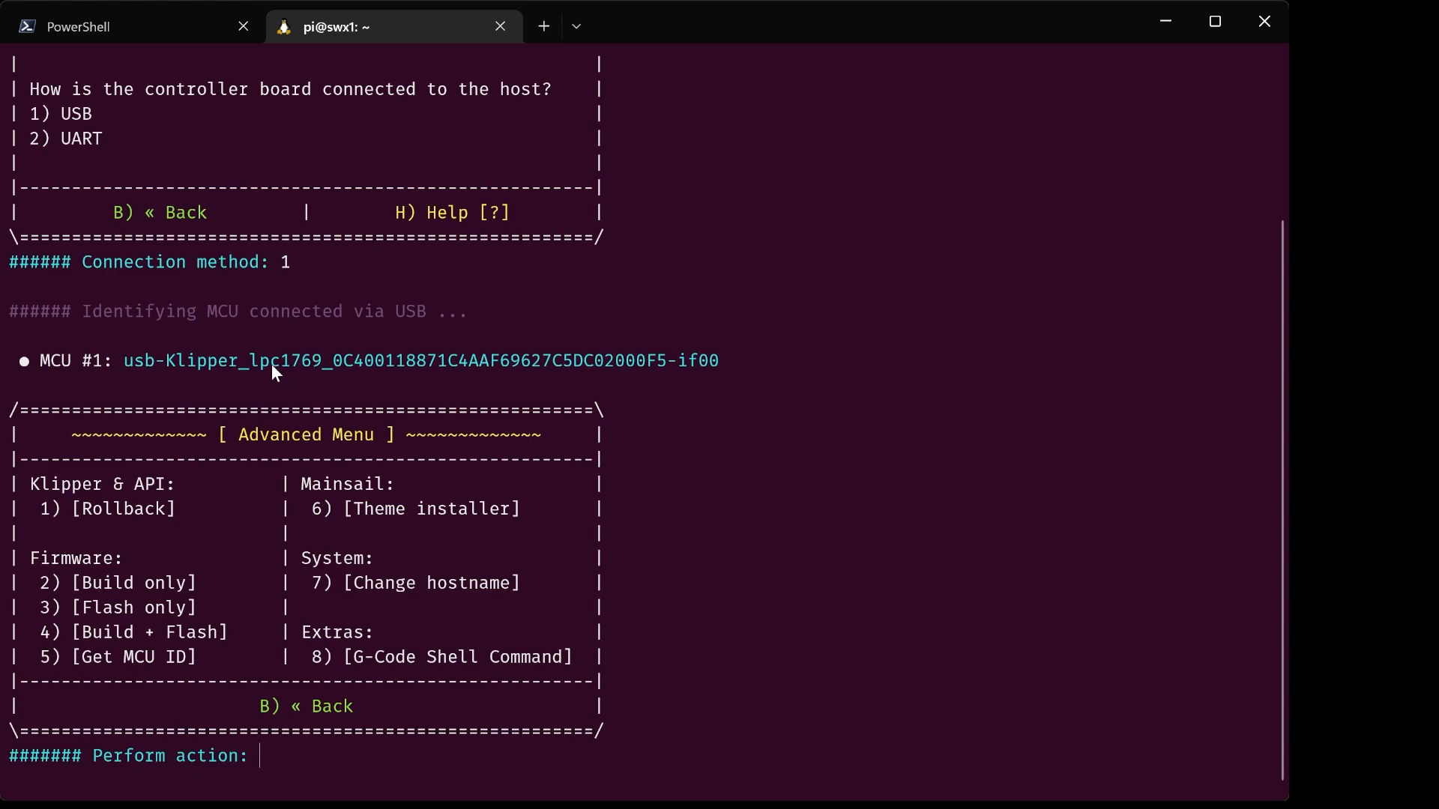
mouse_move(319, 375)
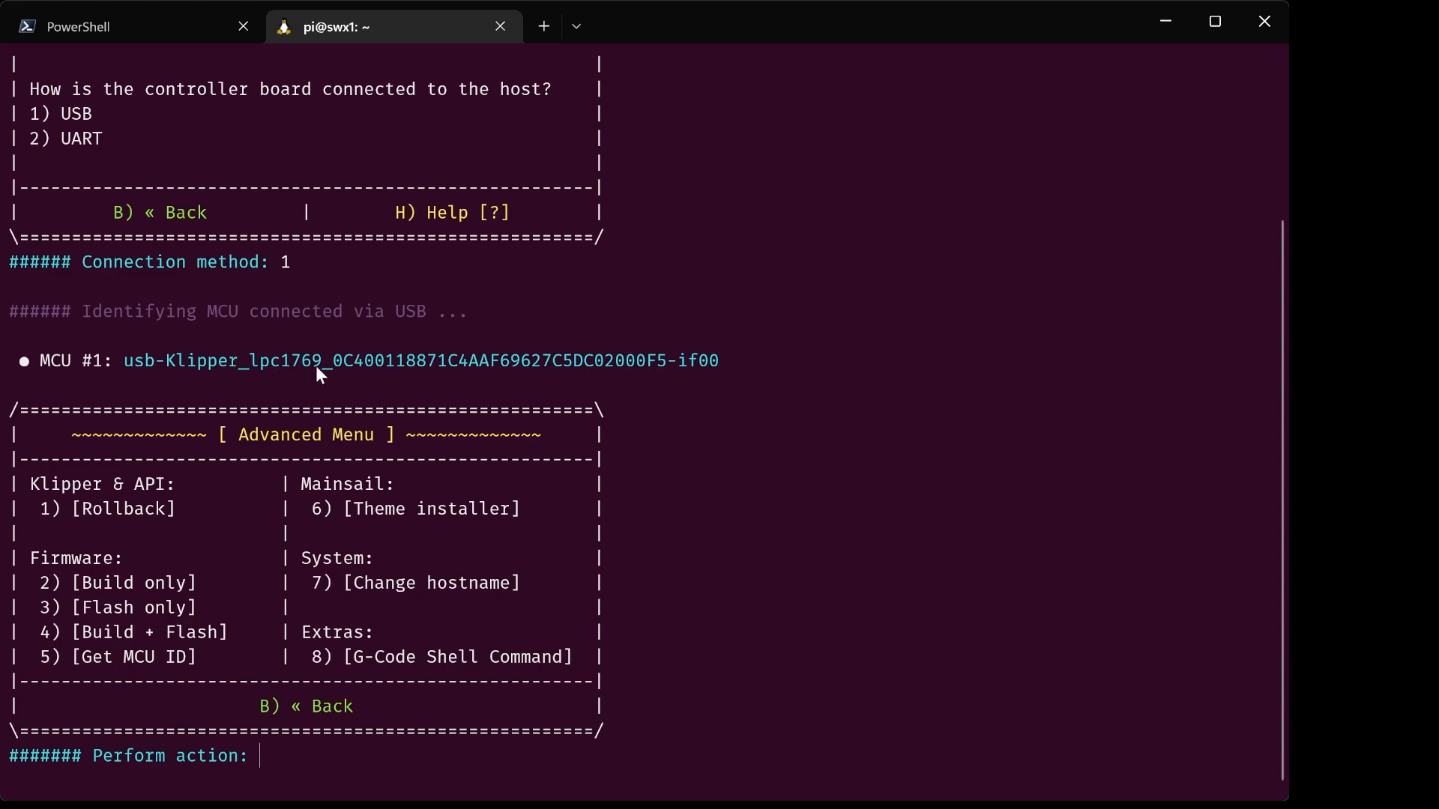
mouse_move(919, 695)
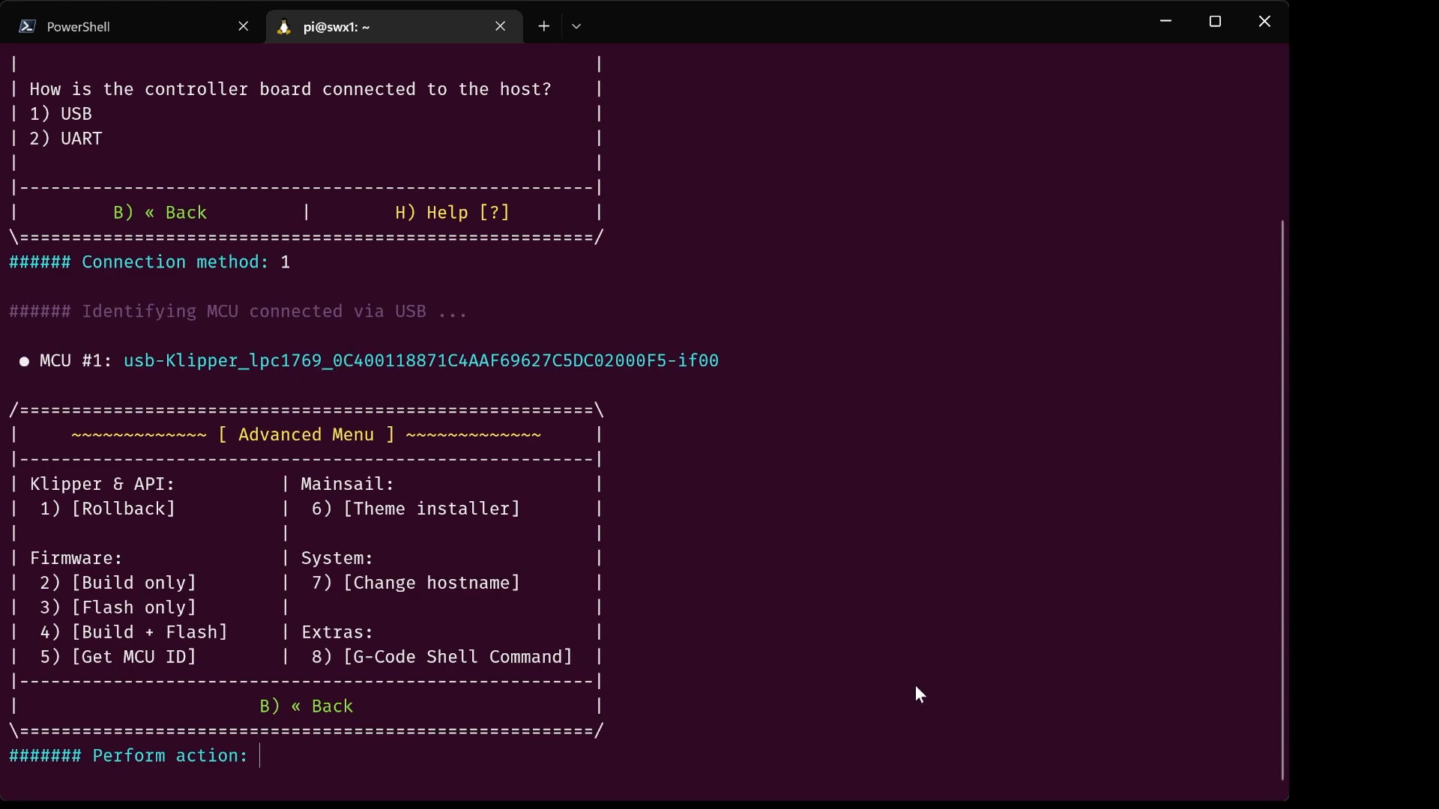
mouse_move(886, 531)
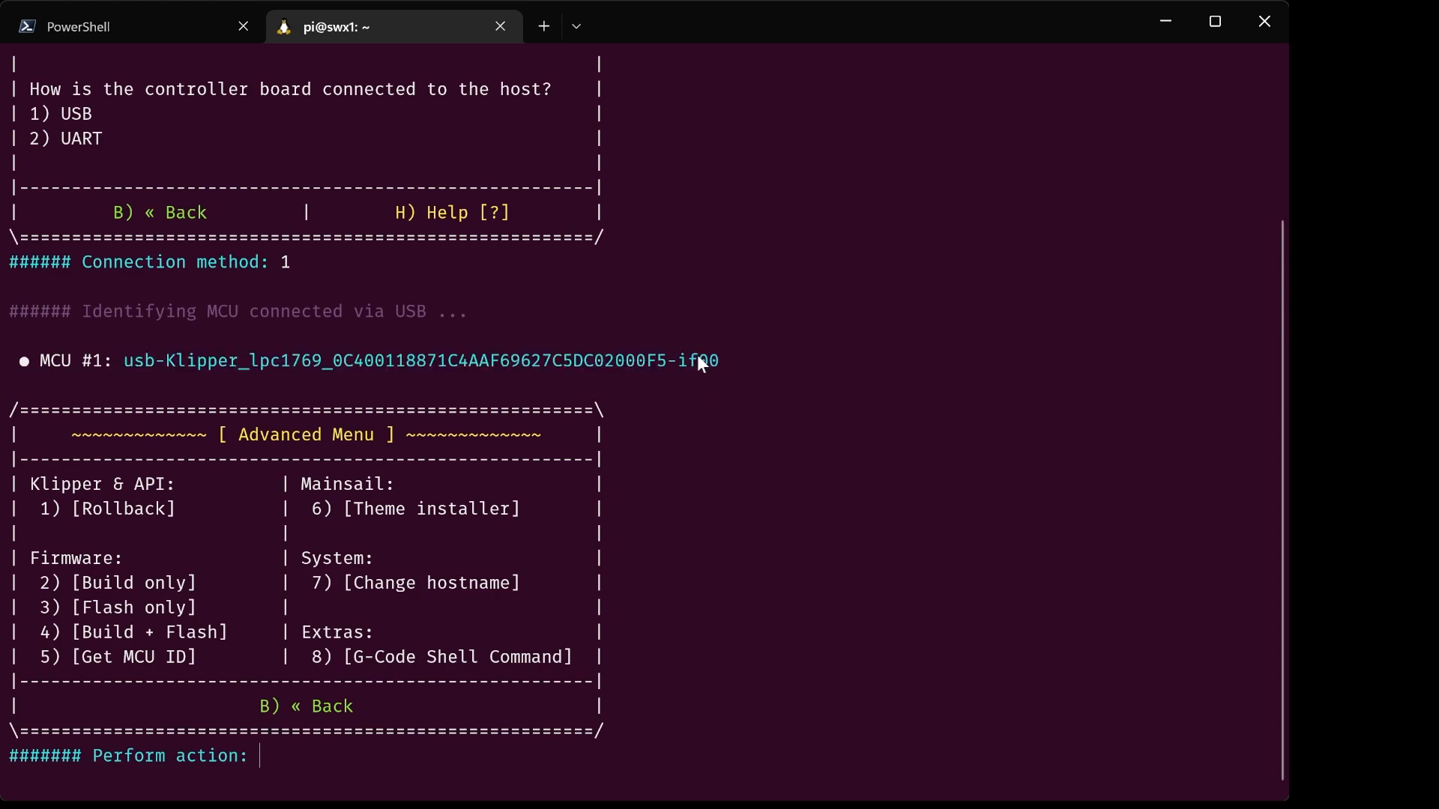
mouse_move(669, 494)
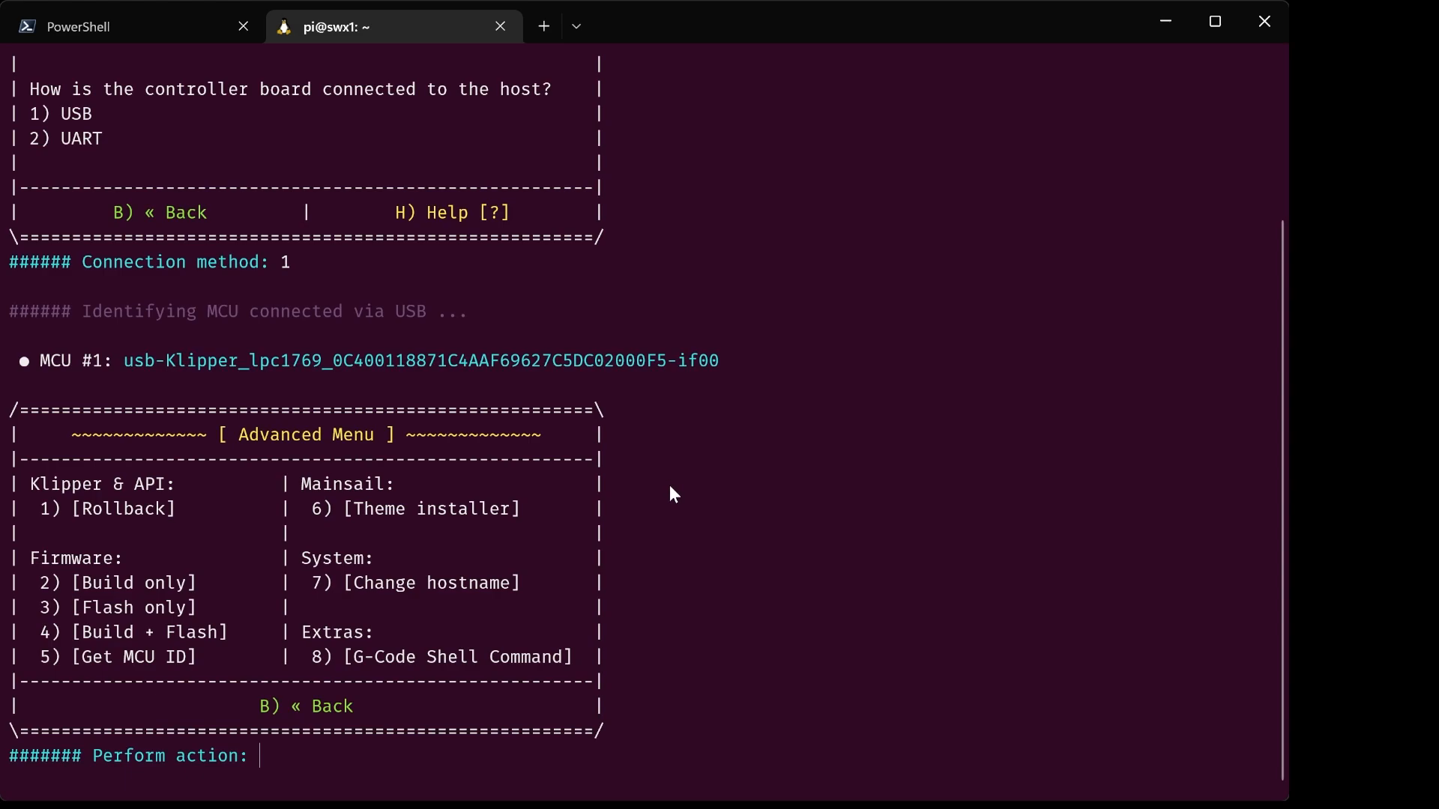
mouse_move(592, 415)
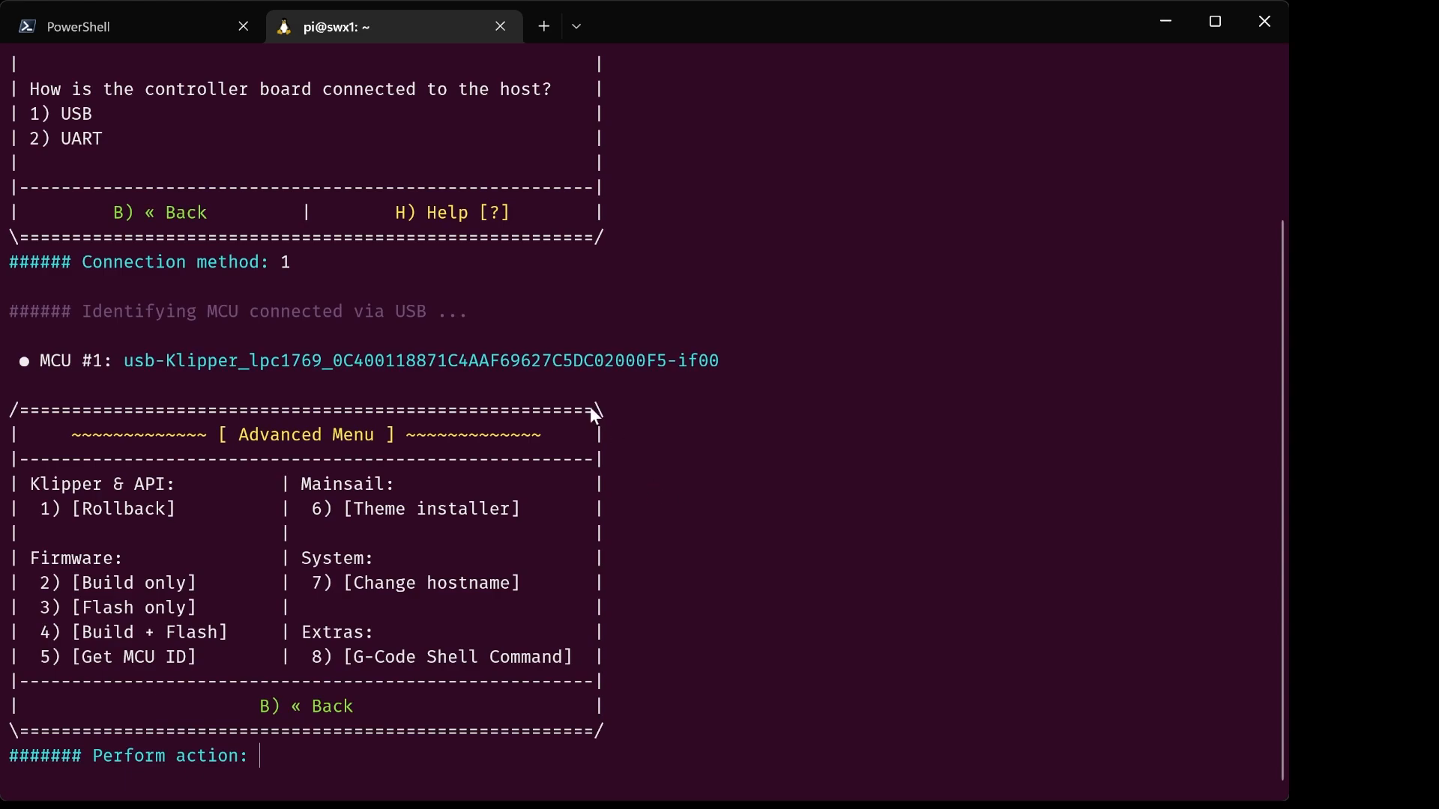
mouse_move(459, 381)
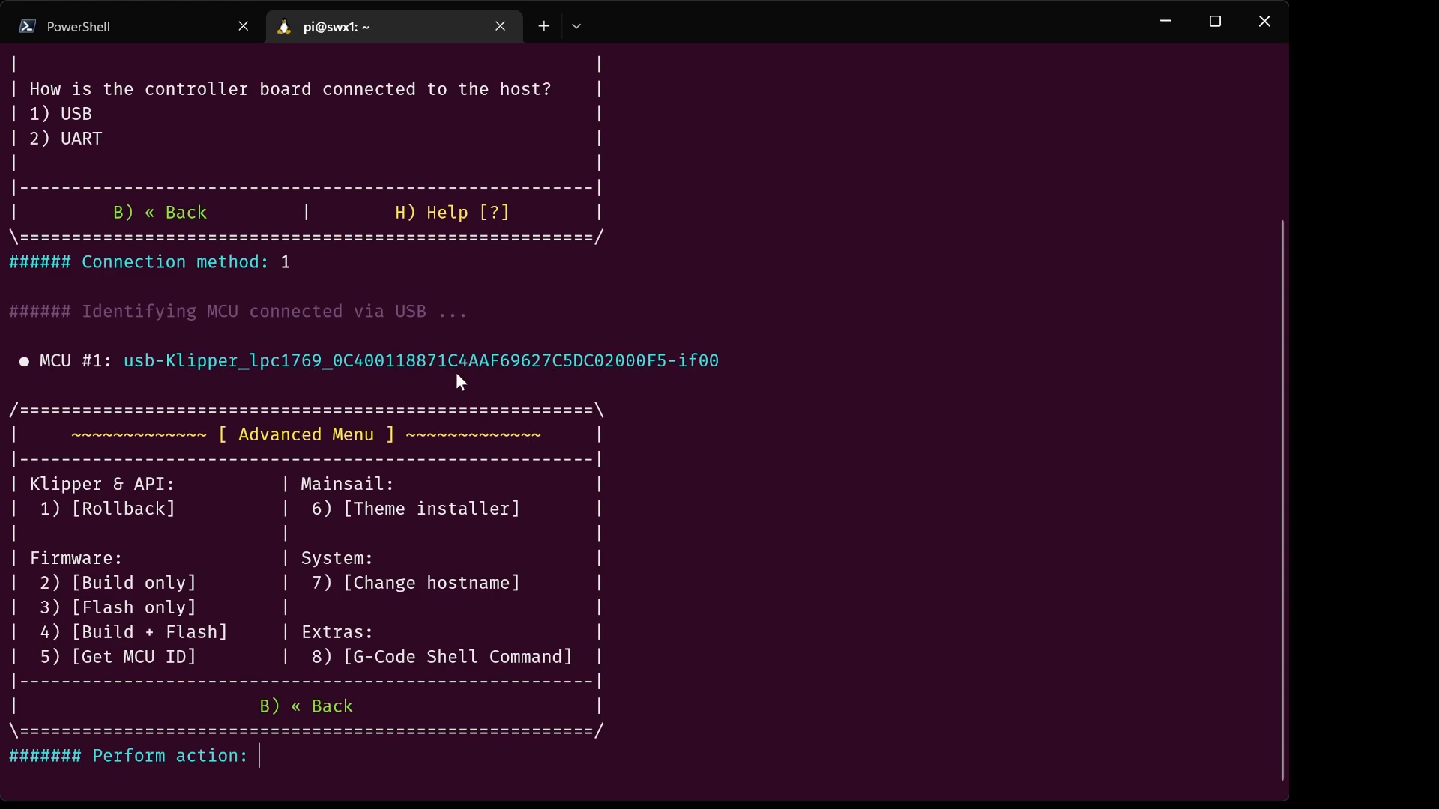
mouse_move(478, 740)
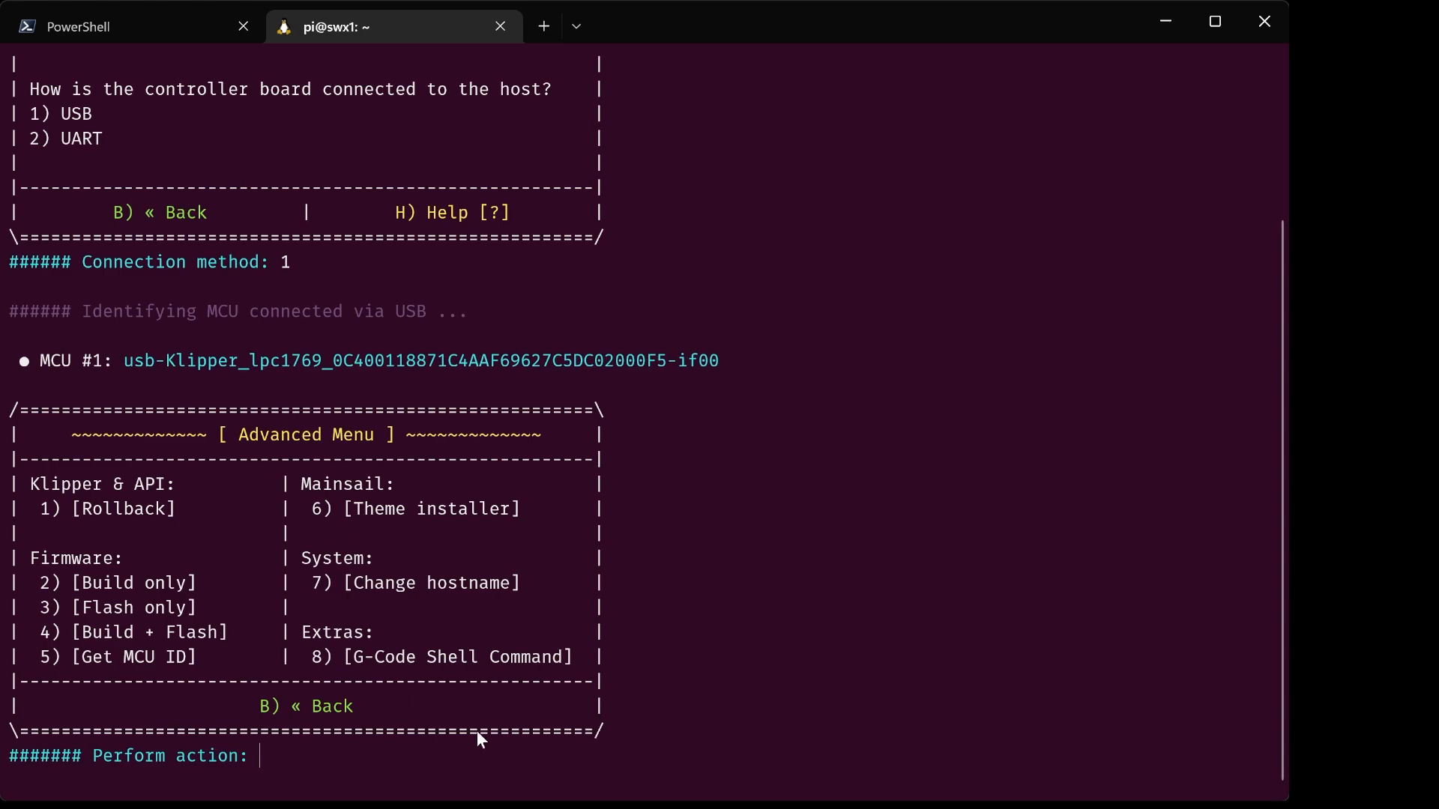
mouse_move(470, 729)
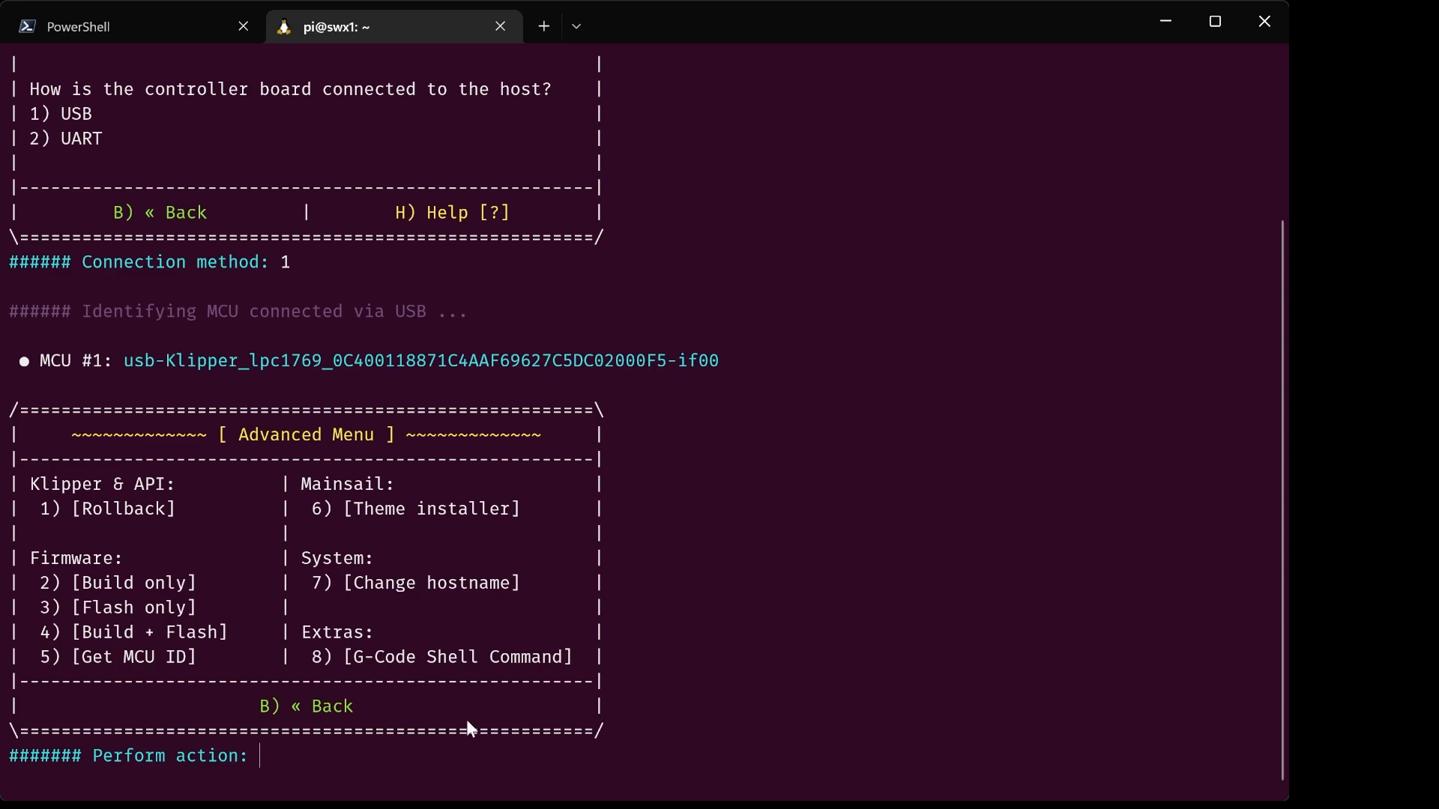
mouse_move(800, 493)
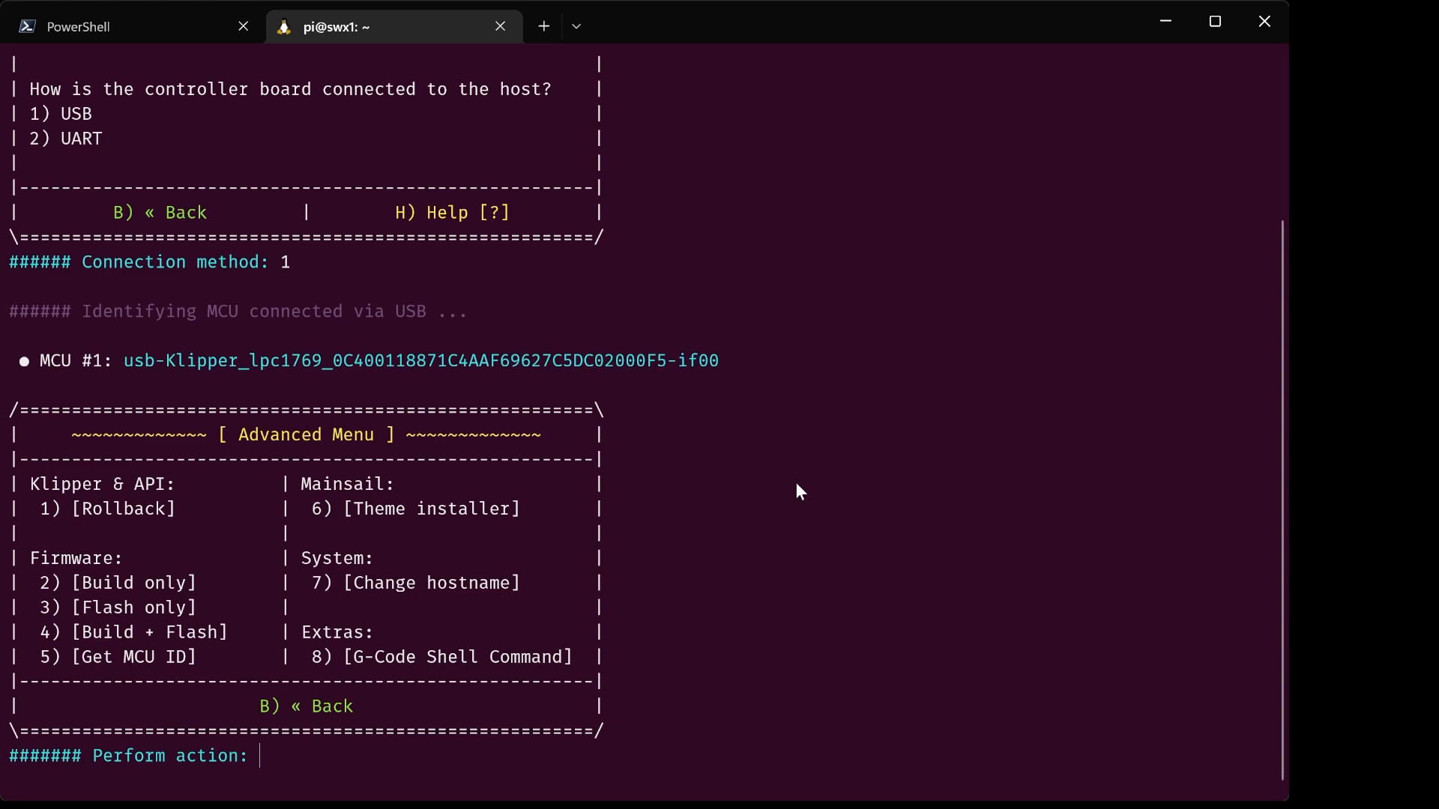
mouse_move(717, 383)
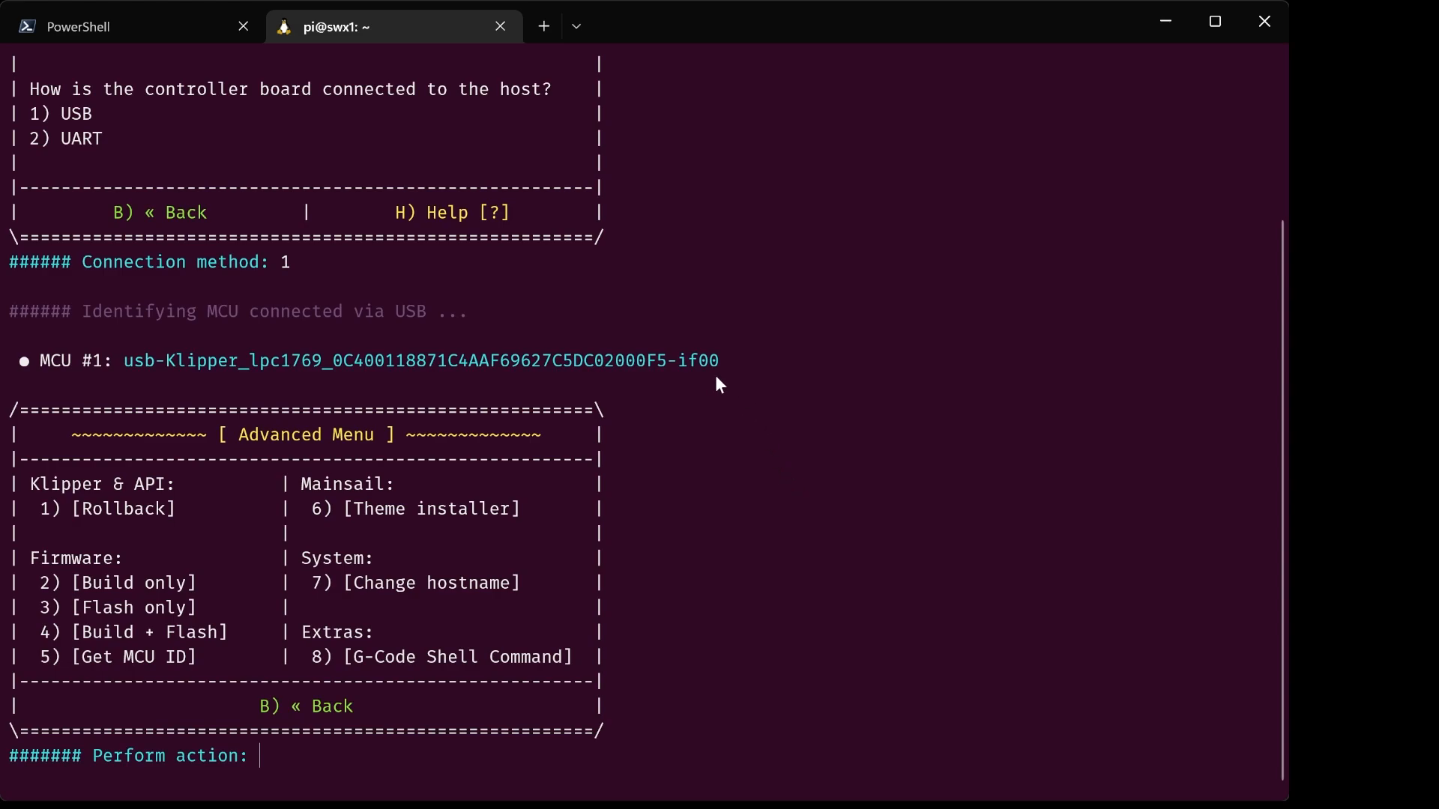
mouse_move(502, 557)
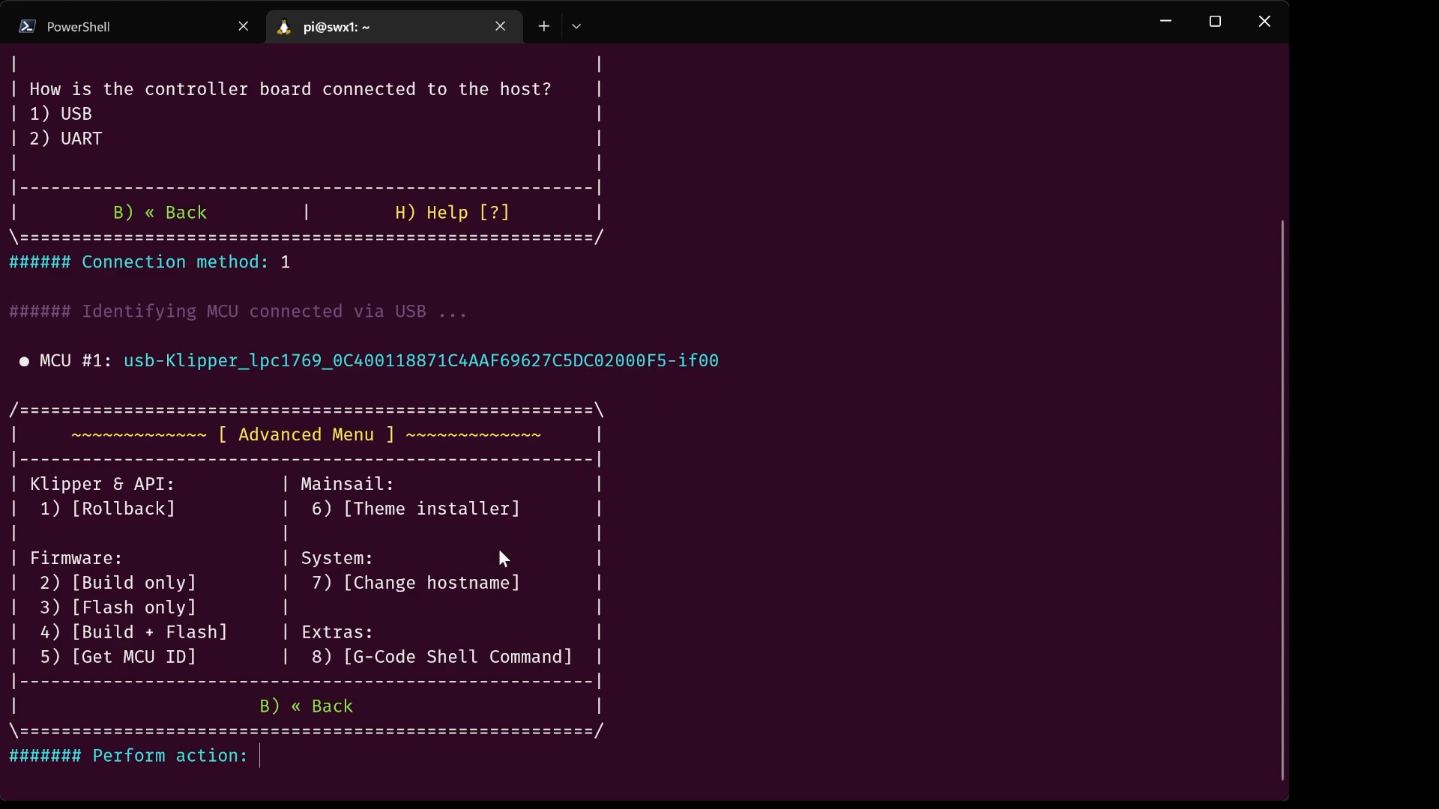
mouse_move(408, 639)
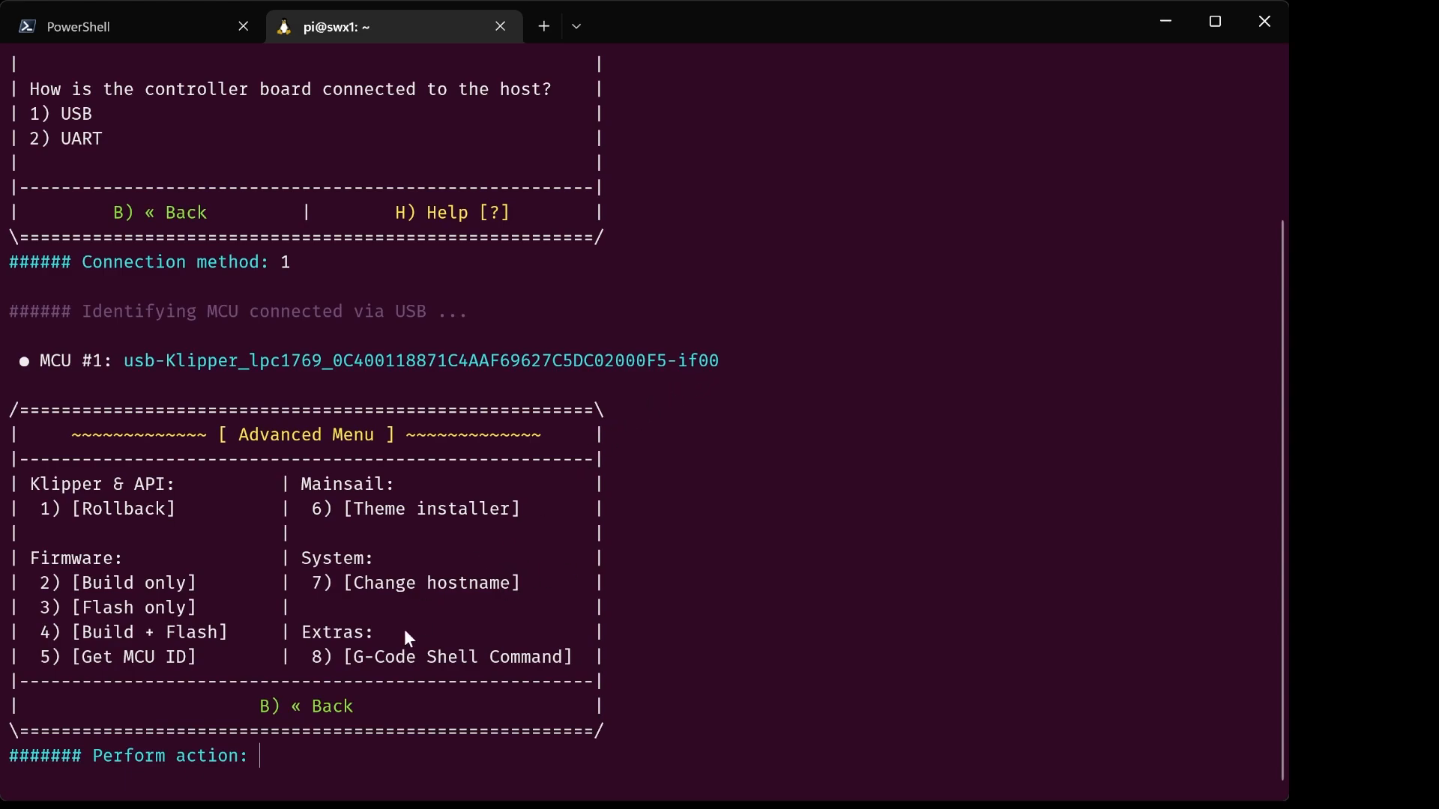
mouse_move(555, 408)
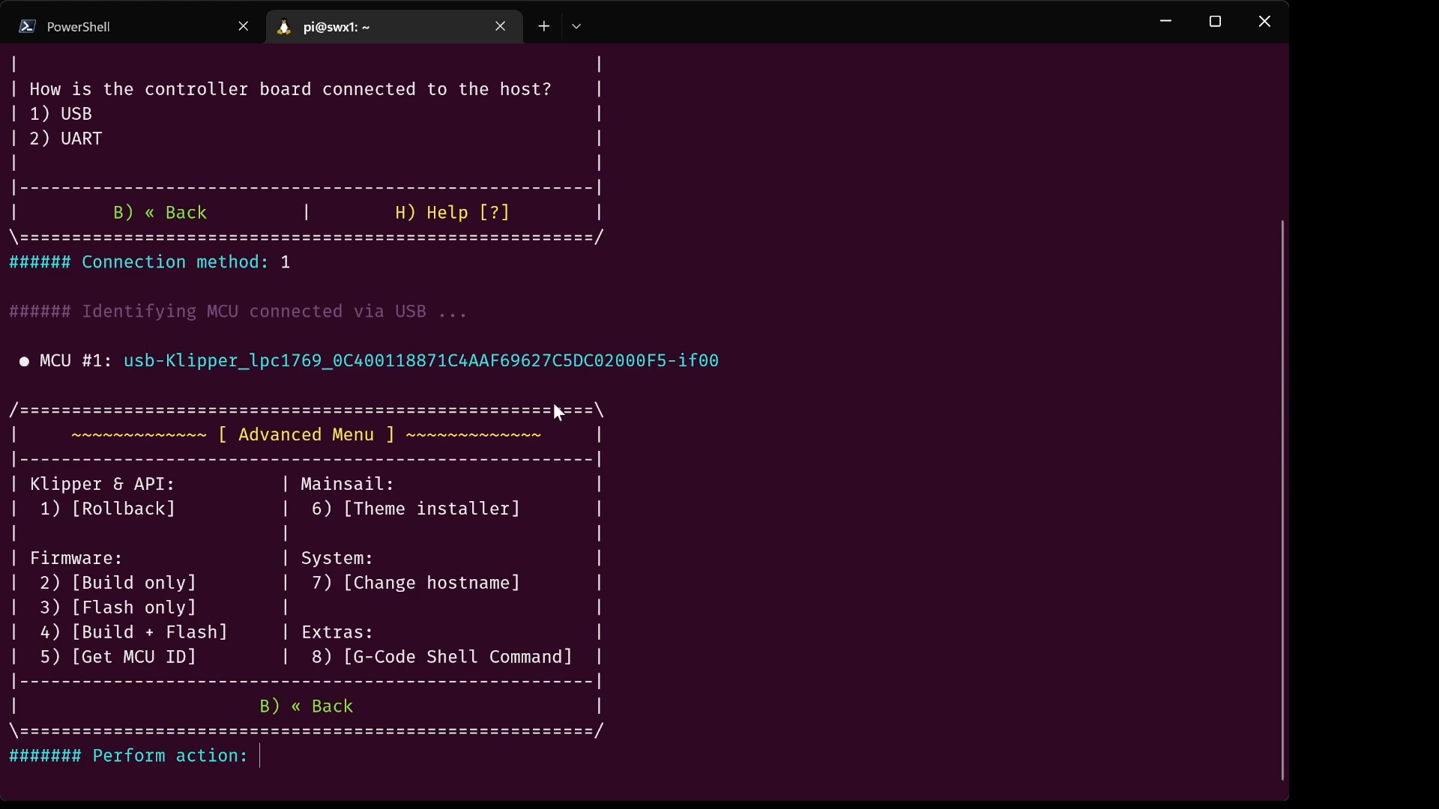
mouse_move(477, 557)
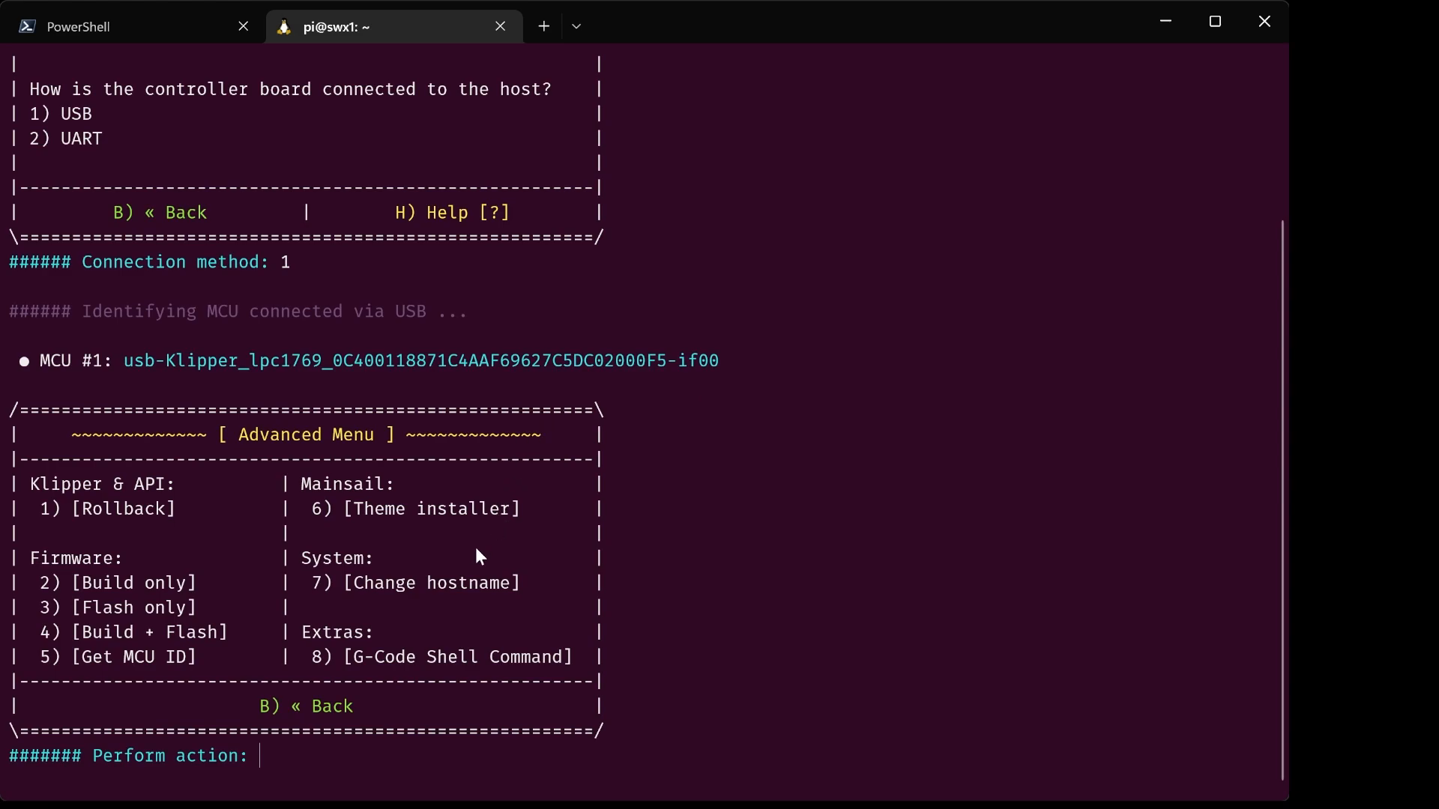